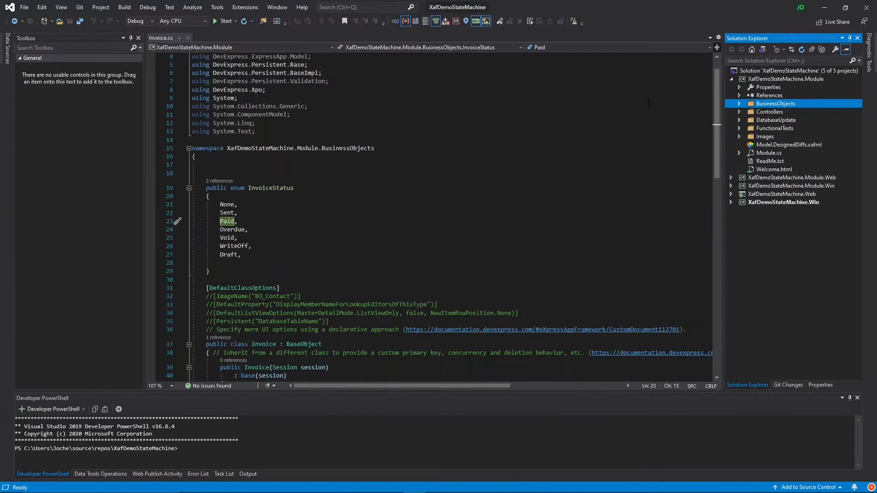
mouse_move(721, 99)
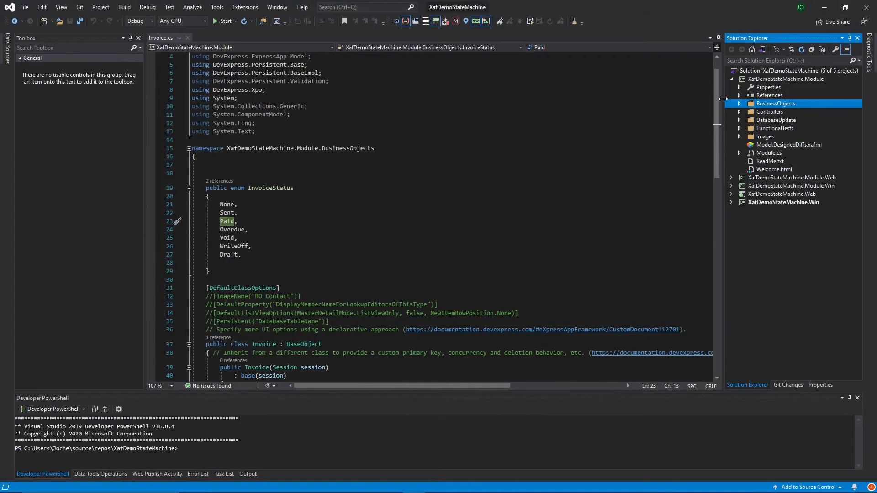
mouse_move(687, 102)
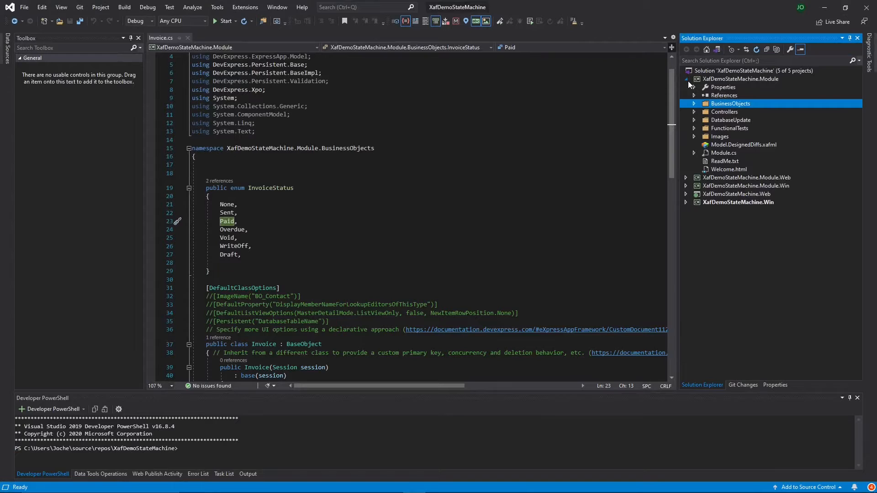
Step: Inspect the StateMachineModule entry among the project's required modules in the module designer
left_click(724, 152)
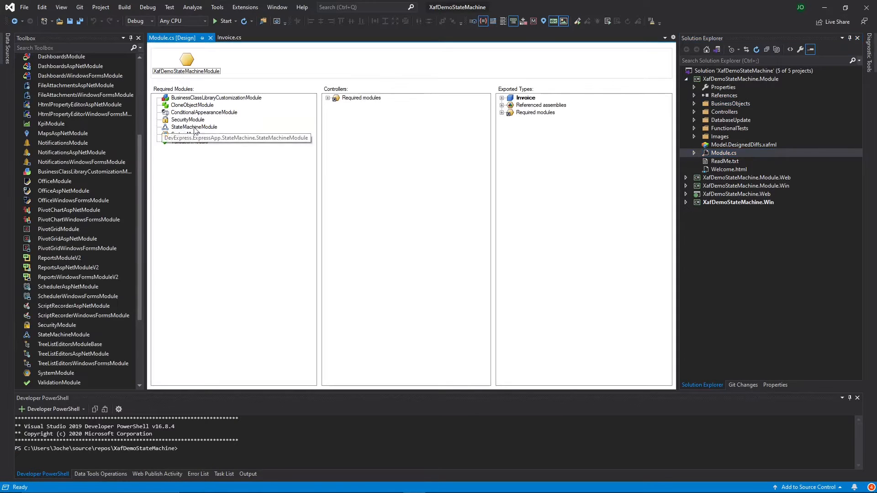
left_click(192, 127)
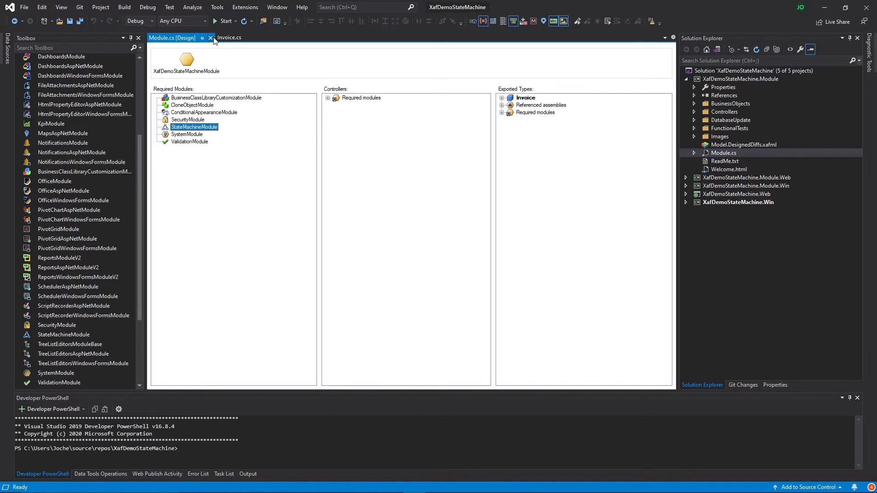
left_click(210, 37)
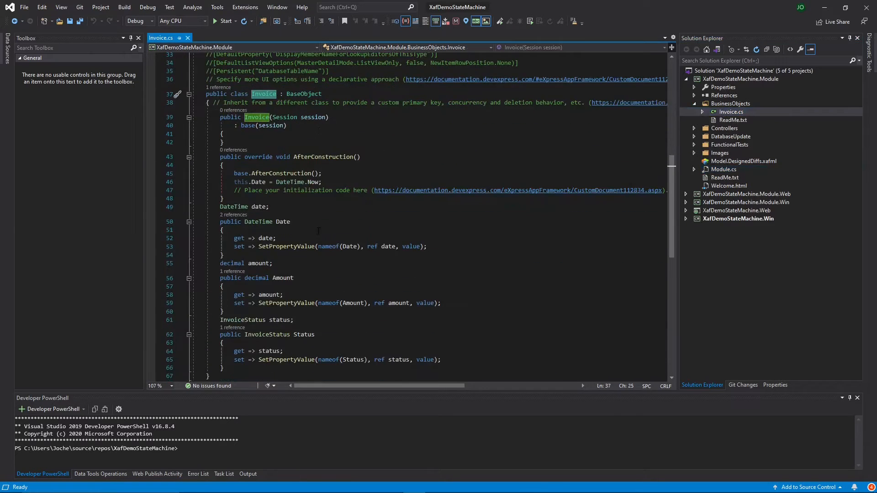
scroll("down", 3)
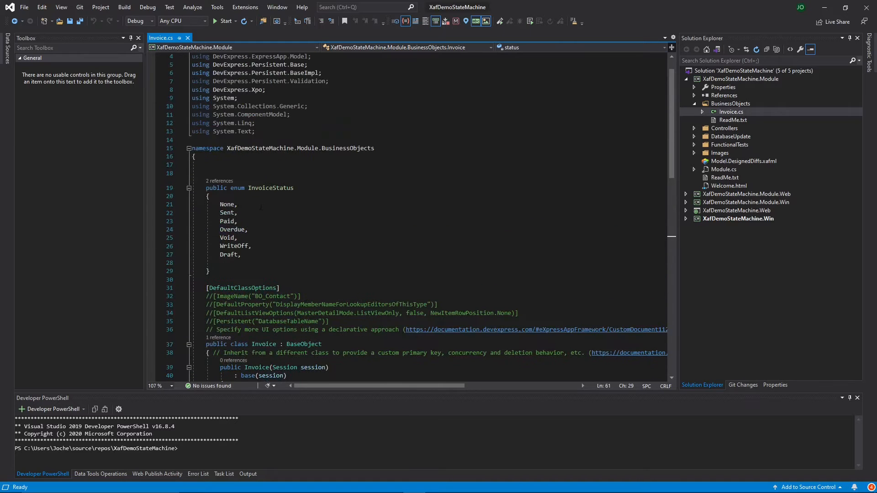
double_click(227, 205)
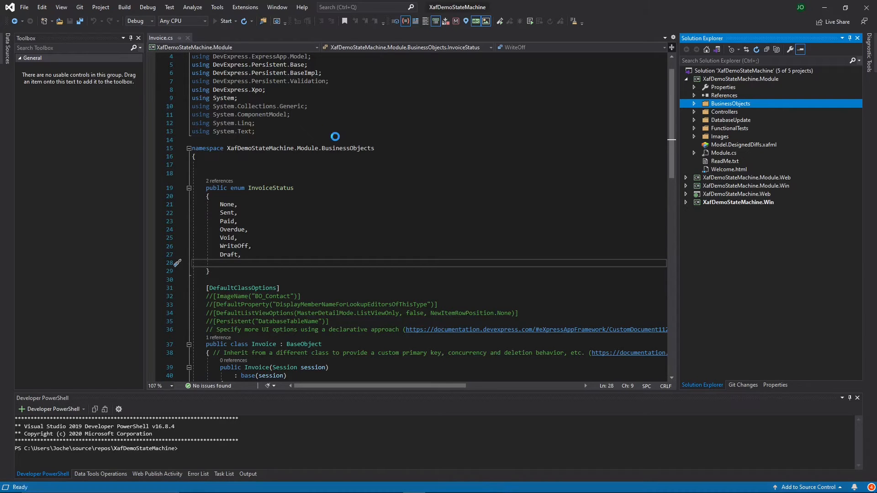
Step: Run XafDemoStateMachine, log in and start a new invoice
left_click(224, 21)
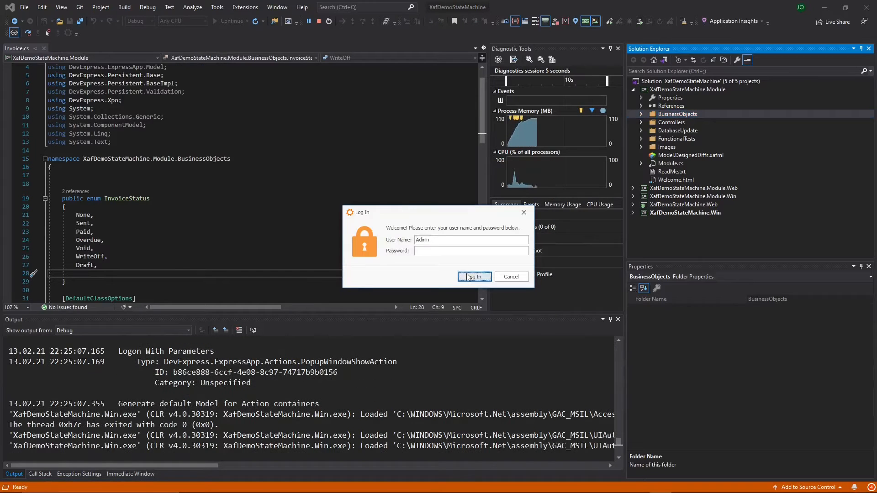
left_click(474, 277)
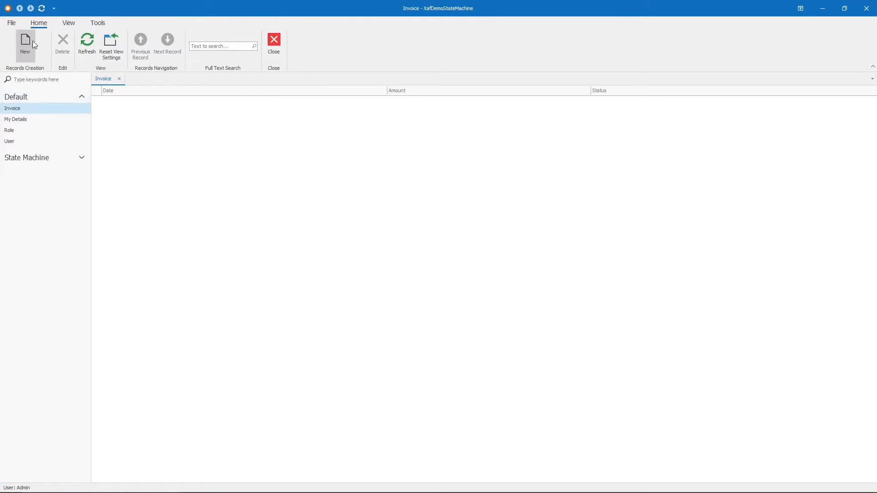
left_click(26, 40)
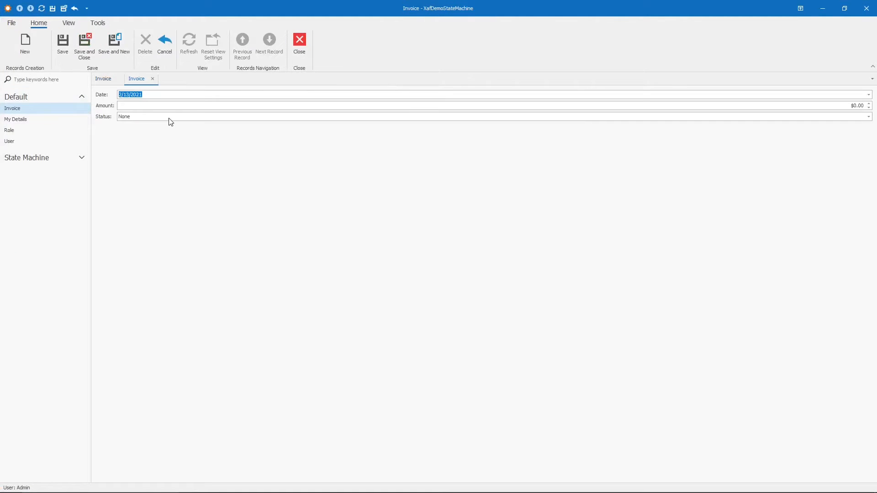
Step: Try the invoice's Status dropdown, leaving it at Sent
left_click(869, 116)
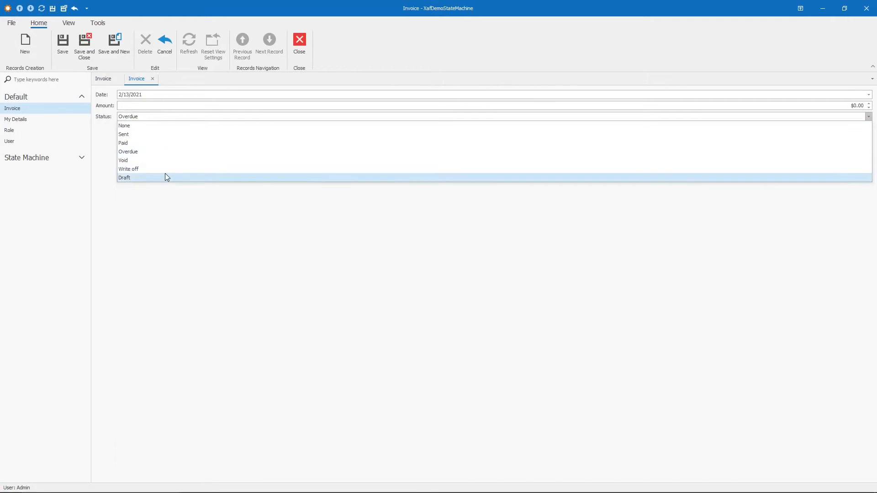
left_click(125, 134)
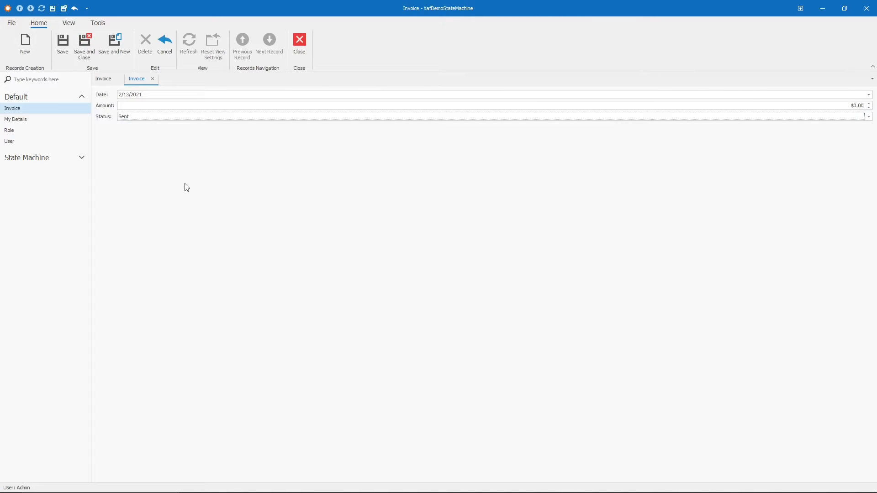
left_click(868, 117)
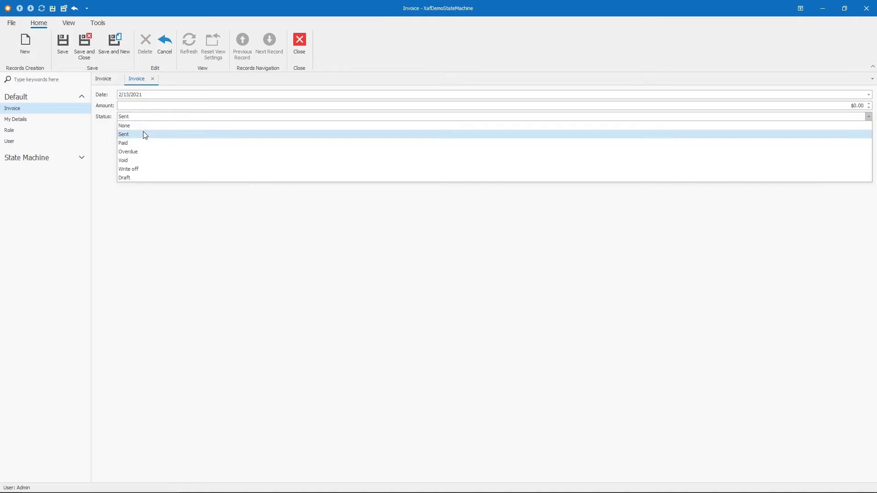
left_click(124, 135)
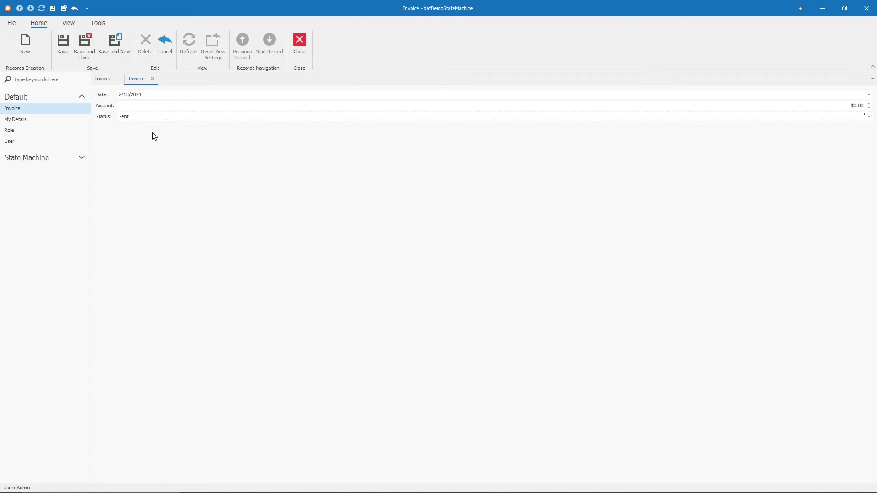
mouse_move(372, 89)
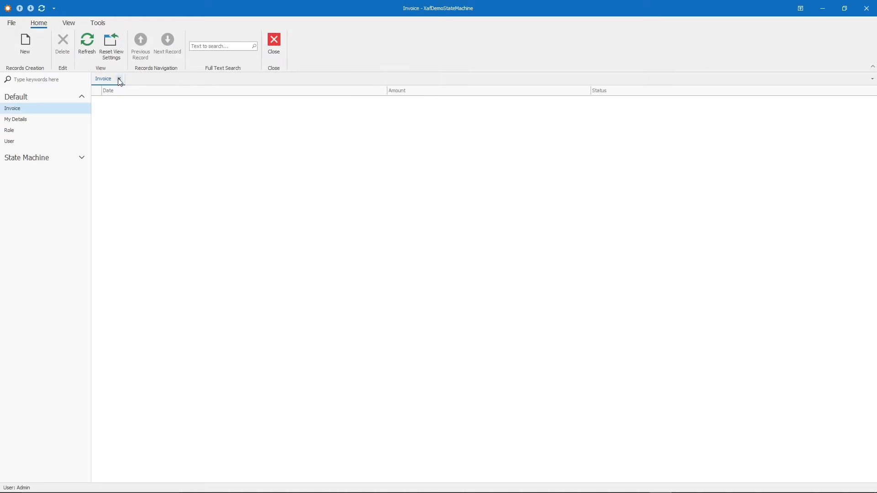
Step: Start a new state machine named Invoice Flow
left_click(118, 79)
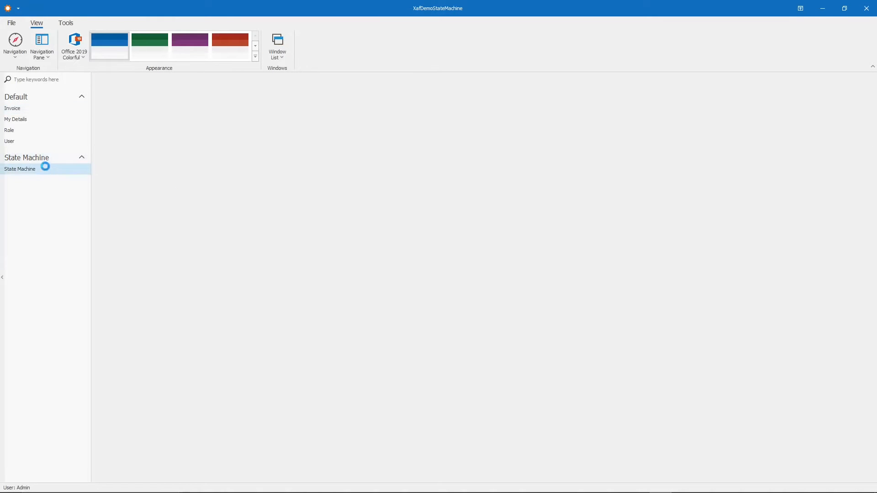
left_click(19, 168)
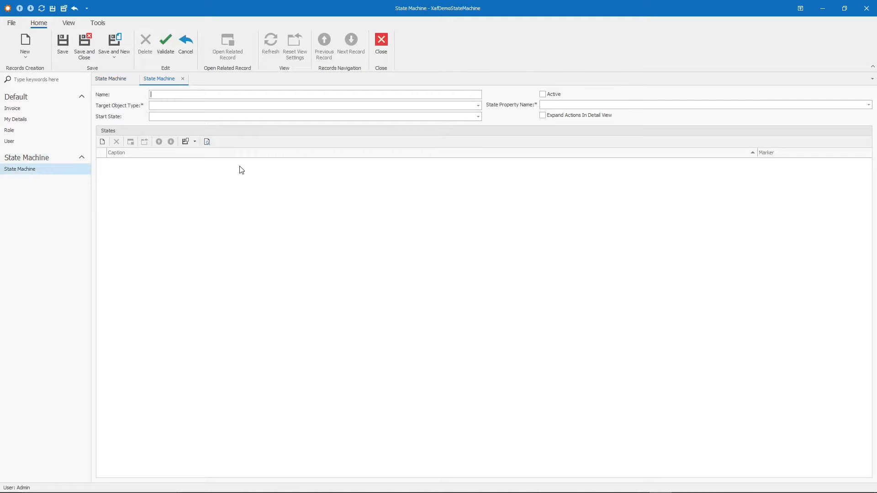
type("Invoice Flow")
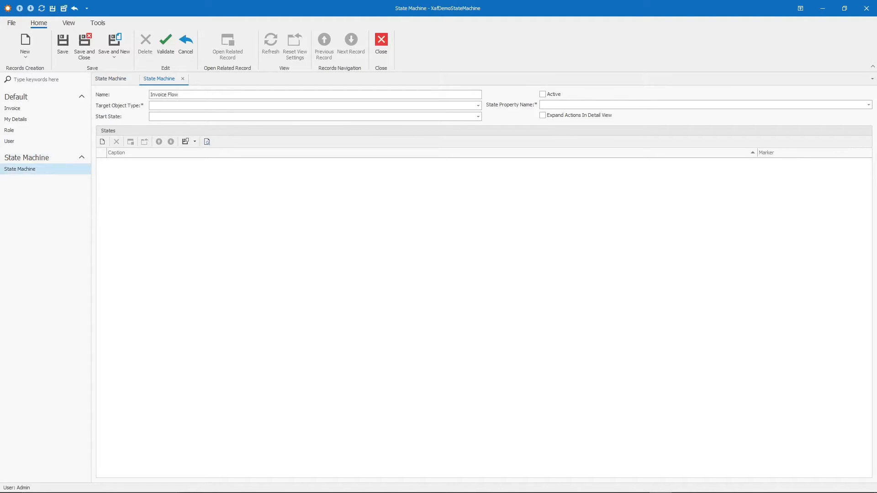
Step: Target the Invoice type with Status as the state property and save the machine
left_click(477, 105)
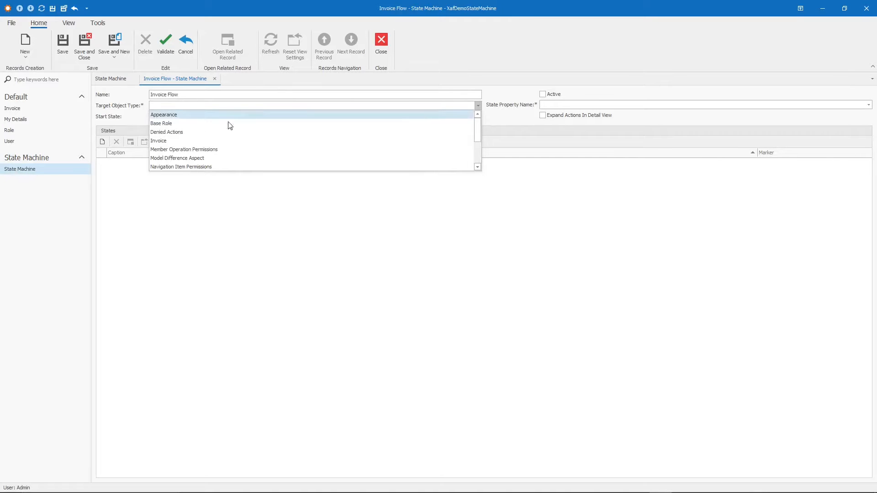
left_click(159, 141)
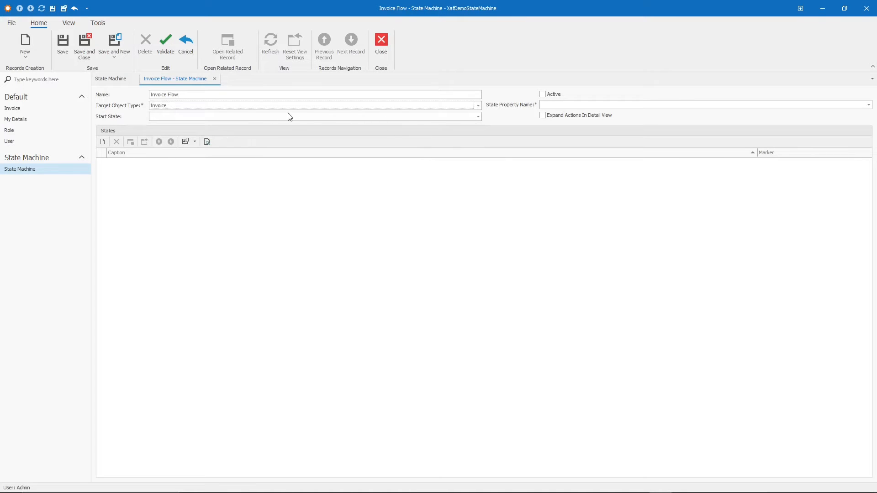
mouse_move(559, 107)
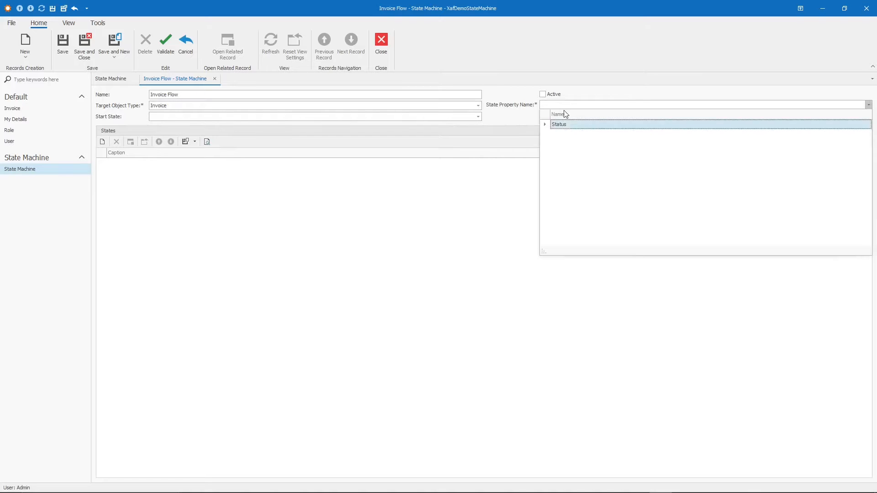
left_click(559, 124)
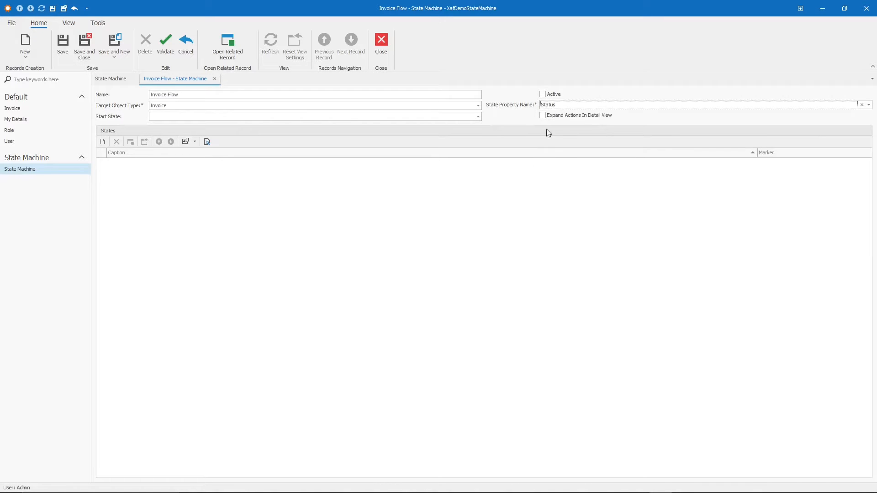
mouse_move(230, 279)
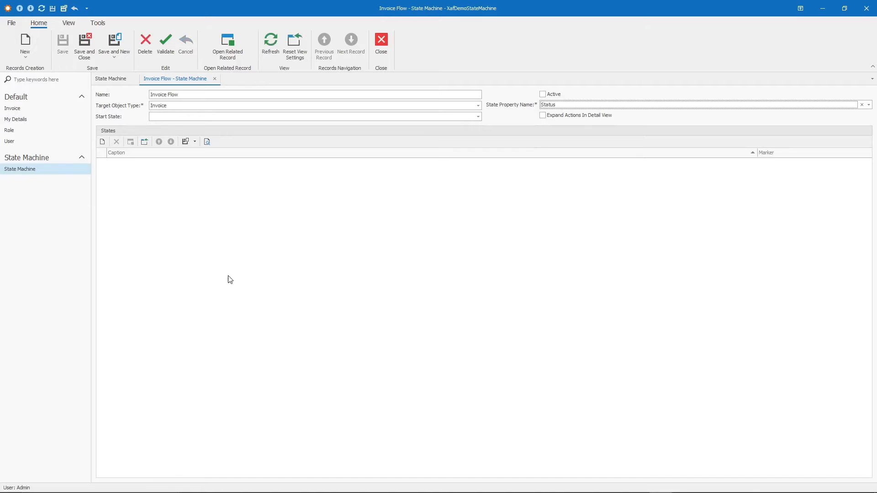
left_click(175, 94)
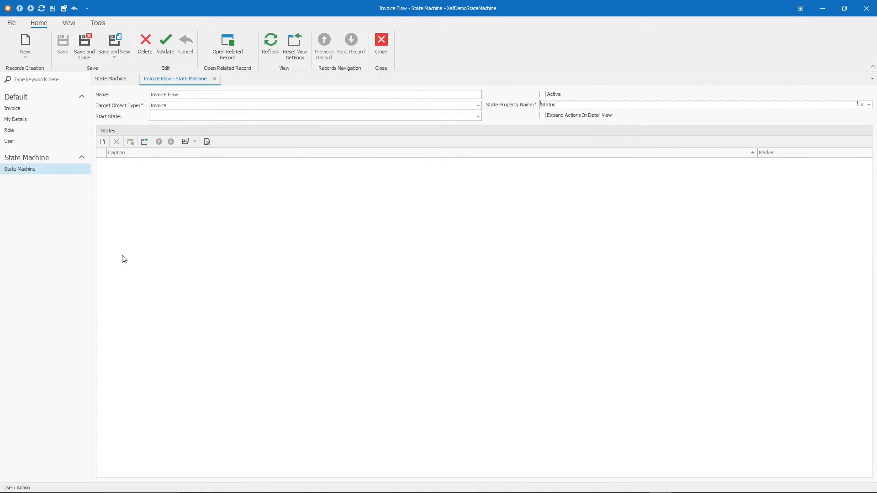
mouse_move(235, 189)
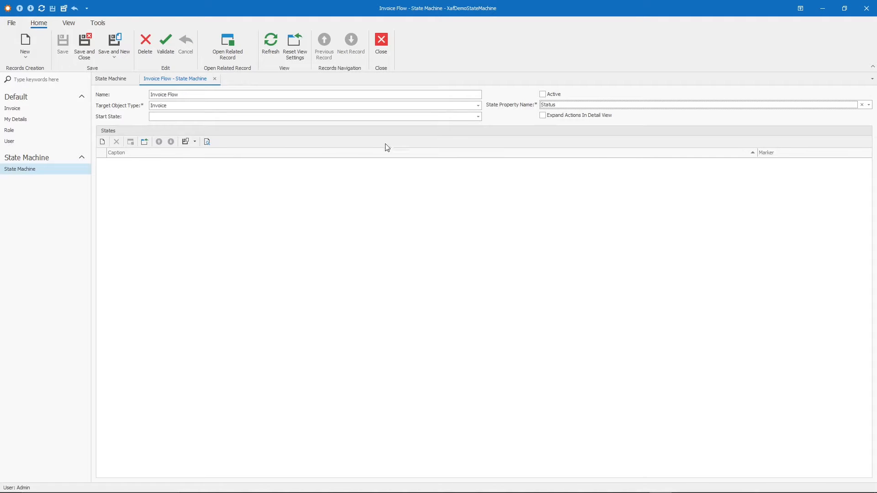
mouse_move(525, 121)
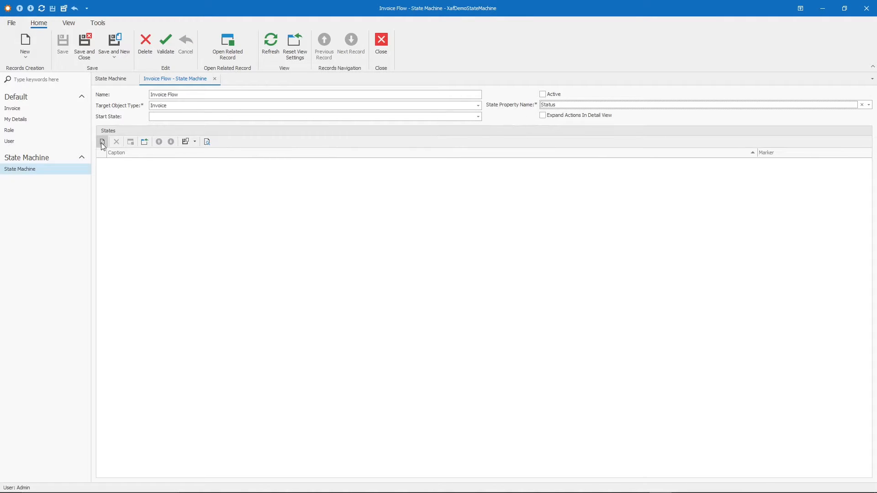
Step: Add Overdue and Write off states to Invoice Flow via Save and New State
left_click(102, 141)
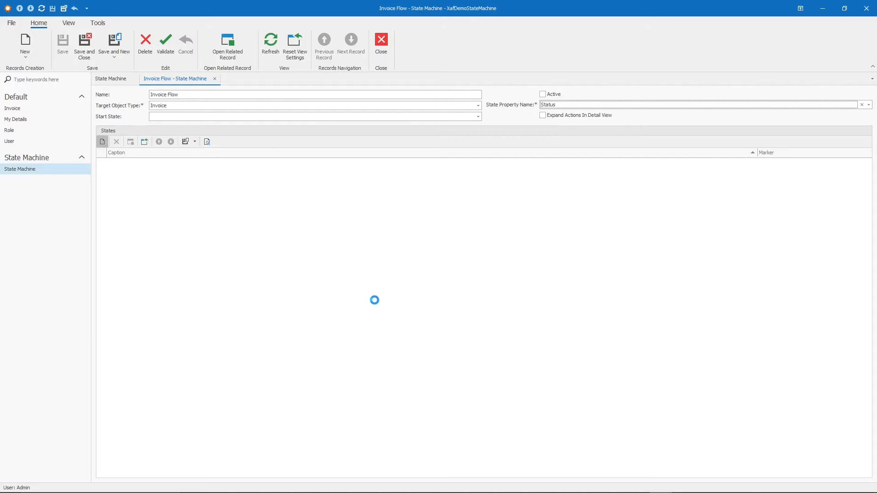
left_click(102, 140)
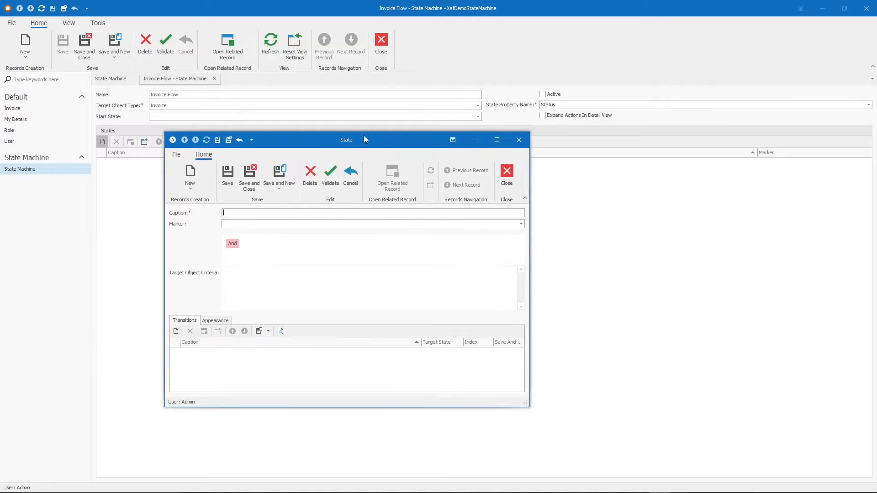
left_click(520, 224)
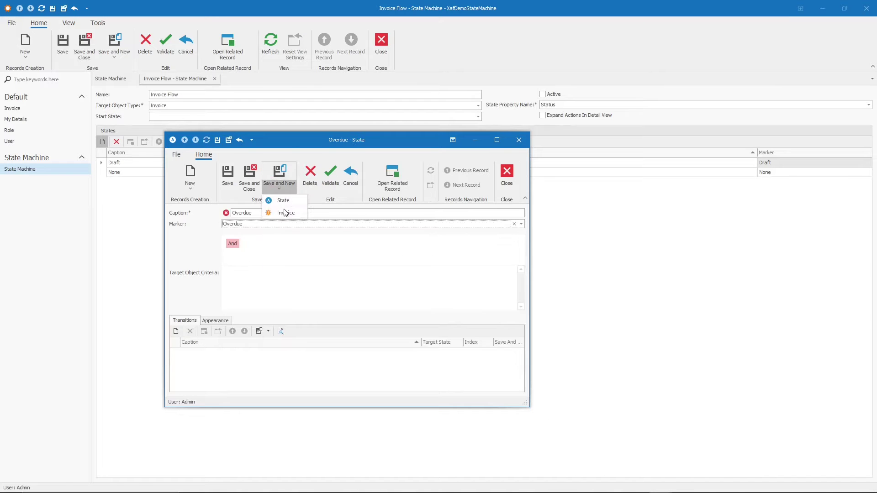
left_click(283, 200)
type("Sent")
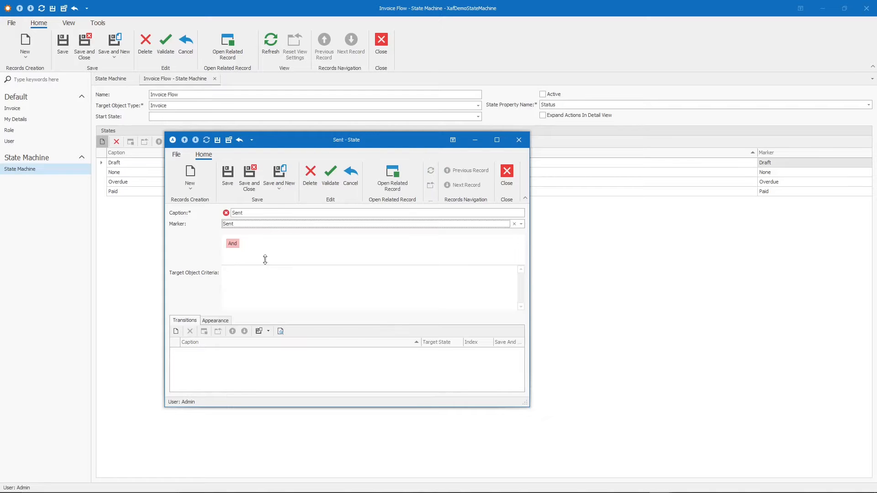
left_click(521, 224)
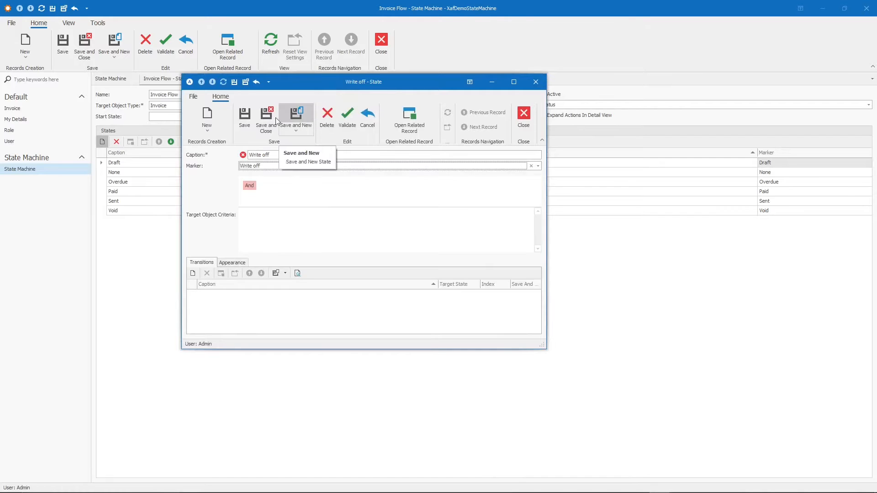
left_click(302, 154)
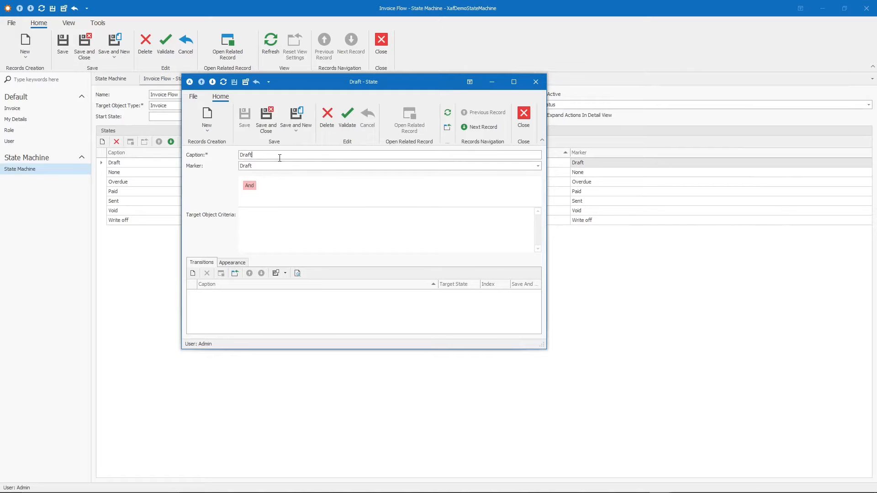
mouse_move(283, 148)
type(" (this is a")
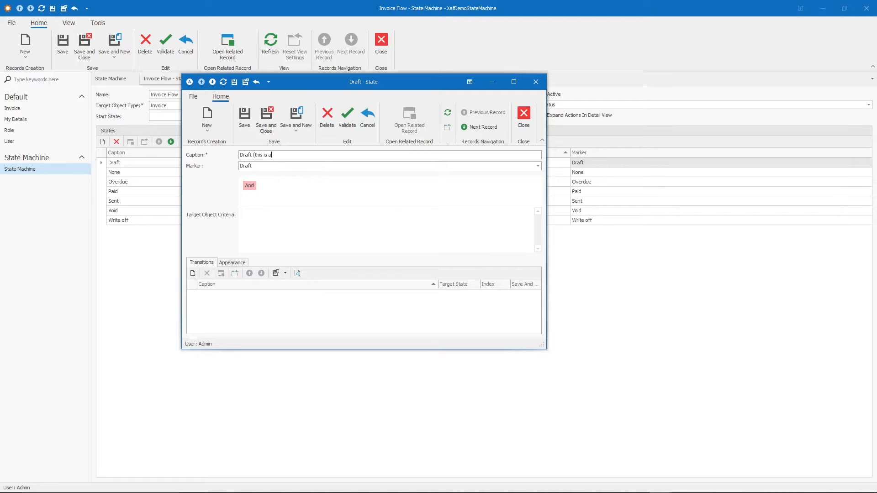
Step: Extend the Draft caption with the note 'this is status is selected ... finish)'
key("BackSpace")
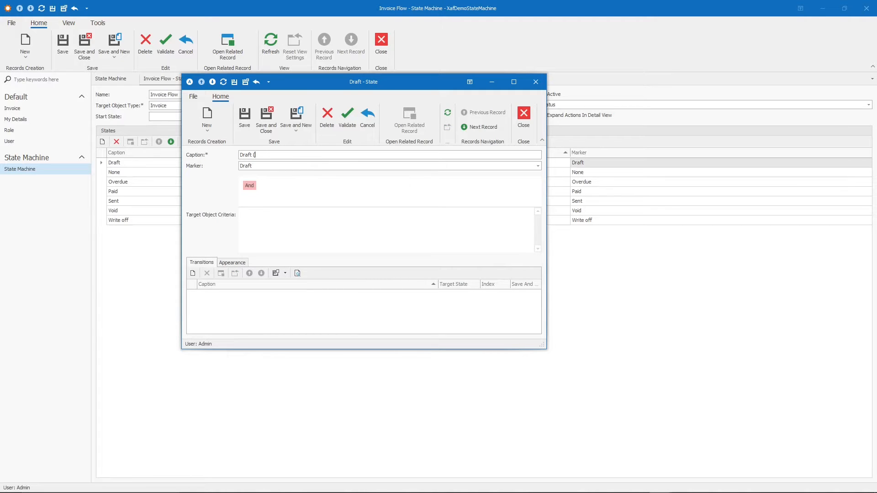
type("this is")
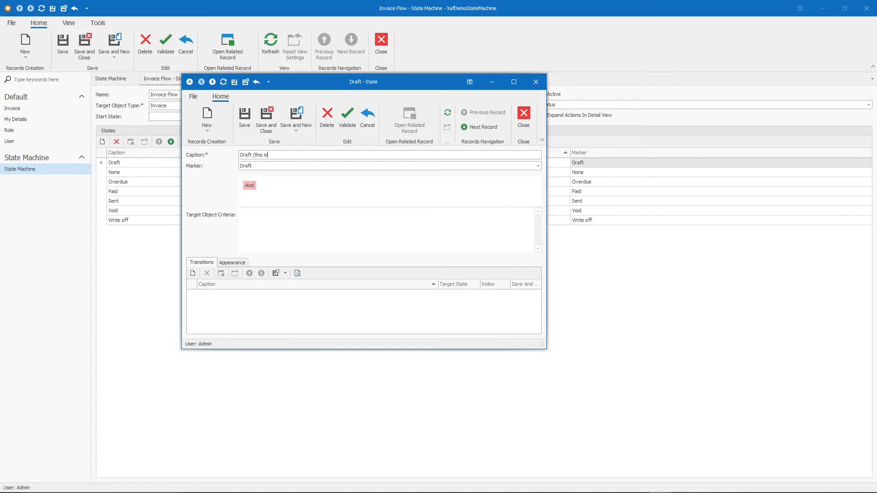
type("status")
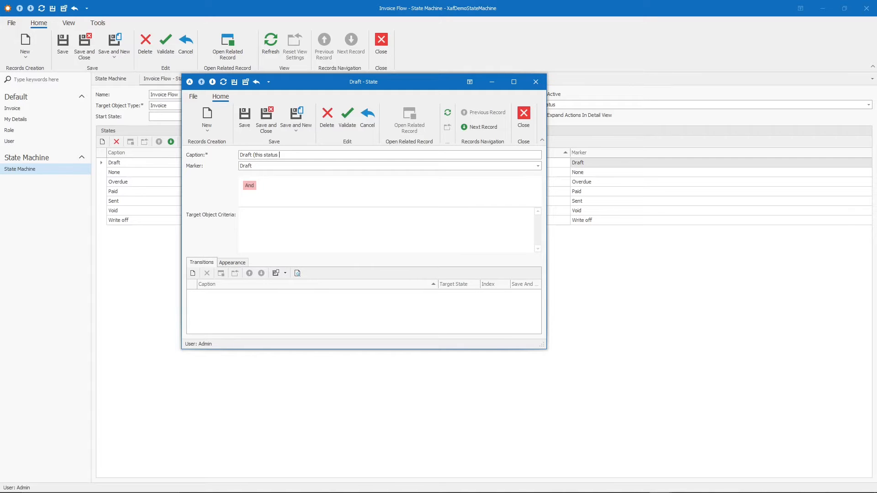
type("is selected when you have not f")
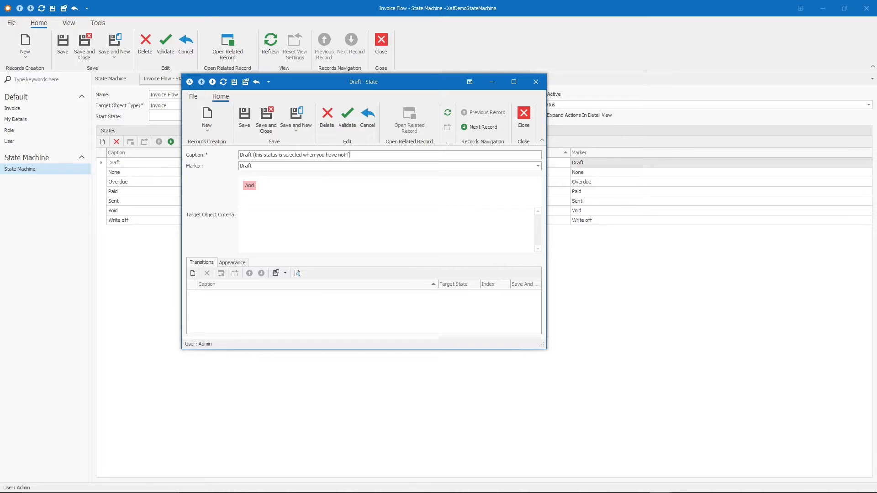
type("inished the invoice")
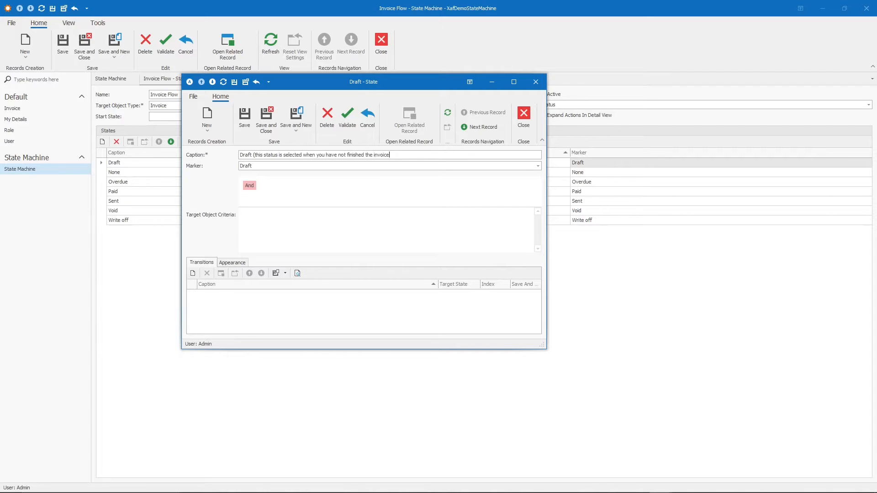
type(")")
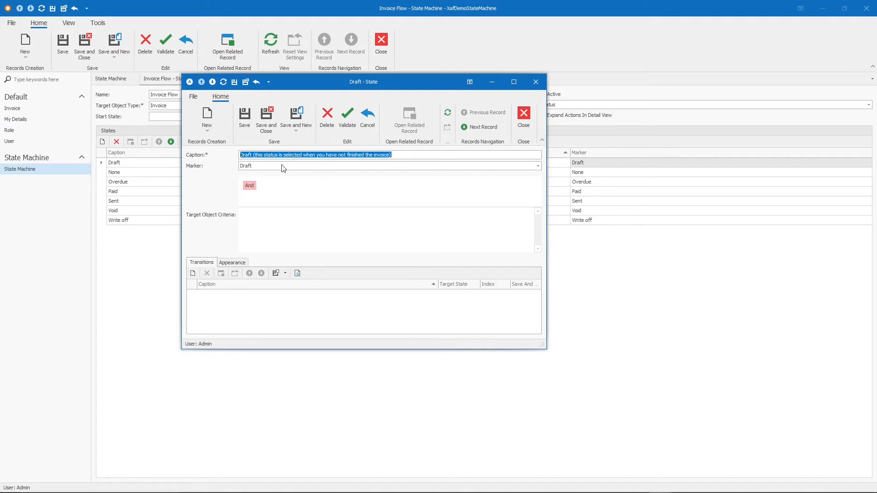
Step: Leave the Draft state window and bring up the machine's start-state choices
left_click(399, 155)
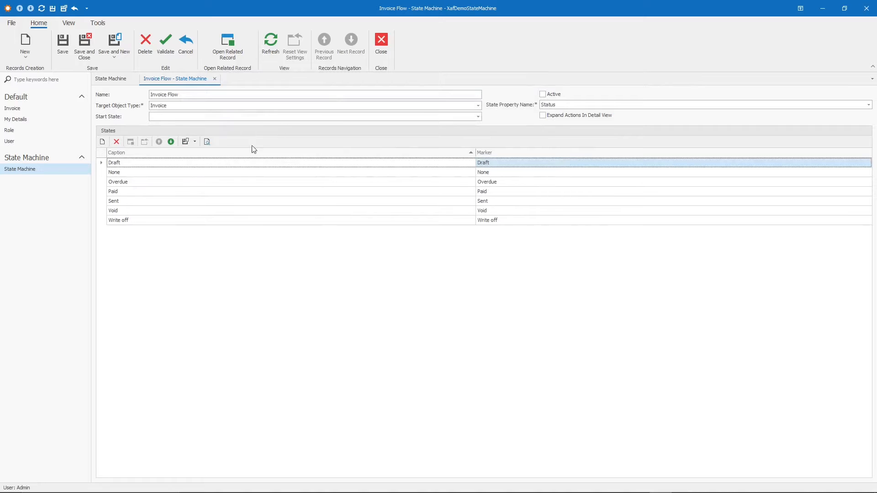
mouse_move(198, 325)
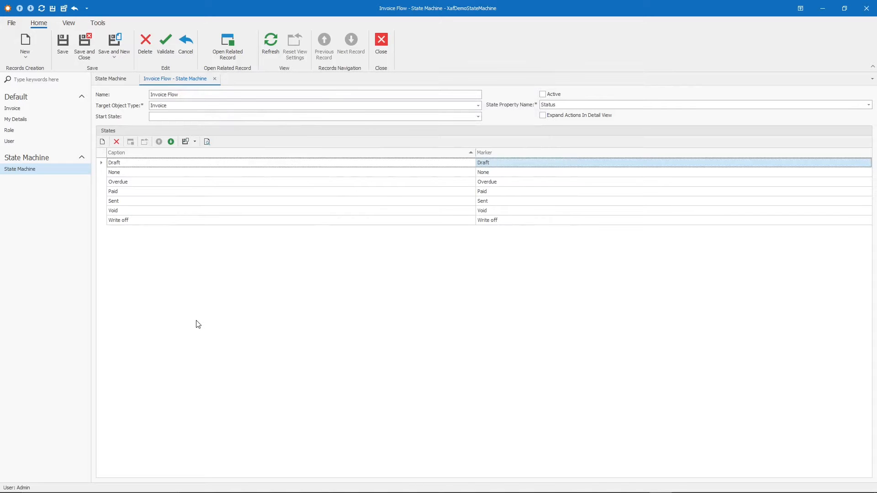
mouse_move(274, 121)
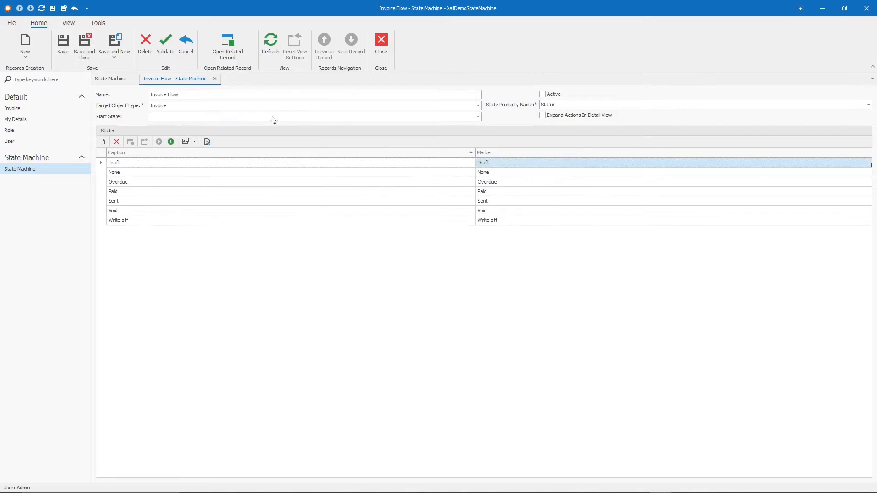
left_click(477, 117)
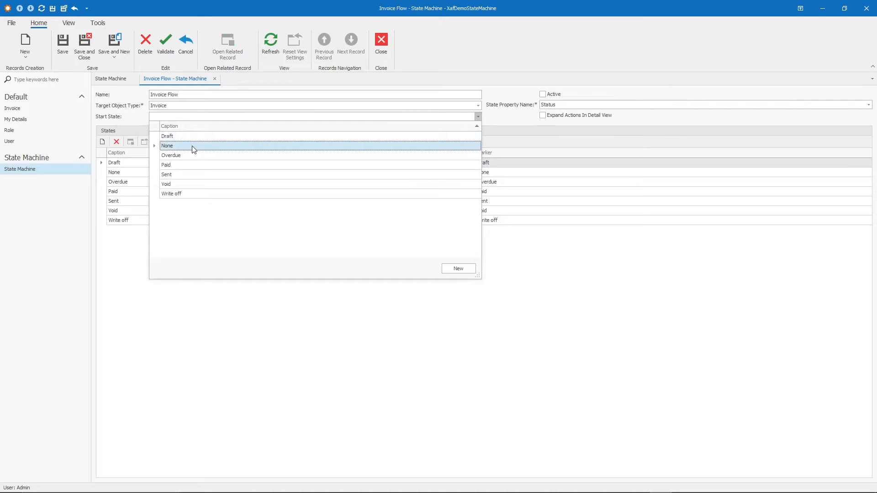
Step: Make None the start state and recaption the None state as Unknow
left_click(167, 145)
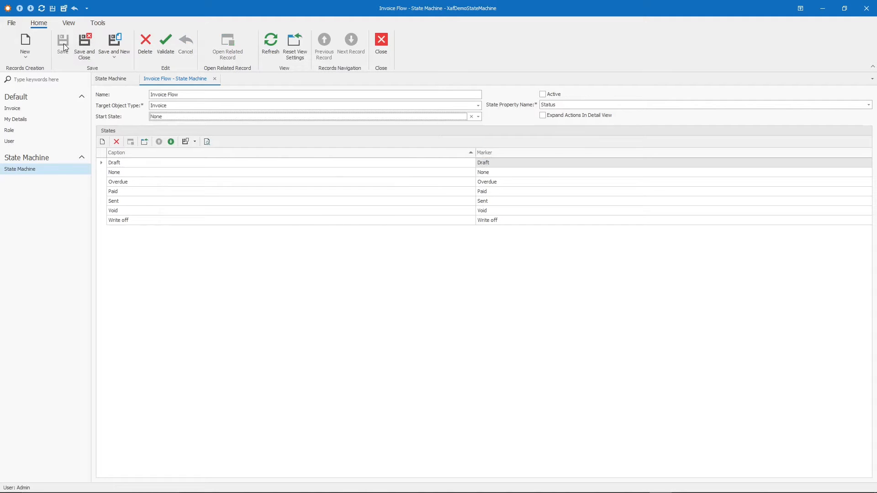
mouse_move(63, 43)
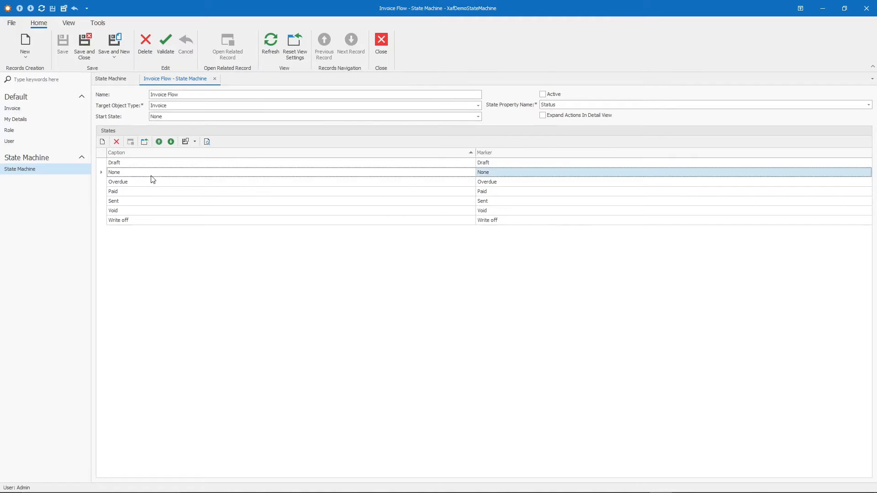
double_click(114, 172)
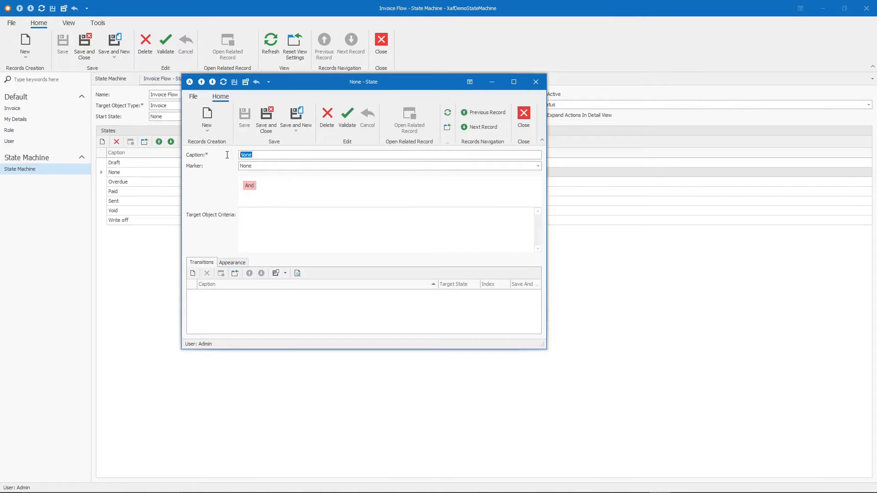
type("Unknow")
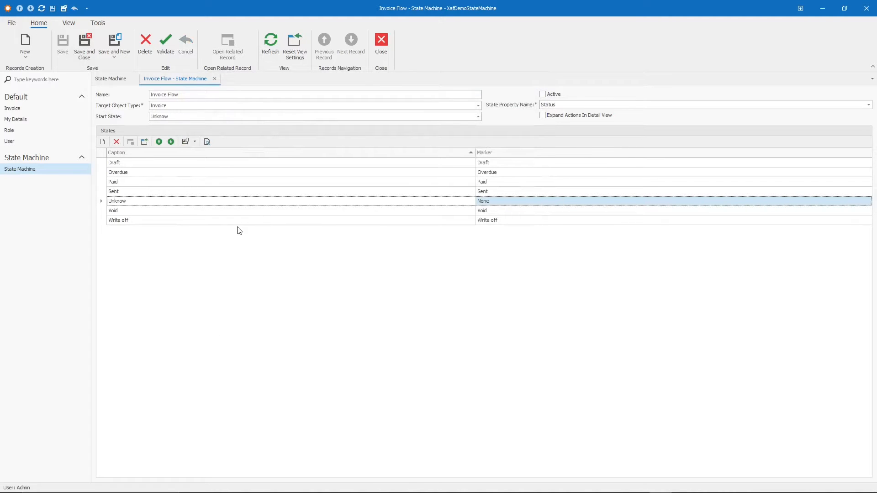
mouse_move(327, 167)
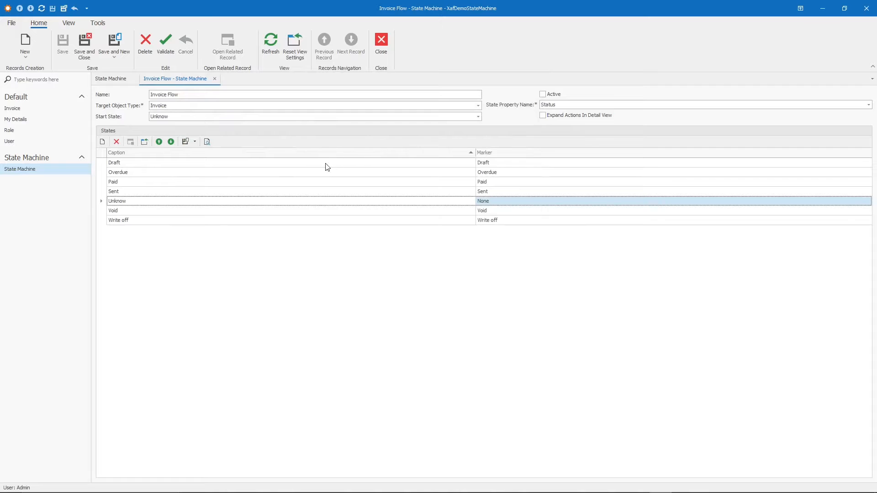
mouse_move(132, 219)
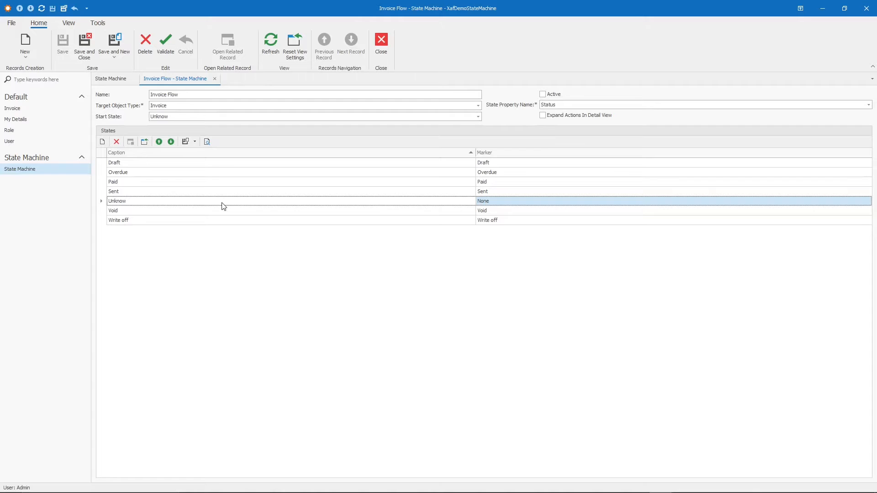
Step: Give the Unknow state a transition targeting Draft with index 0
double_click(117, 201)
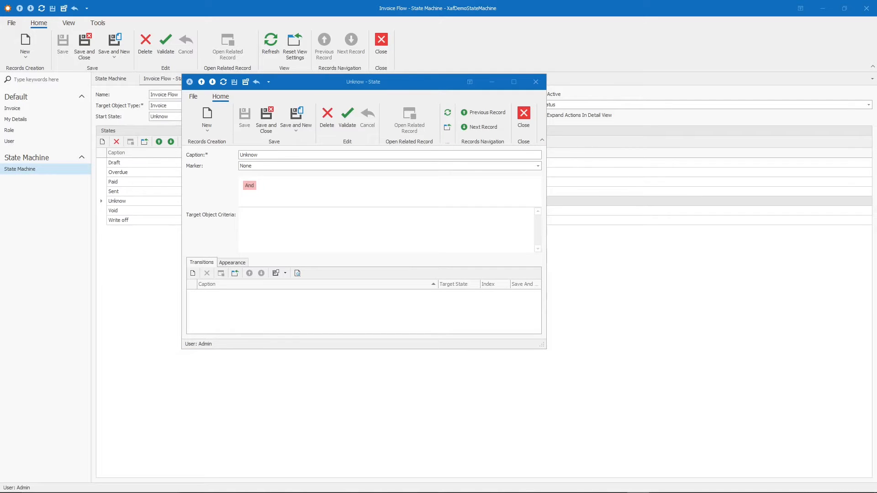
mouse_move(837, 93)
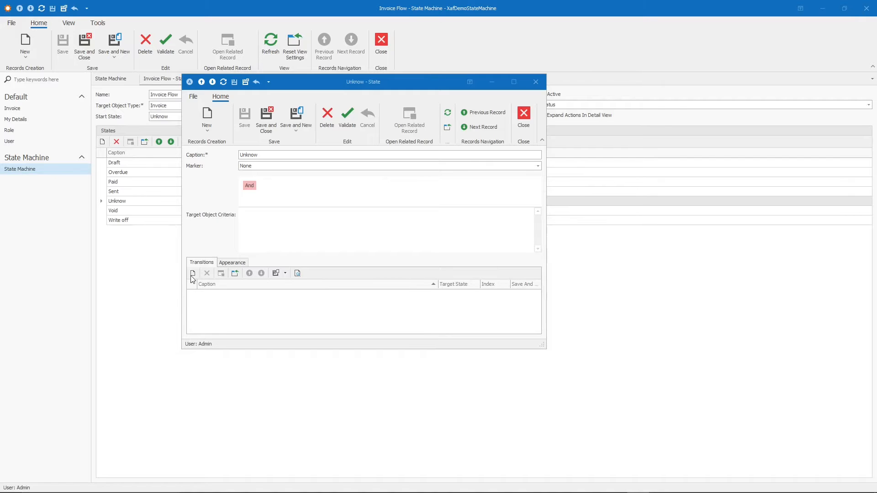
left_click(193, 273)
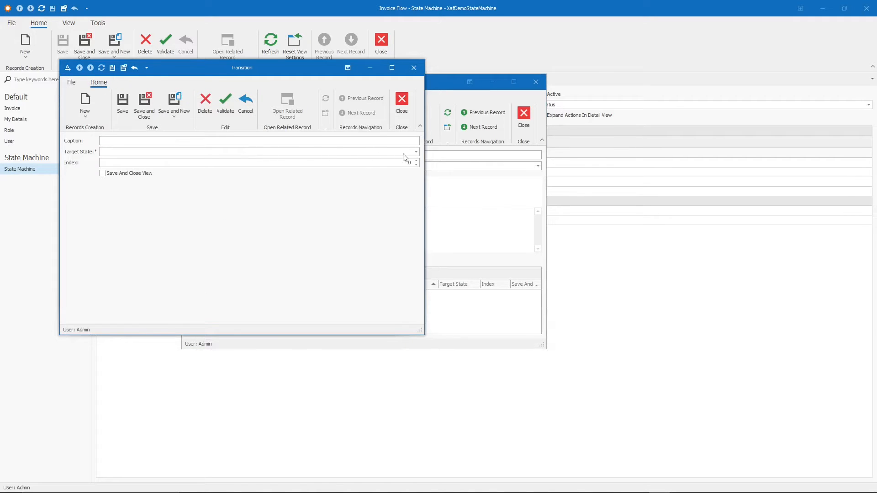
left_click(414, 152)
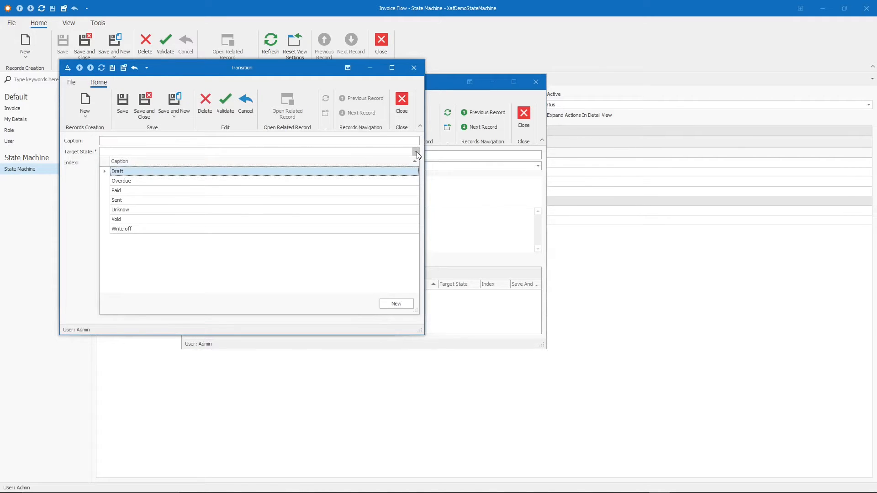
left_click(117, 171)
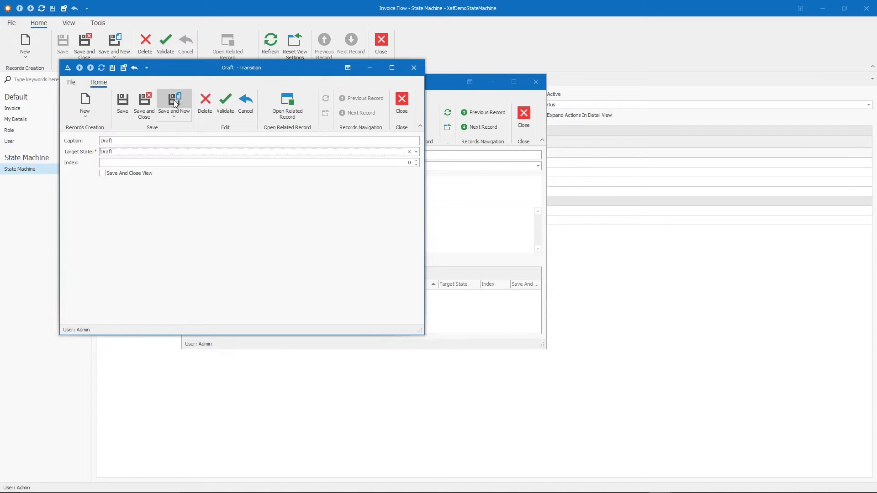
Step: Add a second Unknow transition targeting Sent with index 1 and save it
left_click(415, 151)
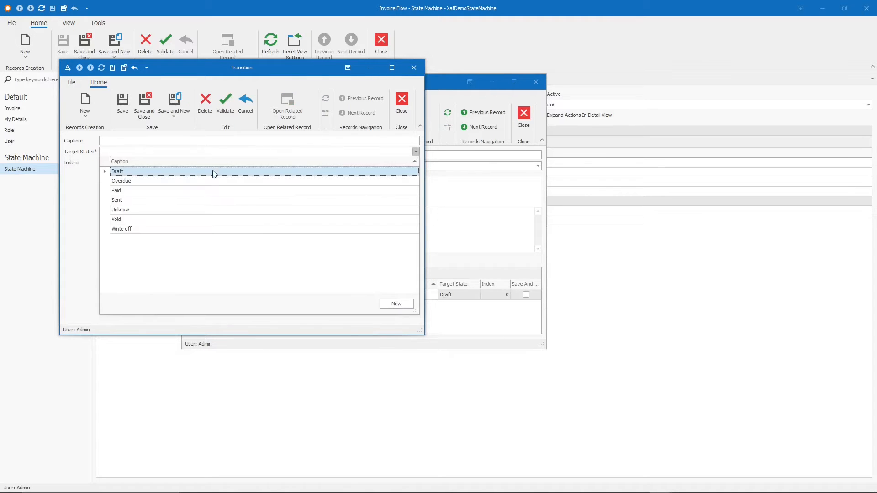
left_click(117, 200)
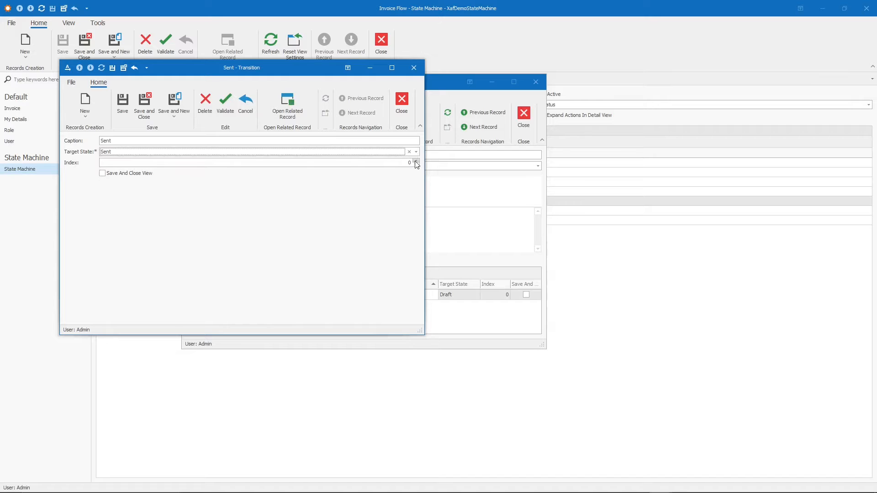
left_click(417, 161)
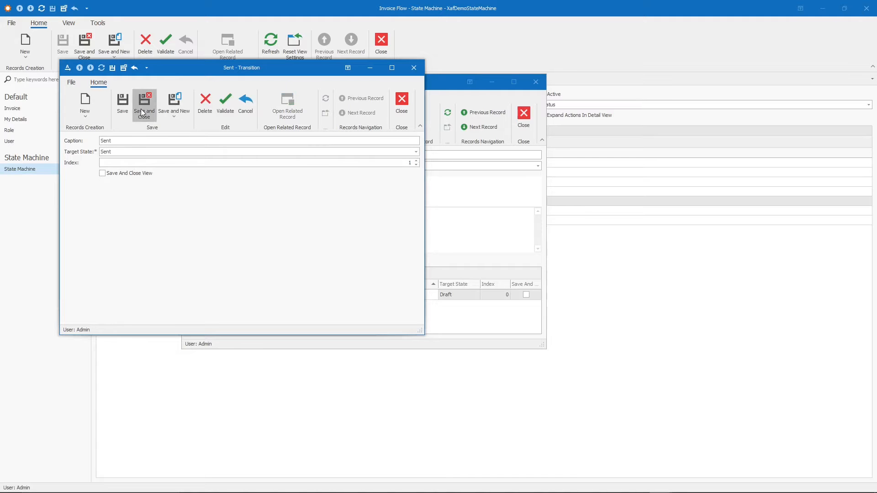
left_click(144, 103)
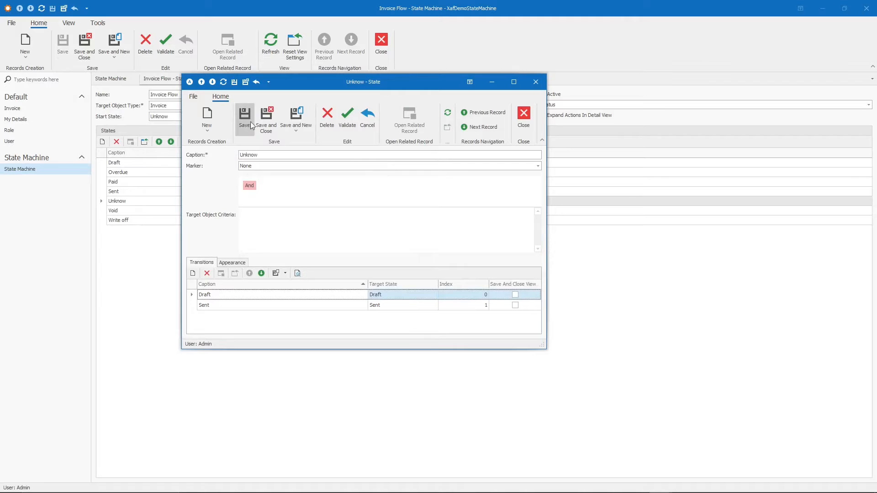
Step: Save the Unknow state, mark Invoice Flow active and start a new test invoice
left_click(267, 119)
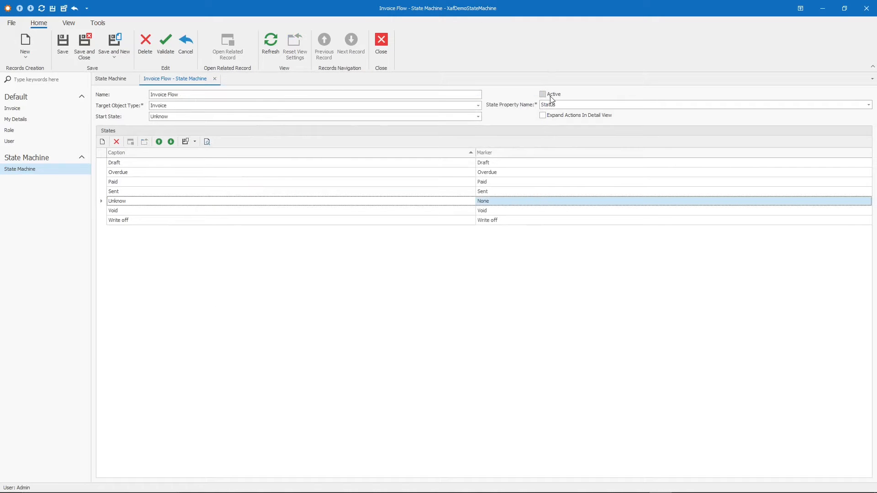
left_click(543, 94)
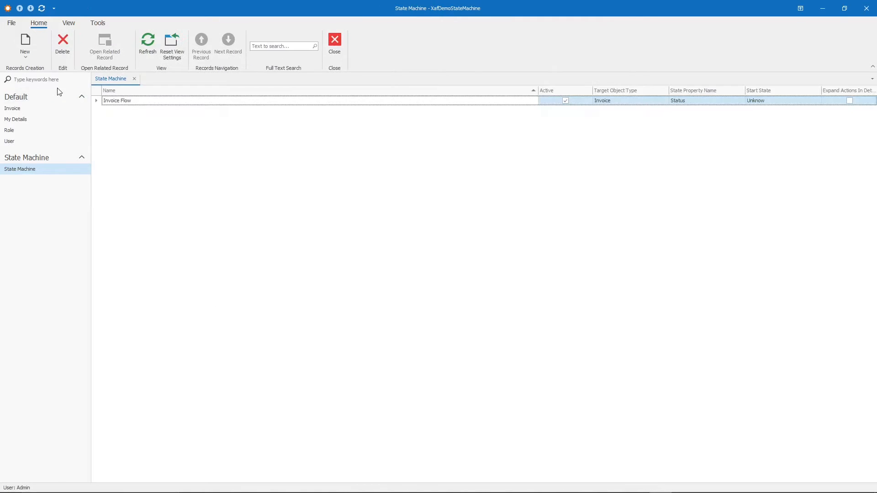
left_click(12, 108)
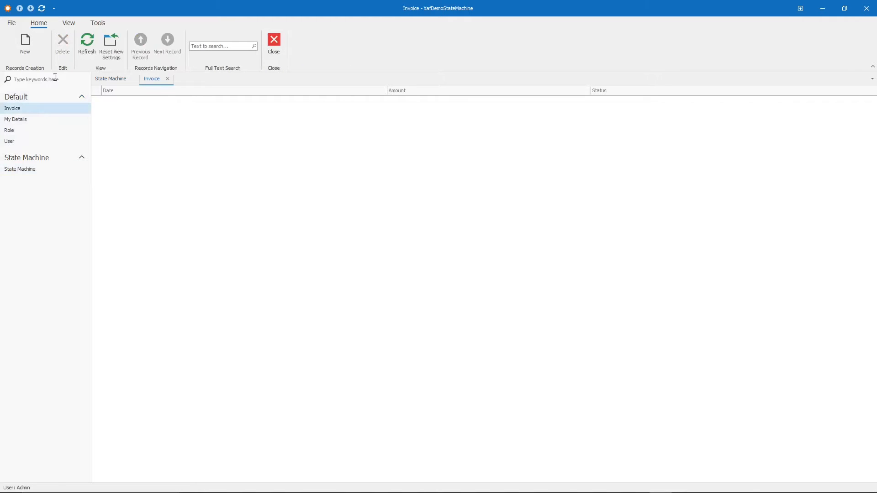
left_click(25, 38)
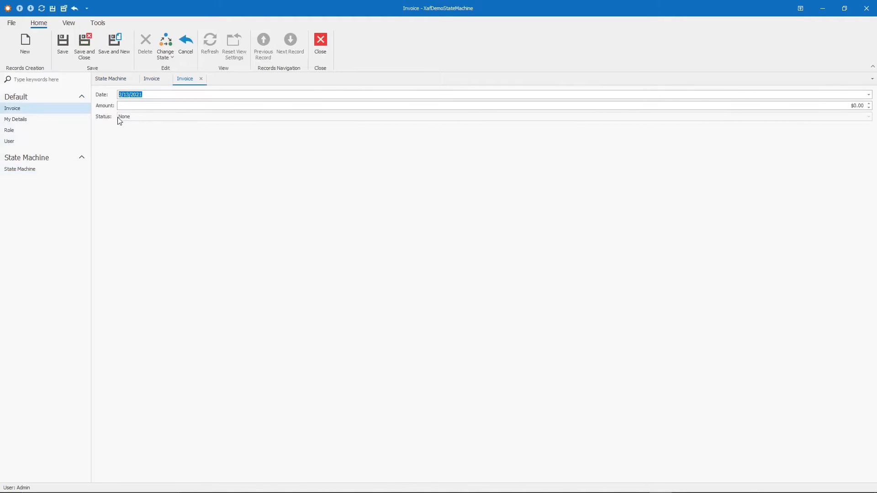
mouse_move(129, 123)
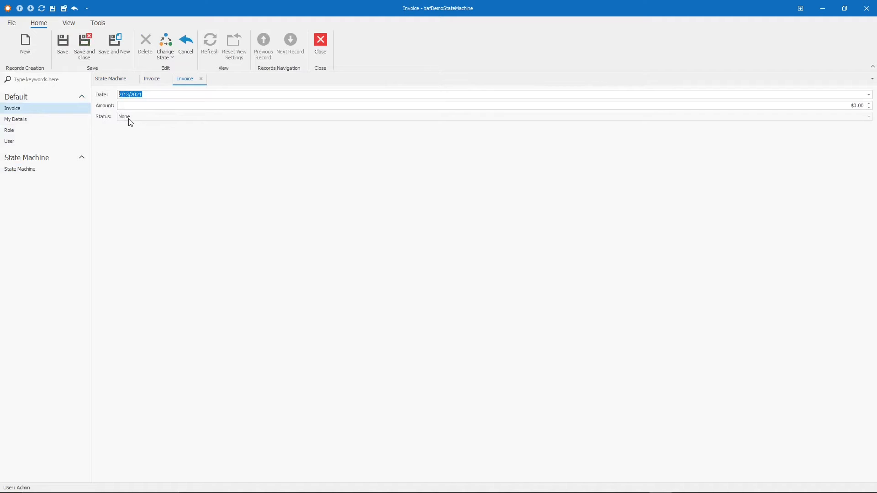
Step: Move the test invoice to Draft via Change State and answer the save prompt on closing
left_click(164, 46)
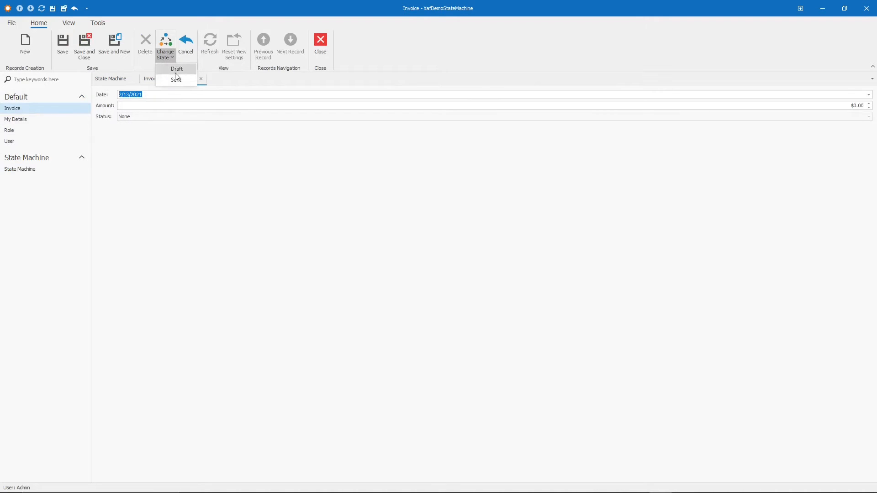
mouse_move(193, 136)
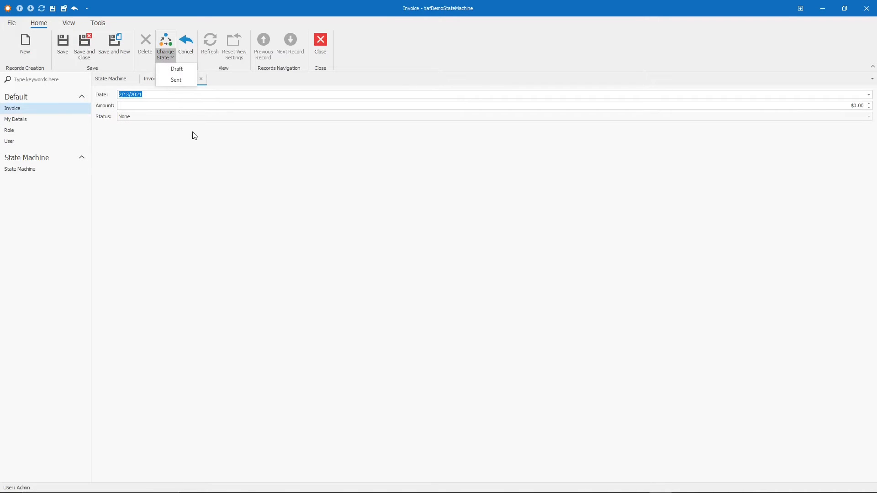
mouse_move(177, 69)
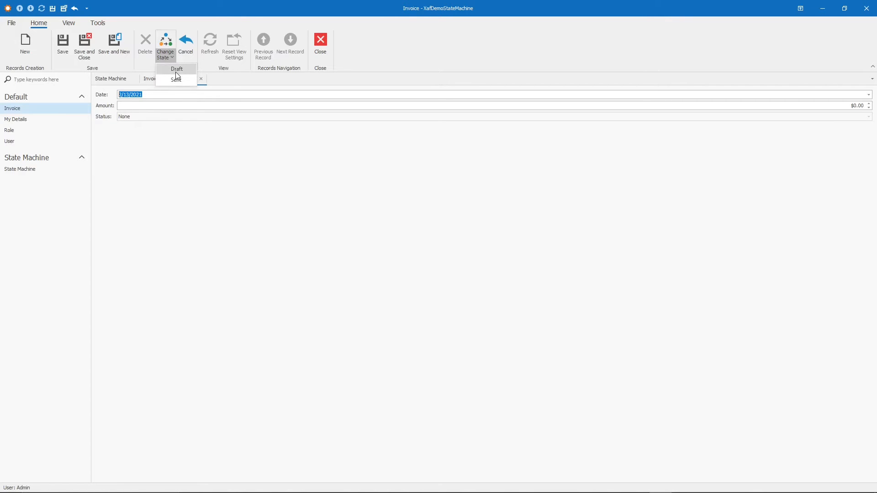
left_click(176, 69)
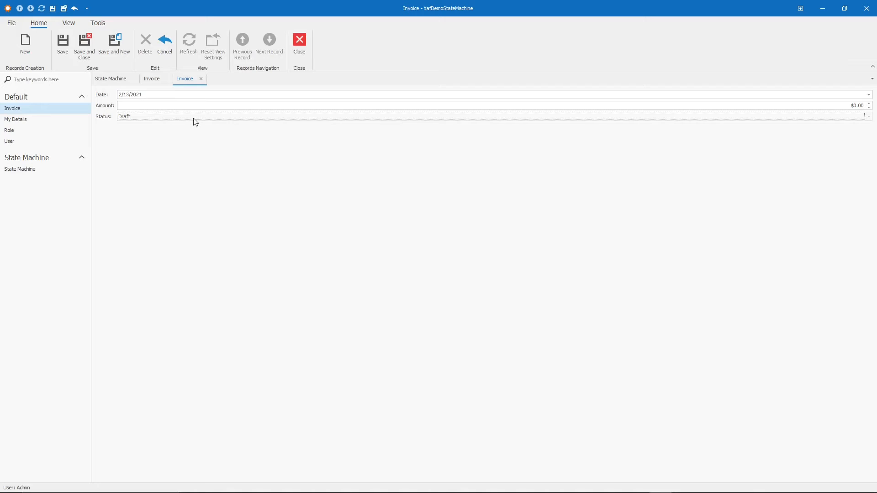
mouse_move(217, 177)
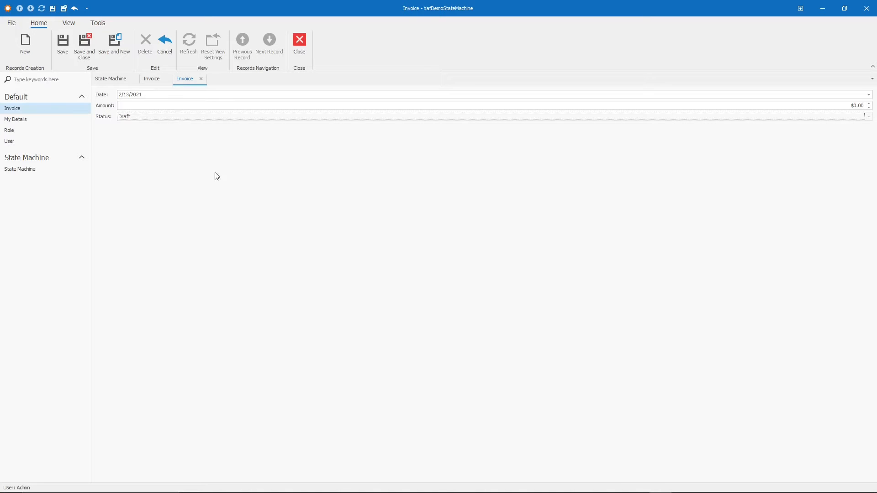
mouse_move(155, 57)
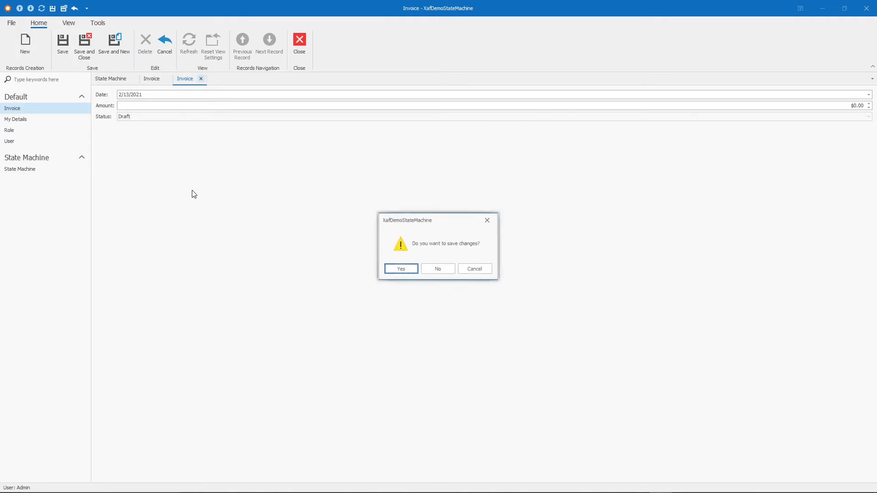
left_click(438, 268)
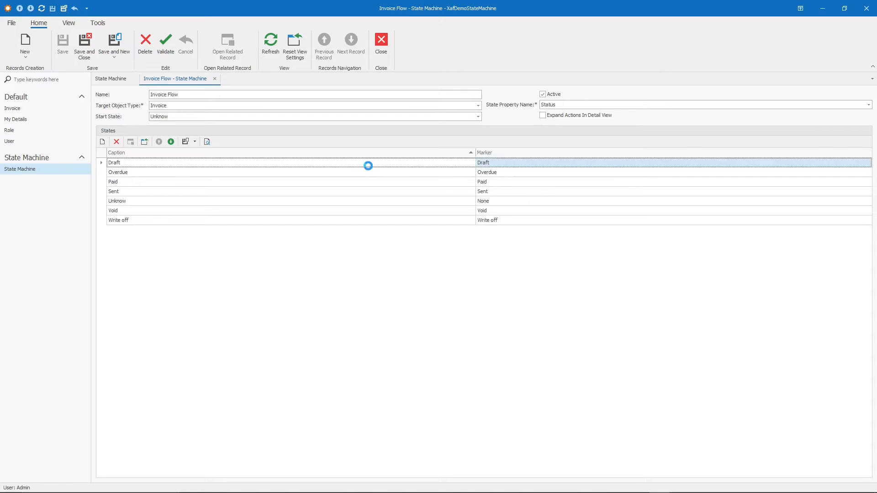
Step: Give the Draft state a new transition targeting Sent
double_click(115, 163)
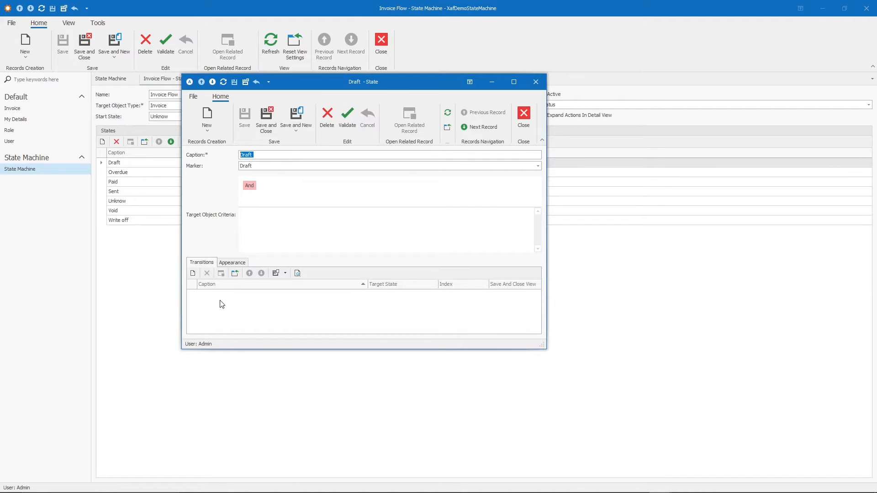
mouse_move(165, 254)
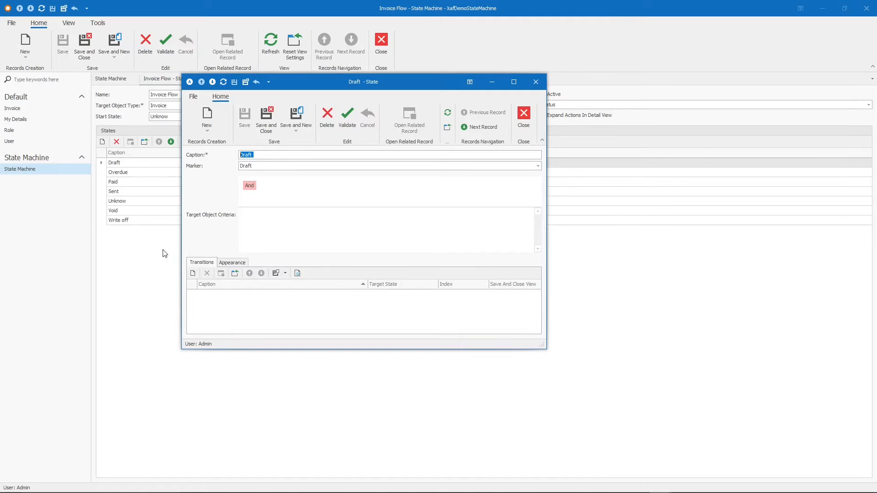
left_click(193, 273)
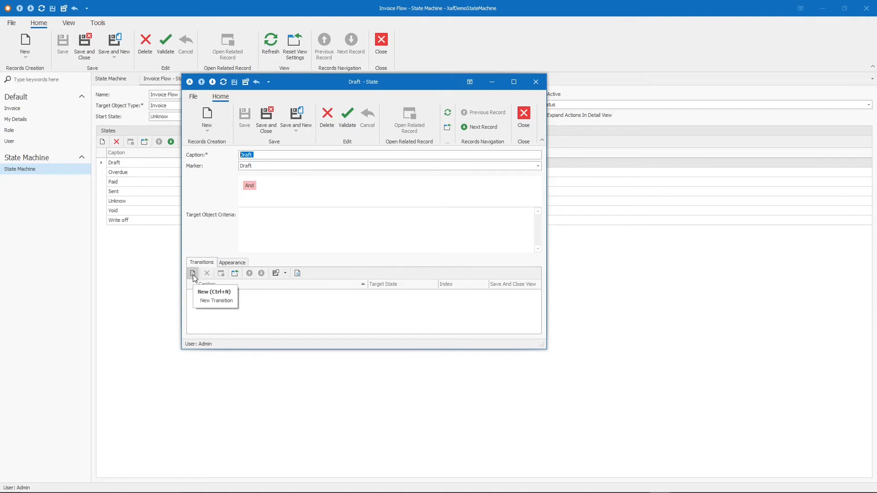
left_click(216, 301)
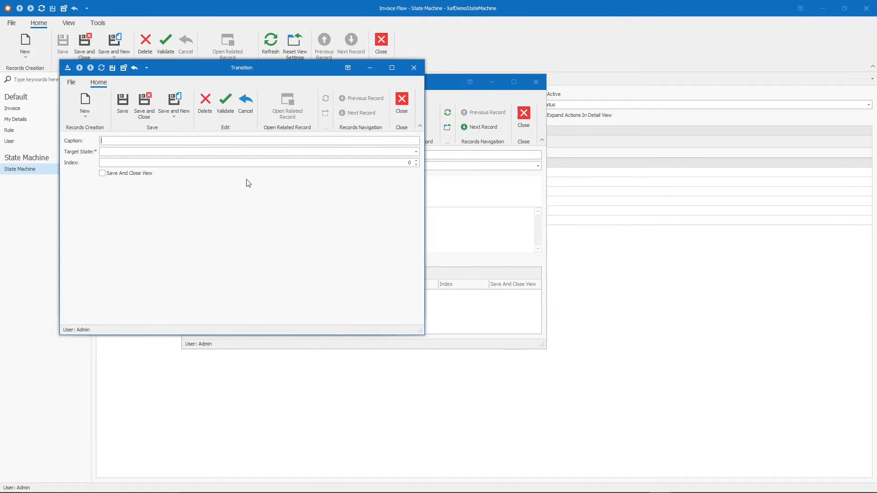
left_click(415, 152)
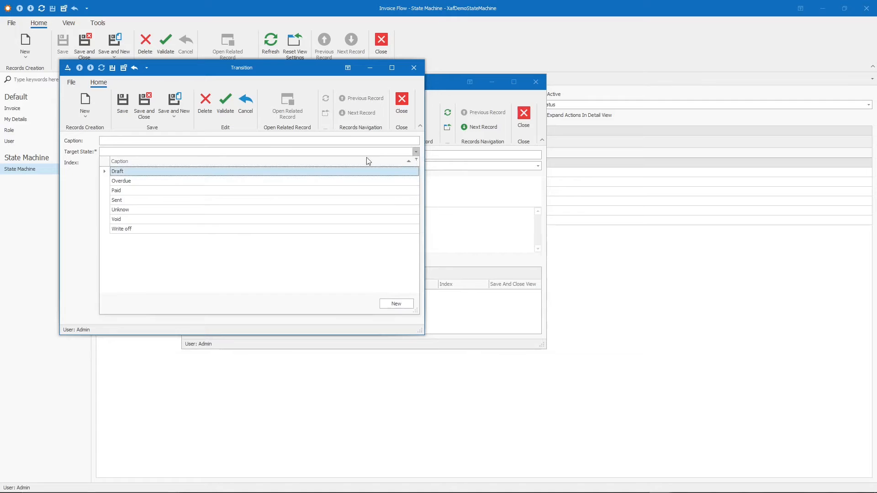
left_click(117, 200)
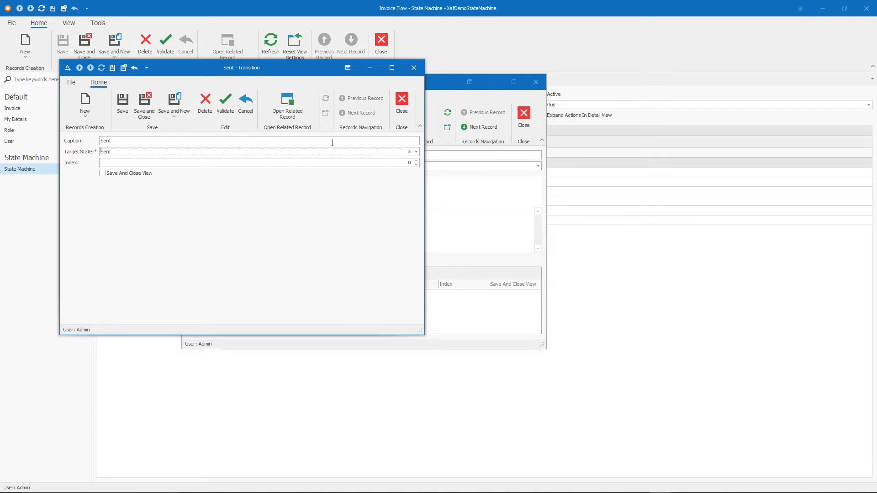
Step: Choose the target state of Draft's second transition
left_click(413, 152)
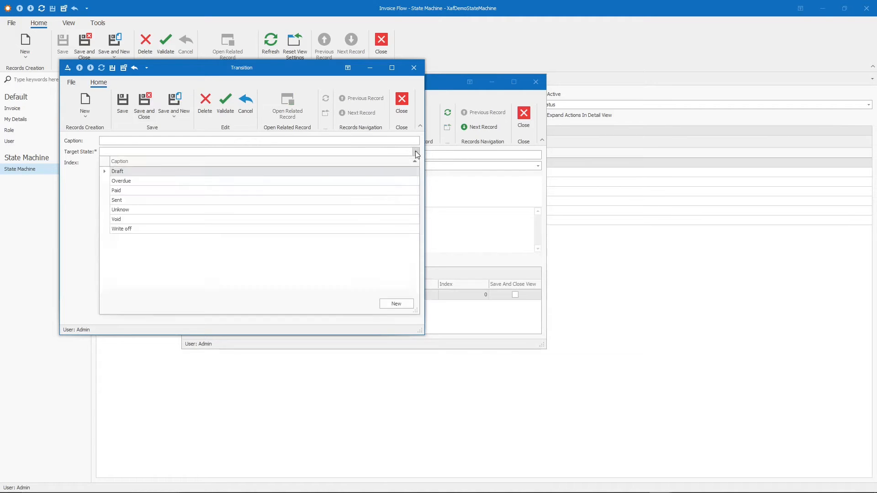
left_click(116, 220)
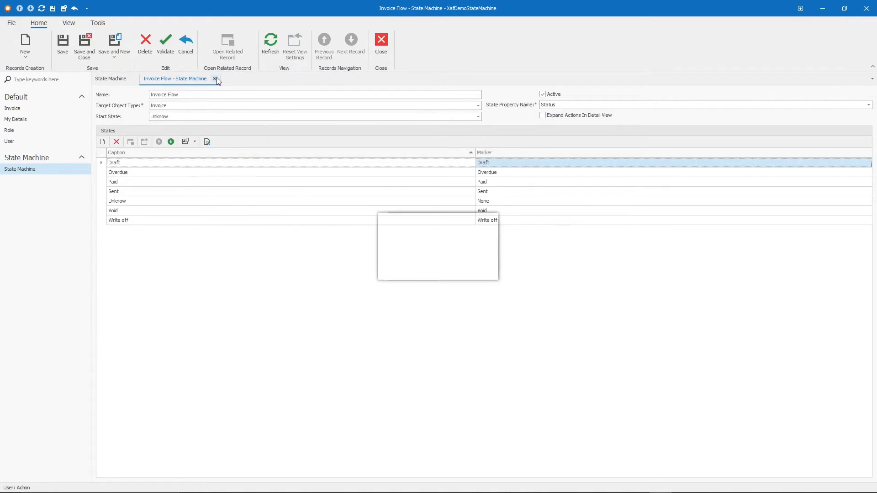
Step: Start a fresh test invoice and move it to Draft
left_click(215, 79)
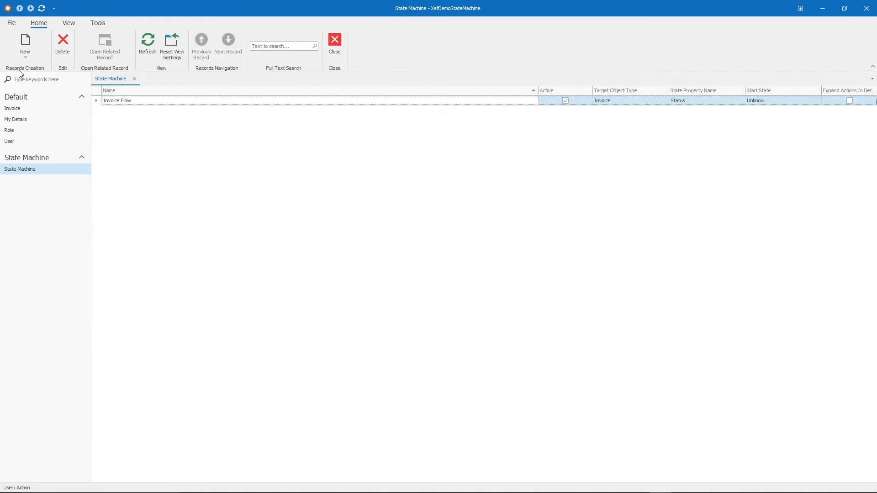
left_click(13, 107)
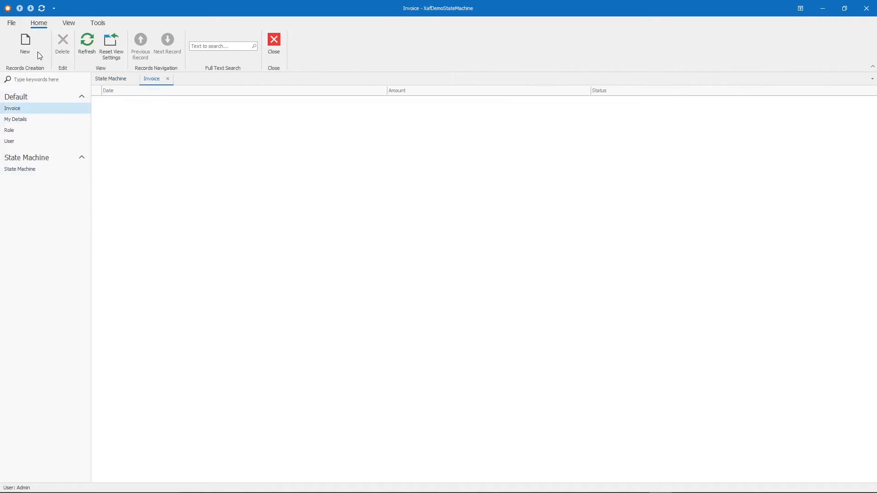
left_click(26, 40)
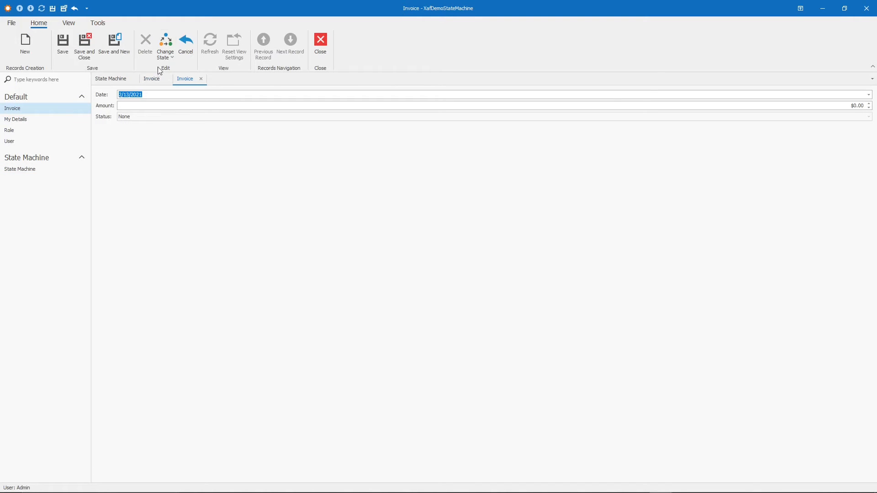
left_click(165, 43)
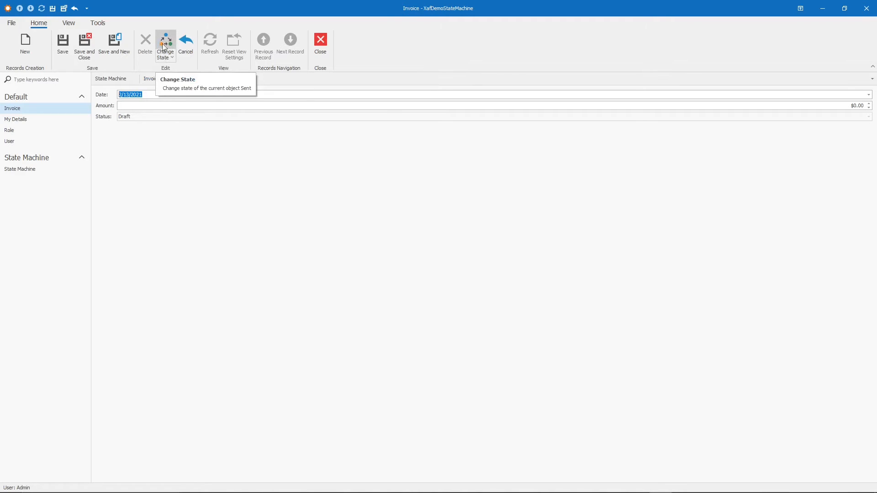
Step: Move the invoice from Draft to Void, then discard it without saving
left_click(165, 45)
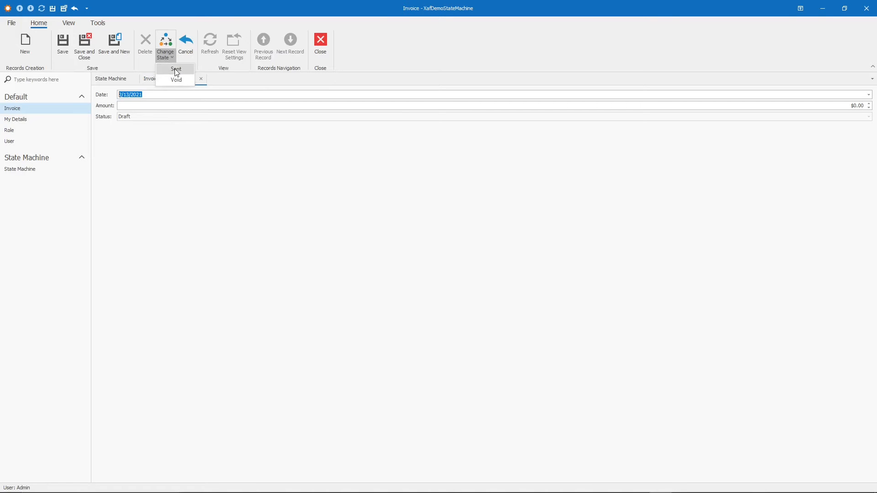
mouse_move(177, 83)
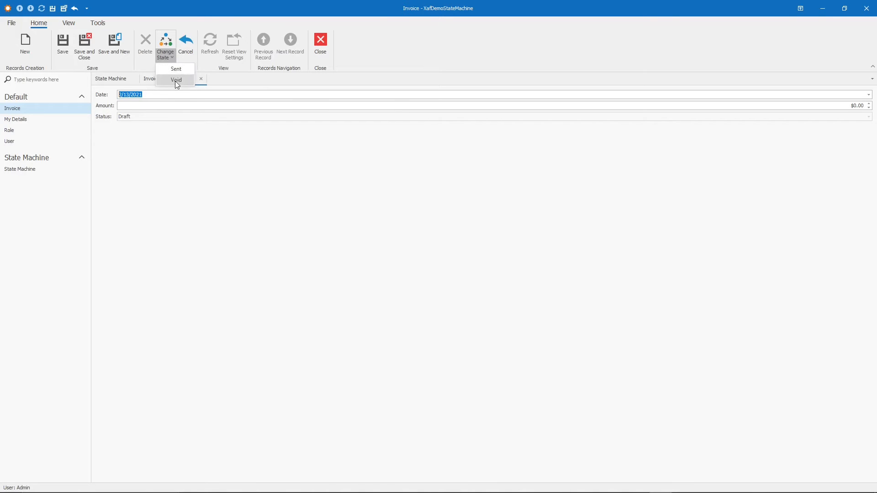
left_click(175, 80)
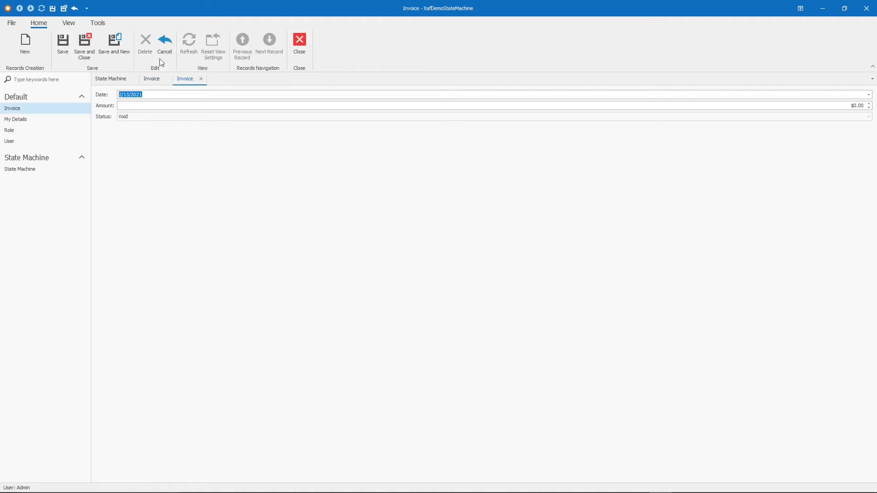
mouse_move(145, 43)
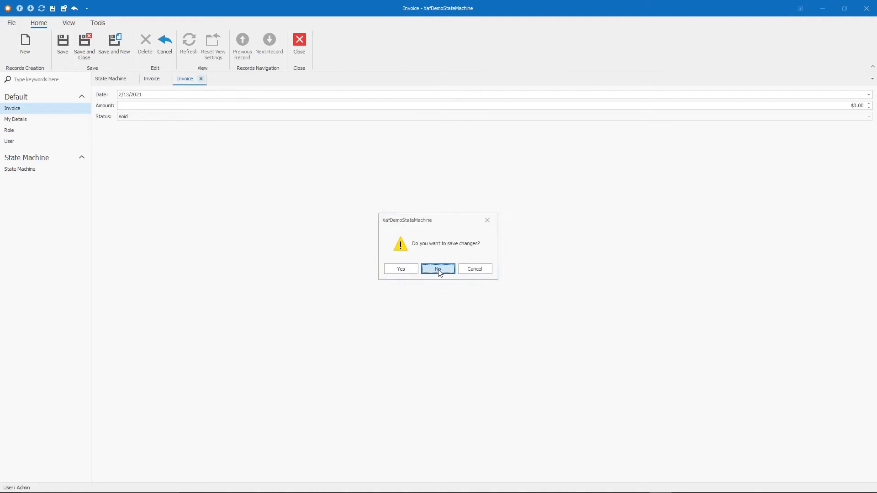
left_click(438, 268)
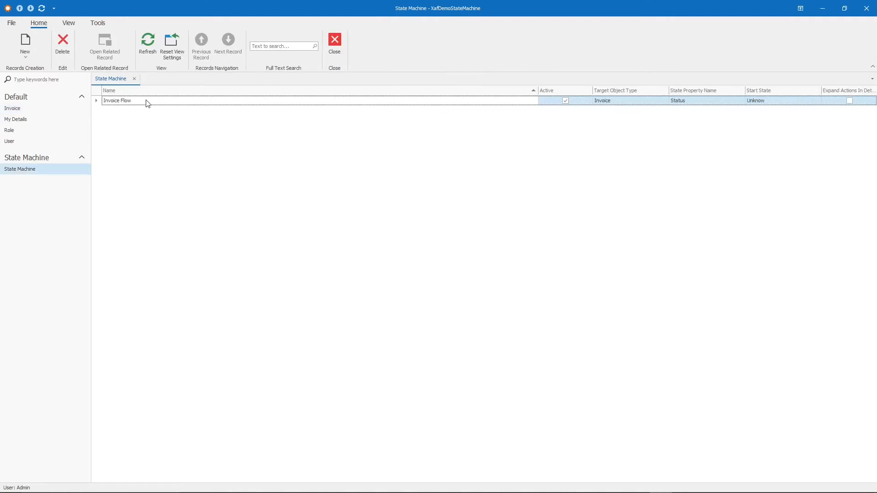
Step: Give the Sent state transitions to Paid and Overdue
double_click(118, 100)
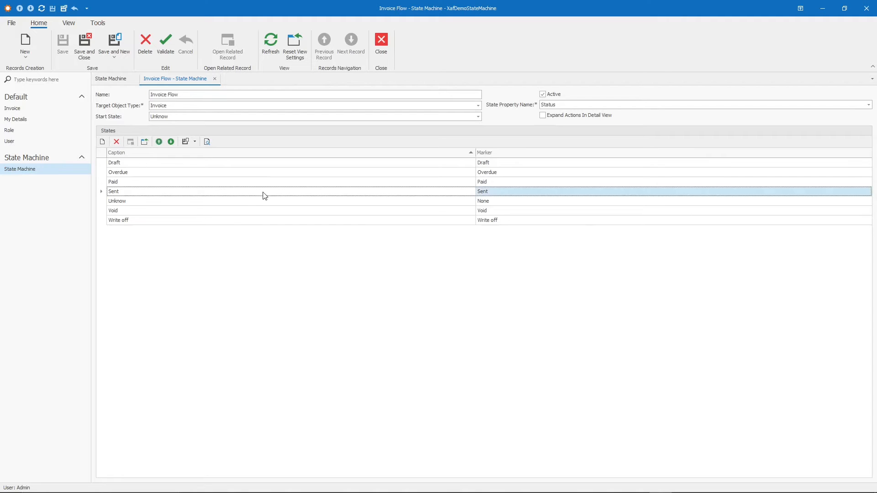
double_click(114, 192)
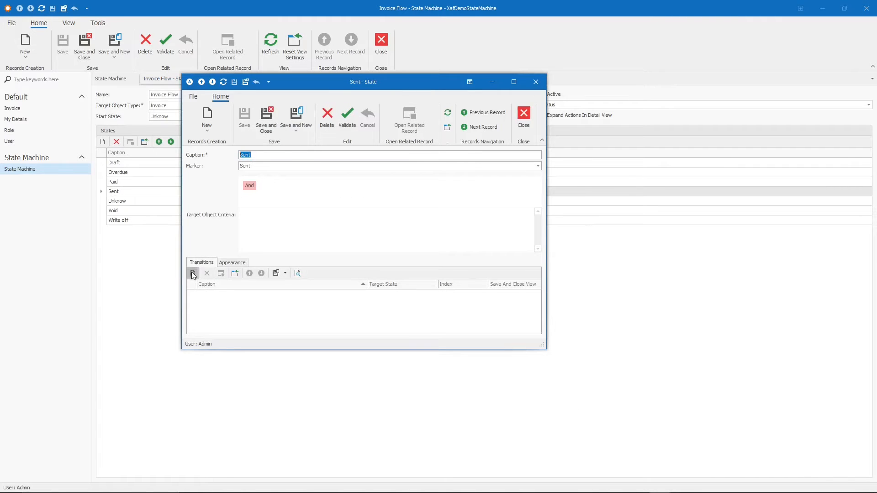
left_click(192, 273)
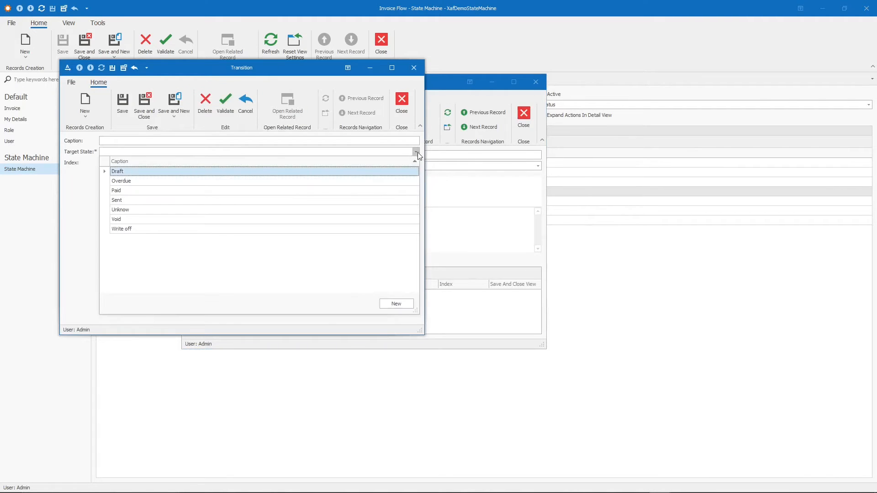
left_click(116, 190)
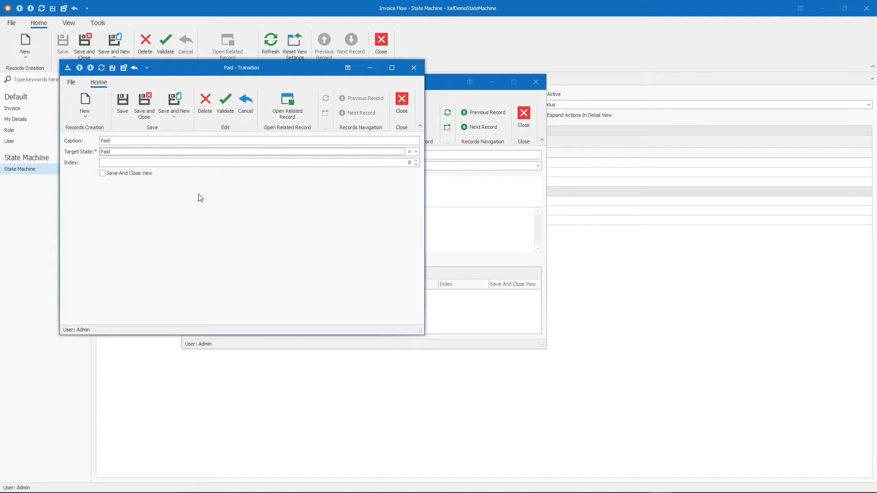
mouse_move(316, 152)
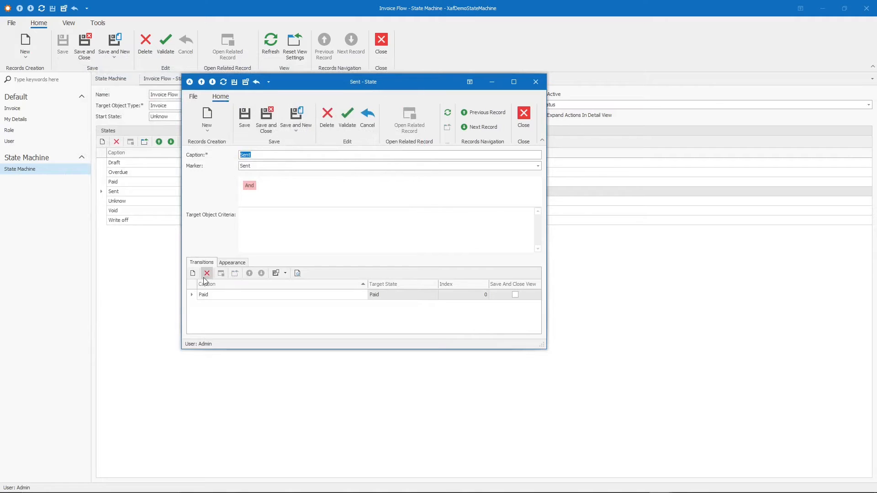
left_click(193, 273)
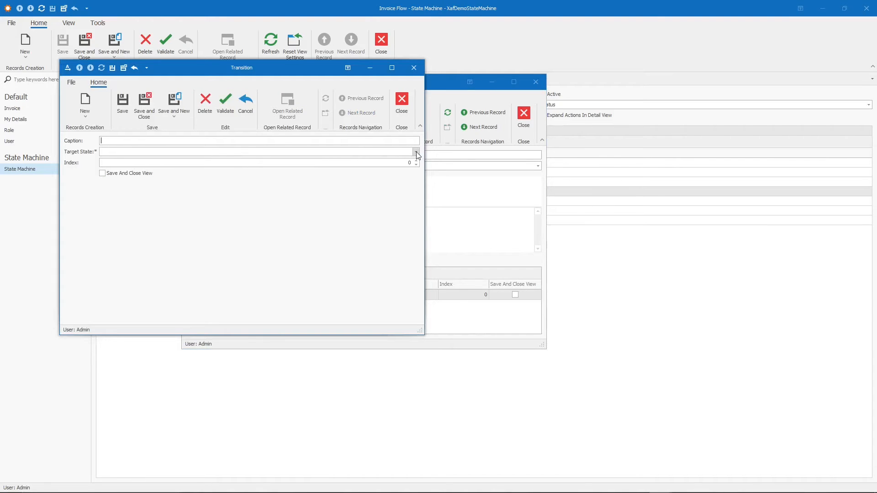
left_click(416, 152)
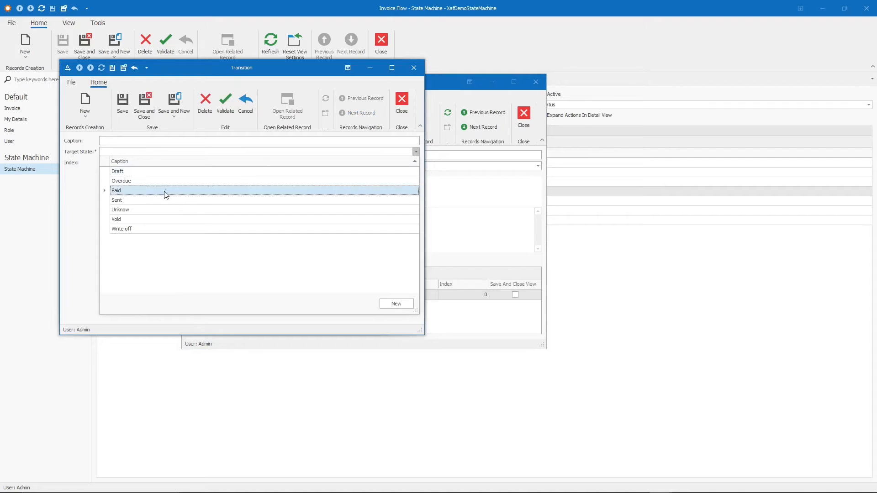
left_click(121, 181)
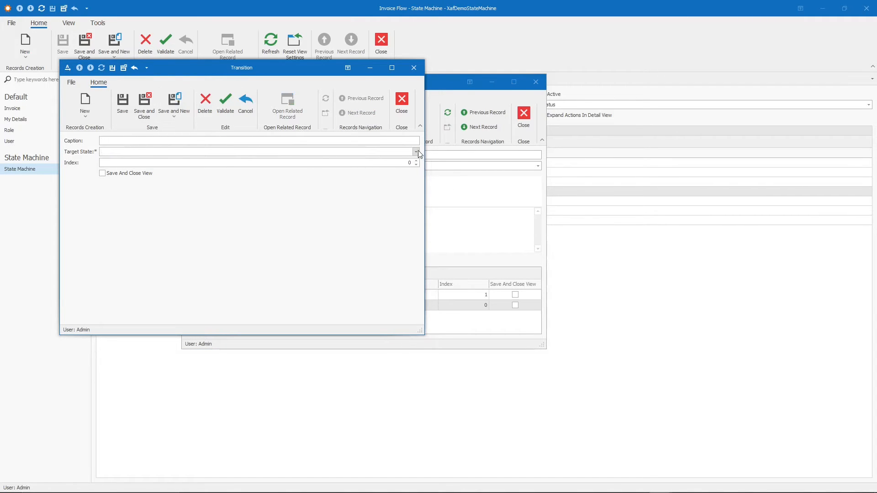
Step: Add Sent transitions to Void (index 1) and Write off via Save and New
left_click(415, 152)
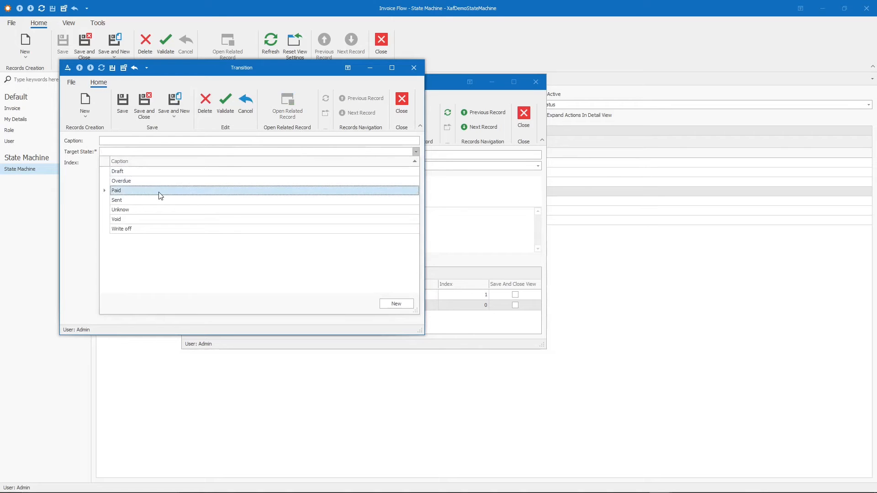
left_click(116, 219)
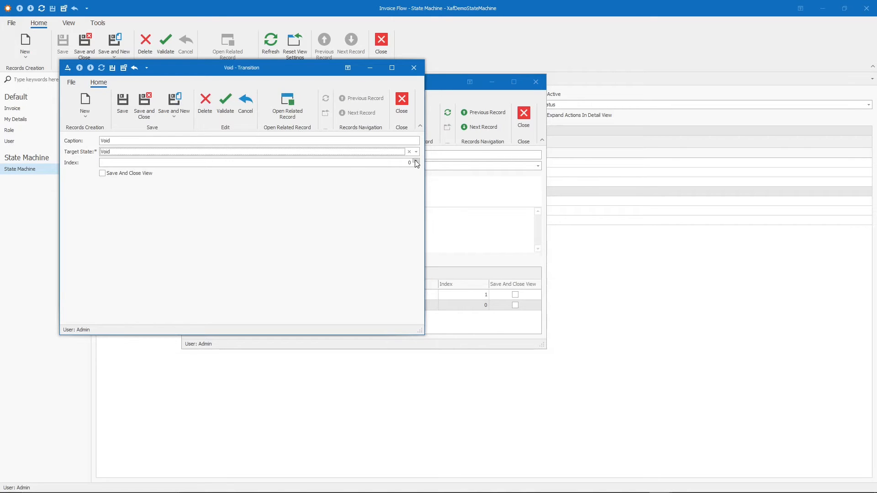
left_click(416, 161)
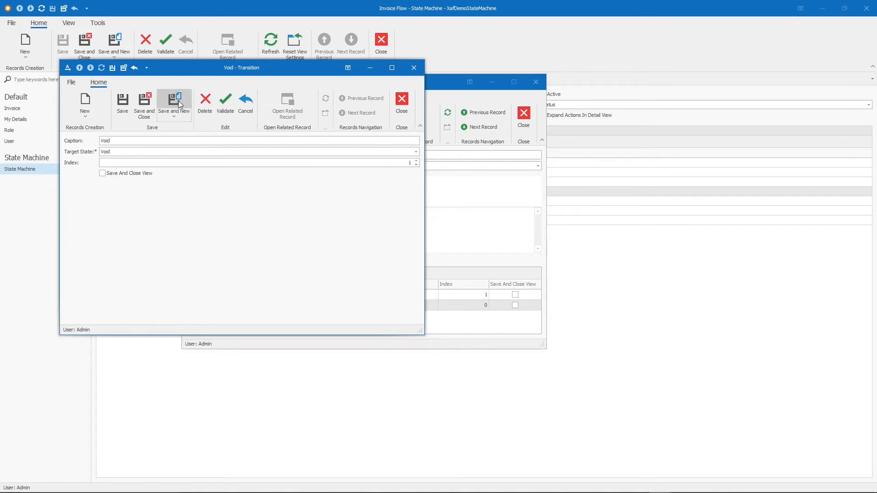
left_click(174, 102)
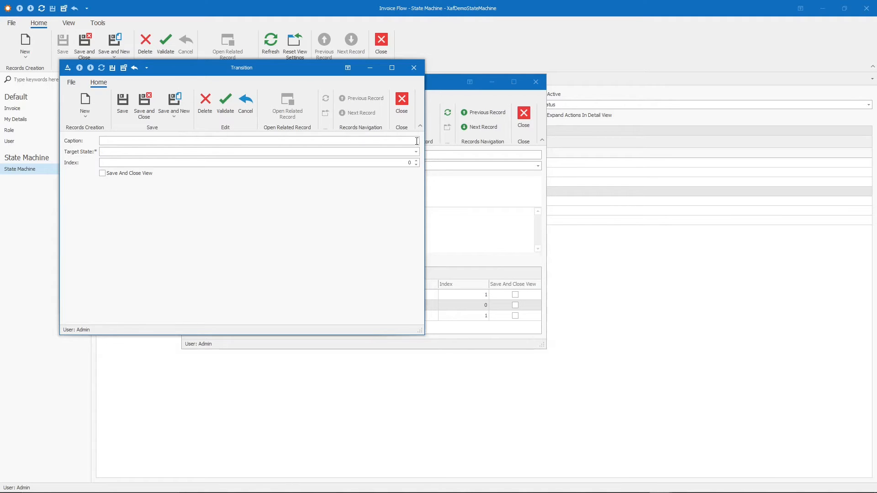
left_click(416, 151)
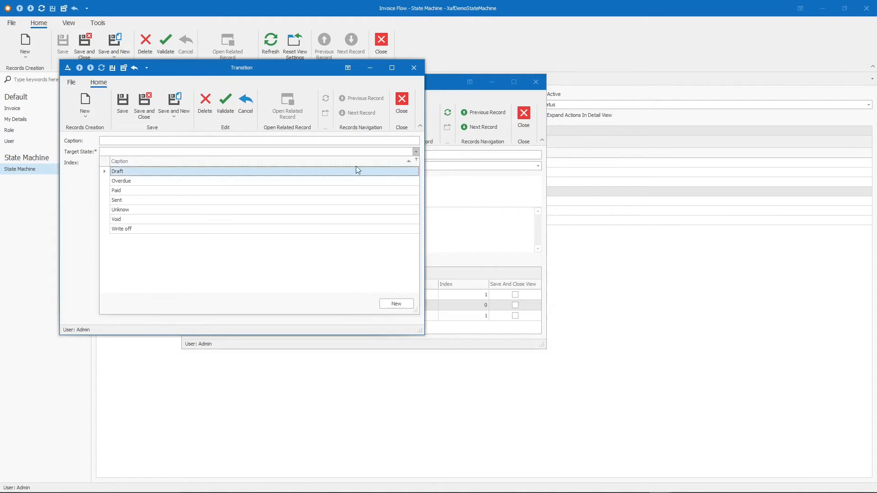
left_click(121, 229)
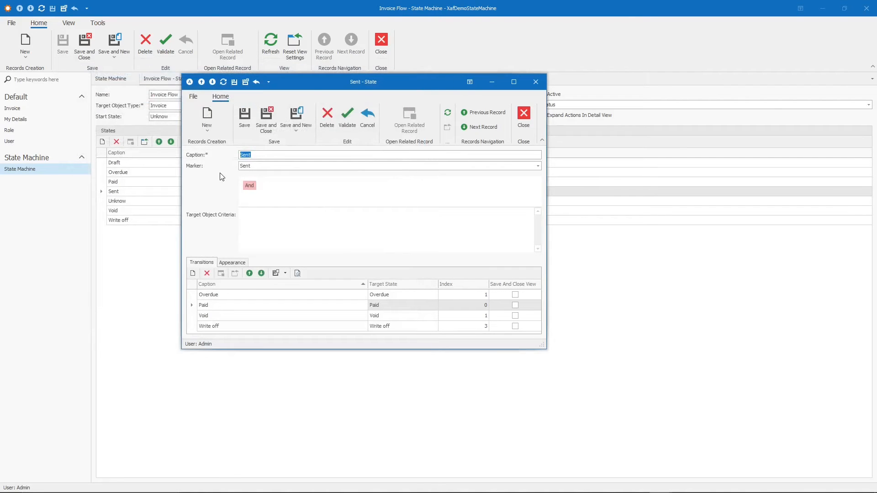
mouse_move(453, 325)
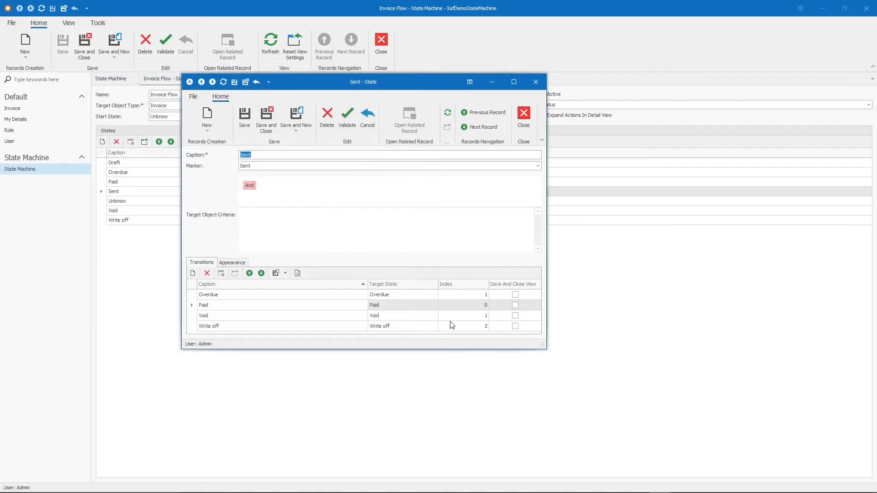
Step: Set the Void transition's index to 2 in the grid and save the Sent state
left_click(252, 315)
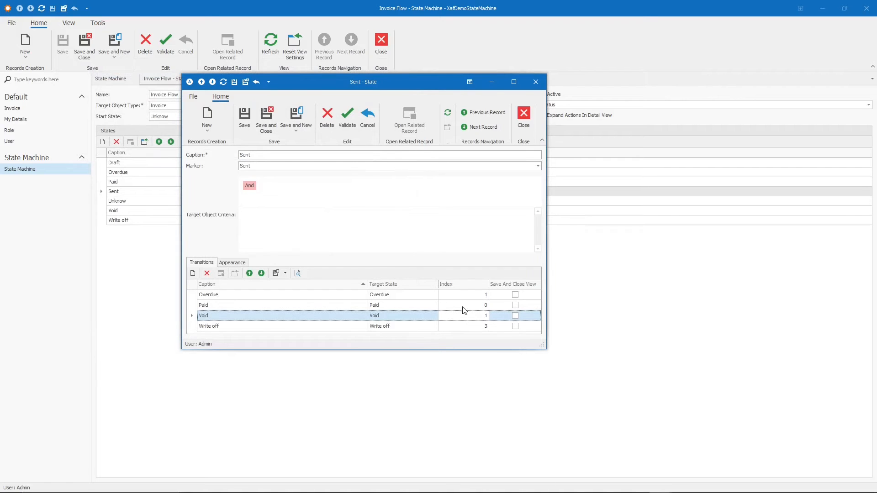
left_click(459, 284)
type("2")
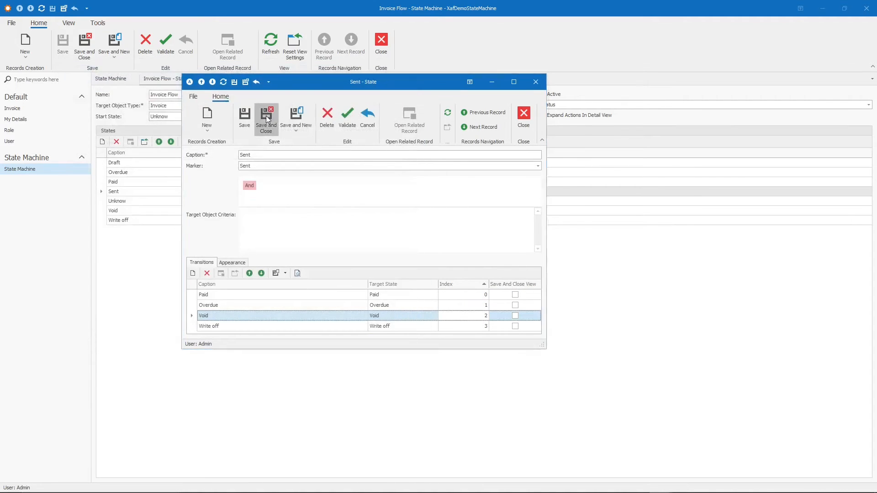
left_click(267, 118)
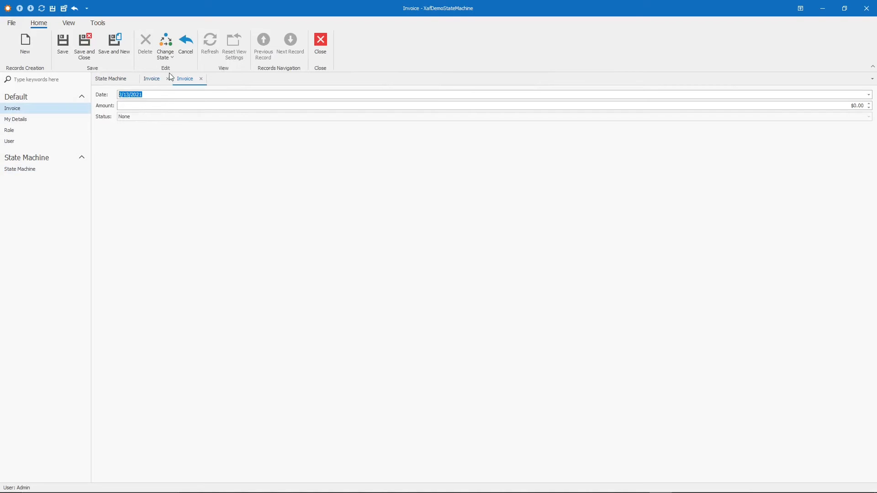
Step: Walk the test invoice through Draft, then Sent, then Paid using Change State
left_click(164, 46)
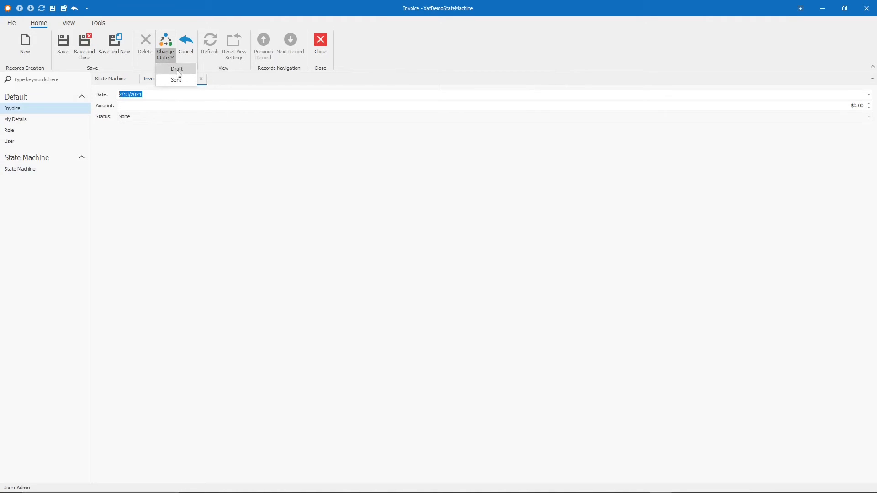
left_click(176, 69)
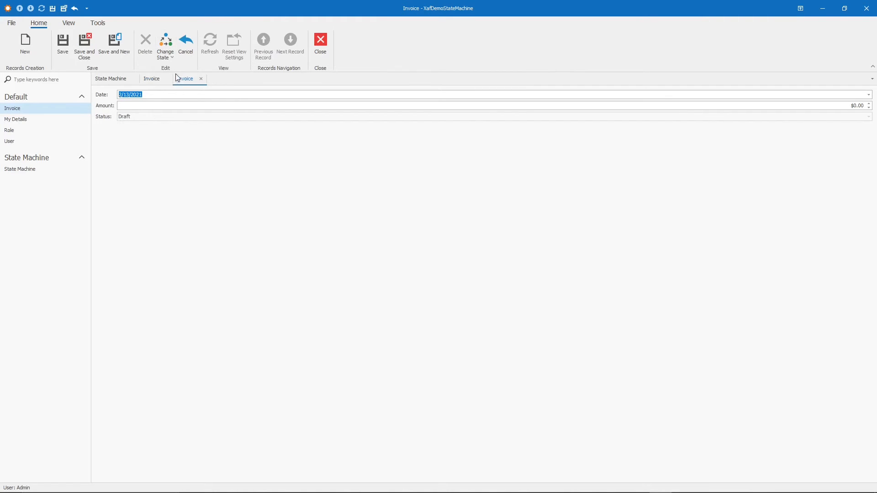
left_click(165, 46)
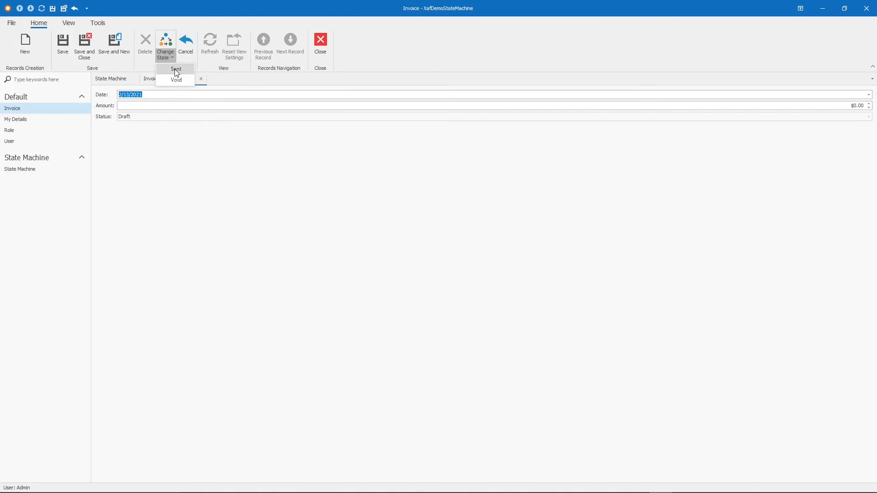
left_click(175, 69)
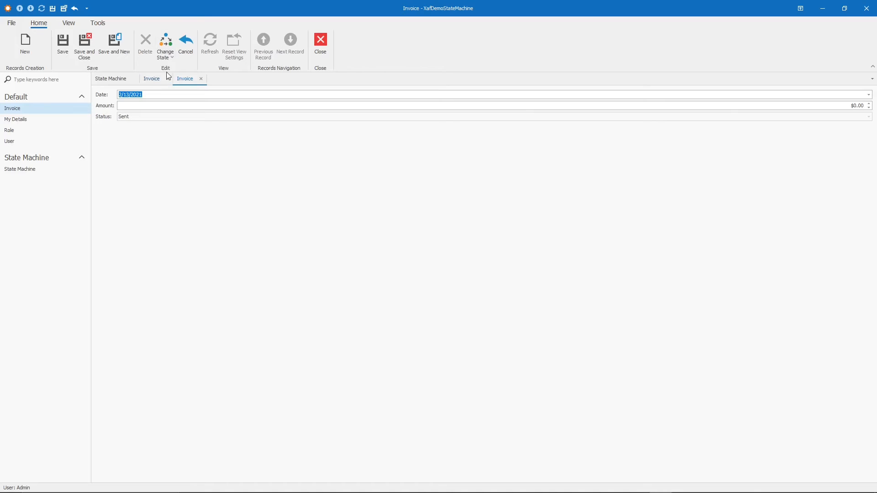
left_click(166, 46)
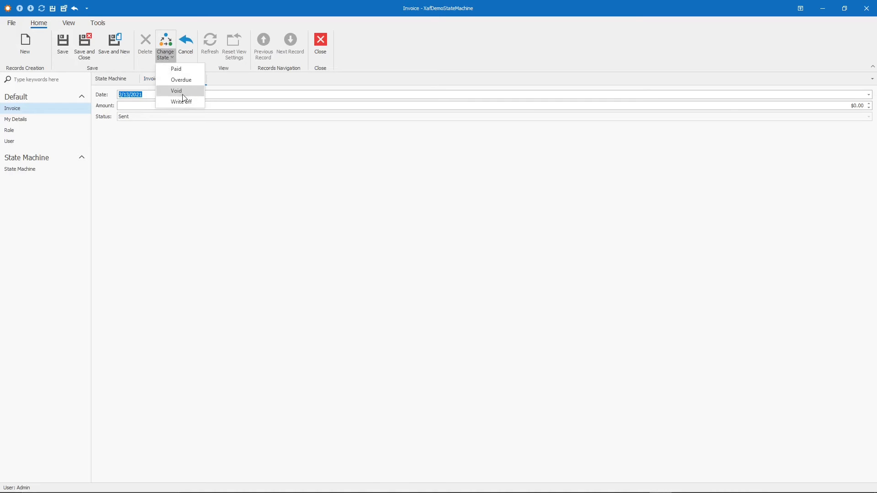
mouse_move(187, 107)
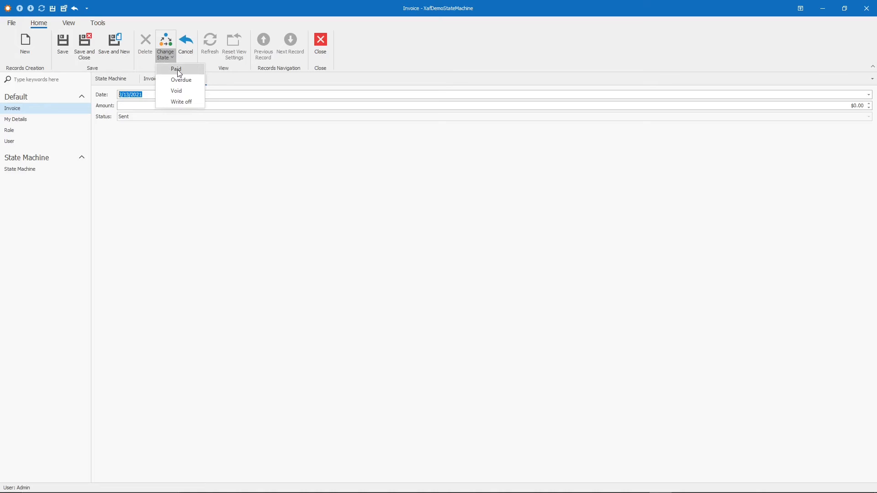
left_click(176, 70)
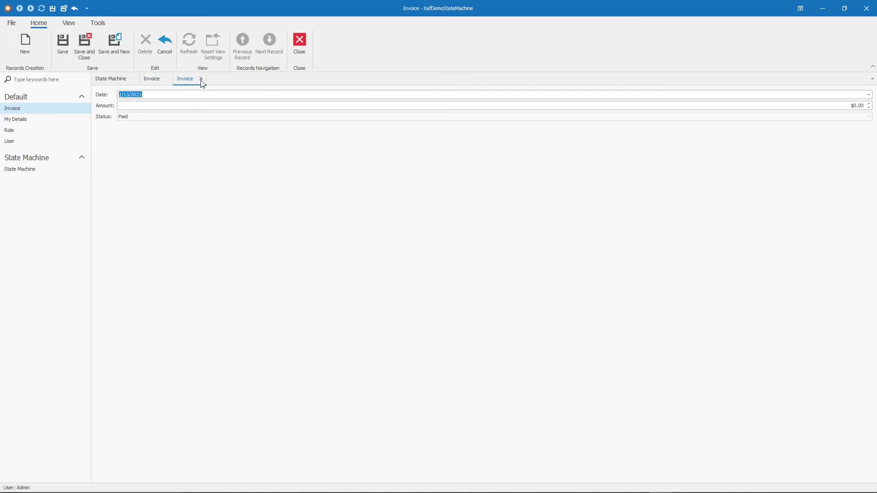
mouse_move(215, 80)
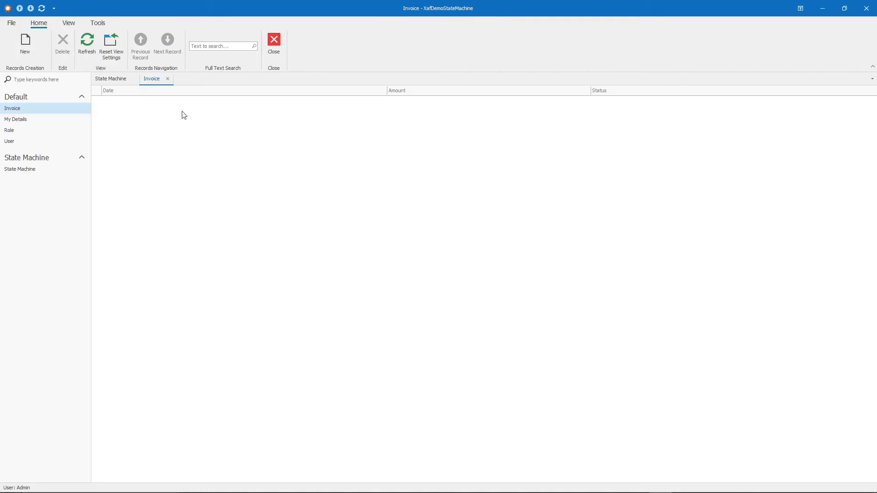
Step: Reach the Sent state editor inside the Invoice Flow state machine
left_click(111, 78)
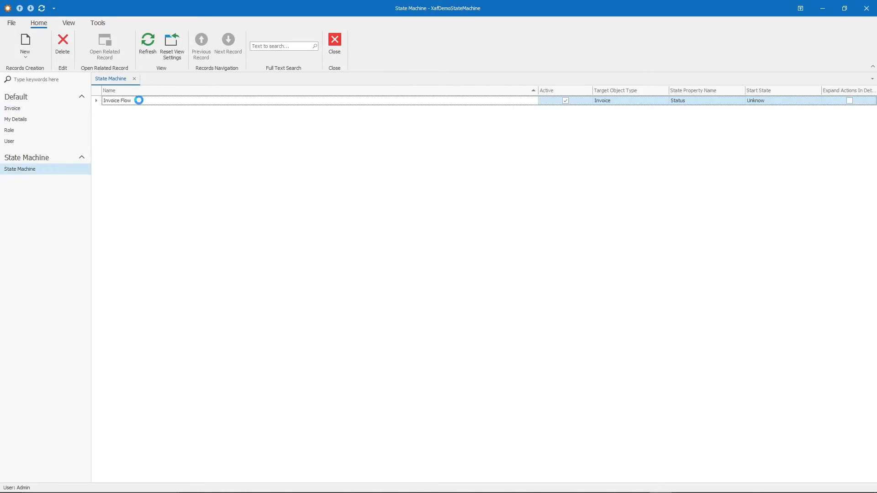
double_click(117, 101)
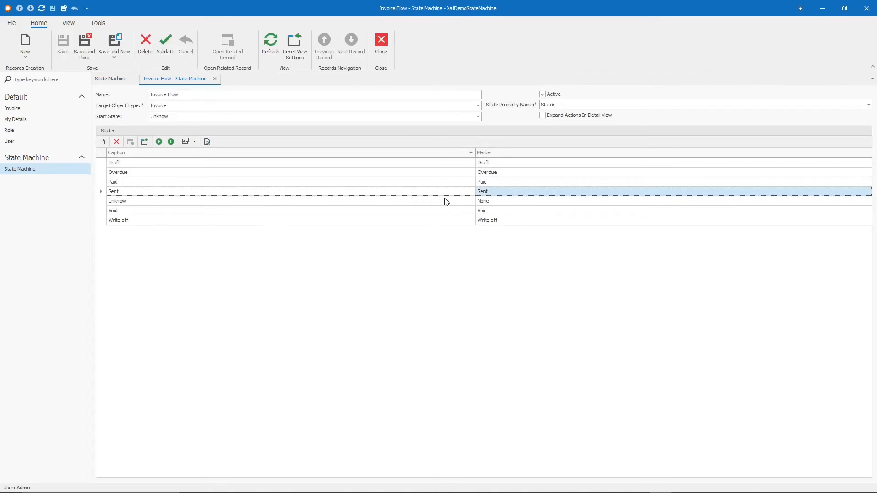
double_click(113, 192)
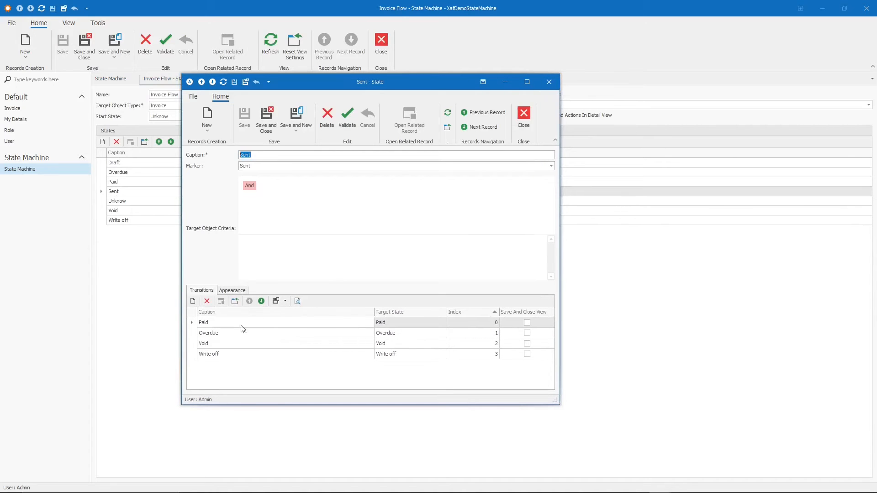
mouse_move(348, 325)
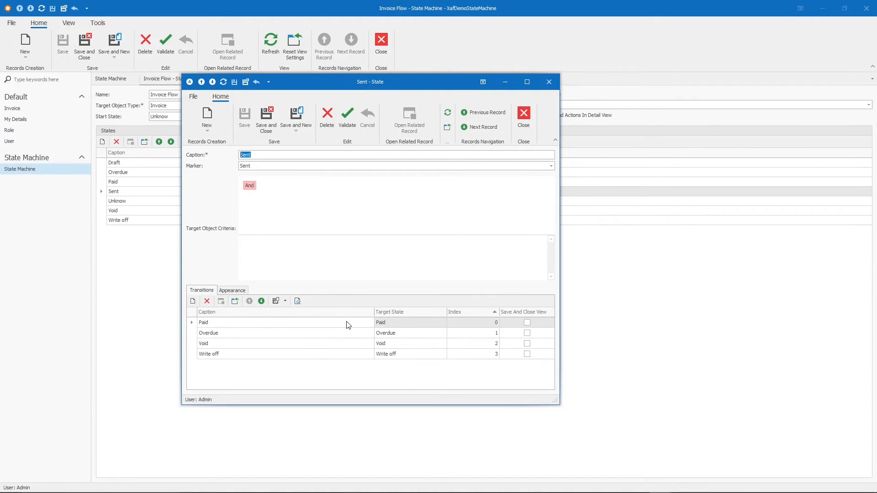
Step: Enable Save And Close View on the Paid, Void and Write off transitions and save the Sent state
double_click(202, 323)
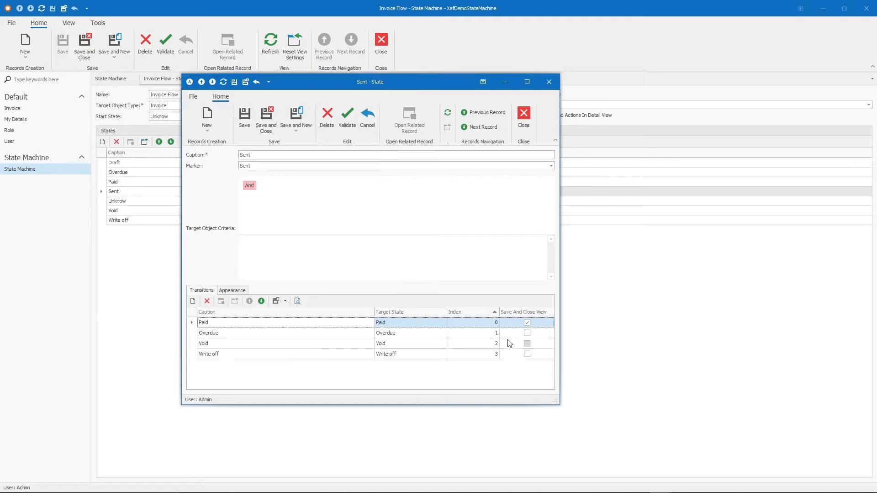
double_click(203, 344)
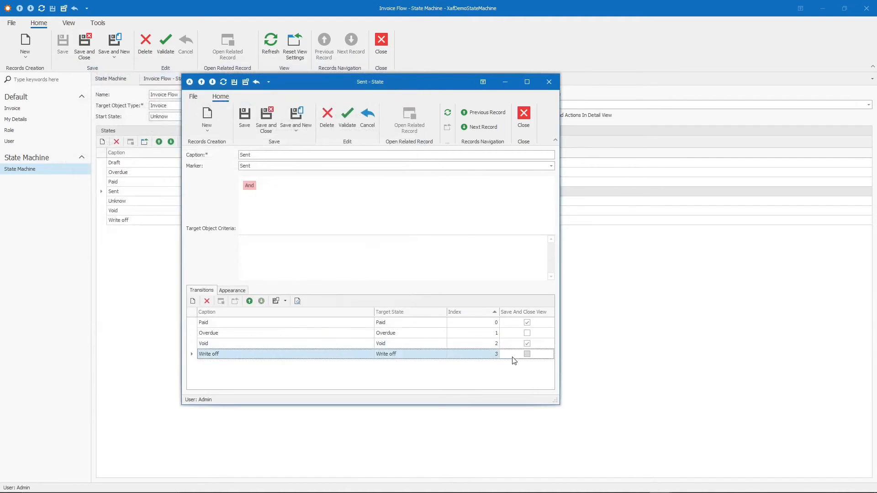
double_click(208, 355)
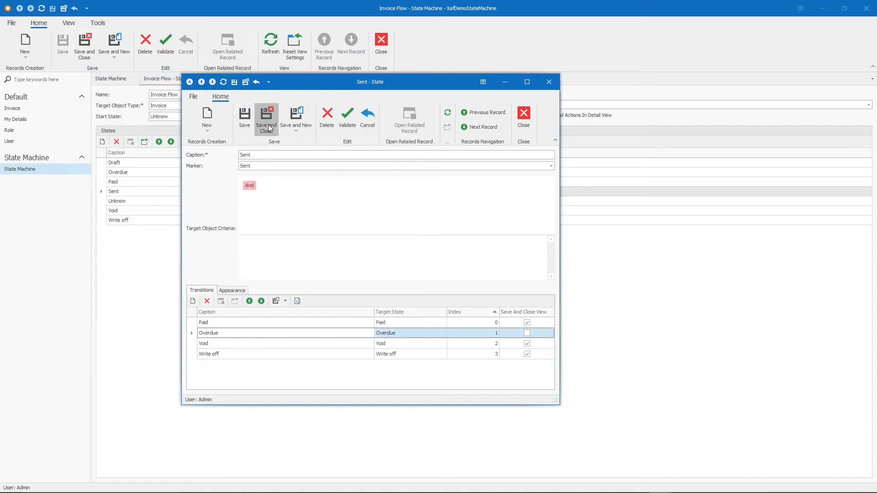
left_click(266, 118)
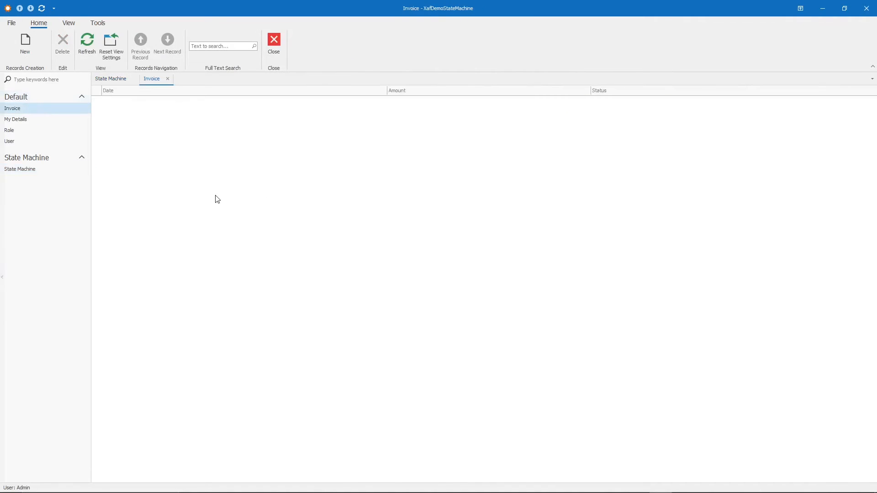
Step: Create a test invoice and move it from Draft to Sent and on to Paid
left_click(26, 39)
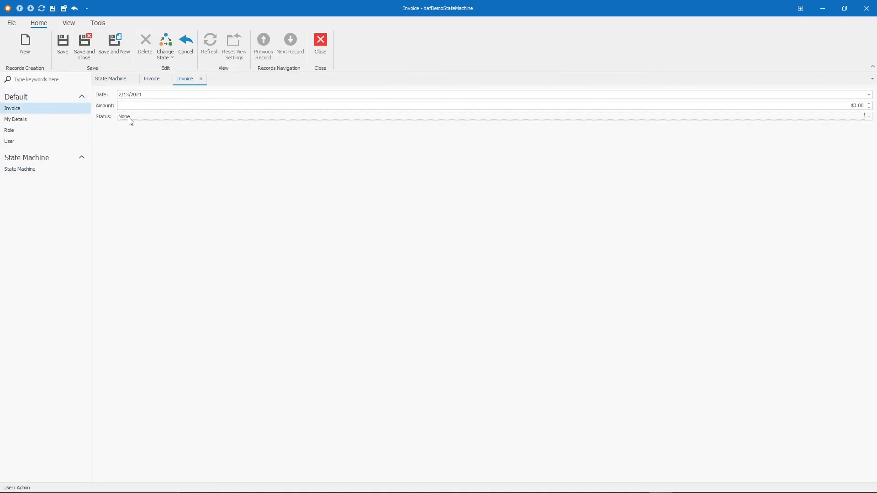
left_click(165, 46)
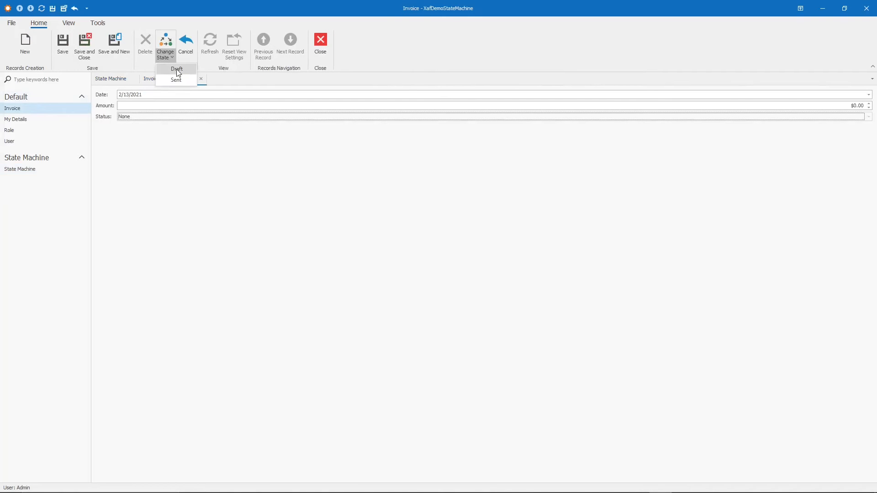
left_click(176, 70)
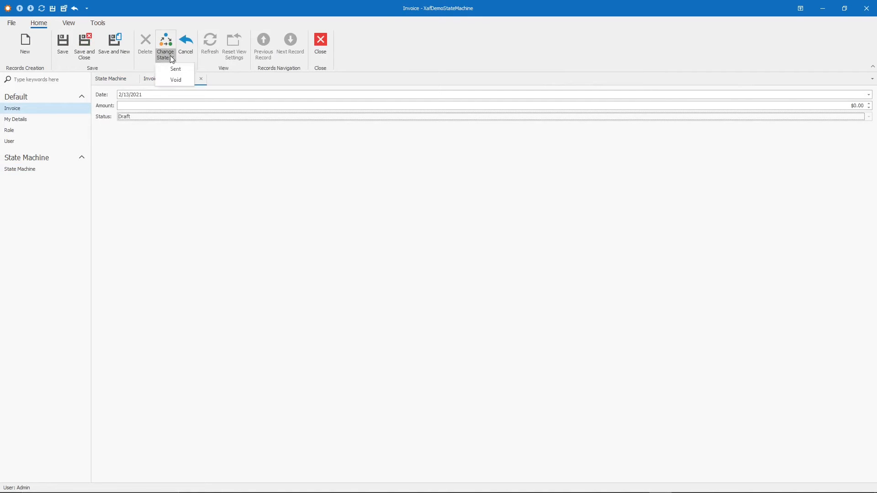
left_click(175, 68)
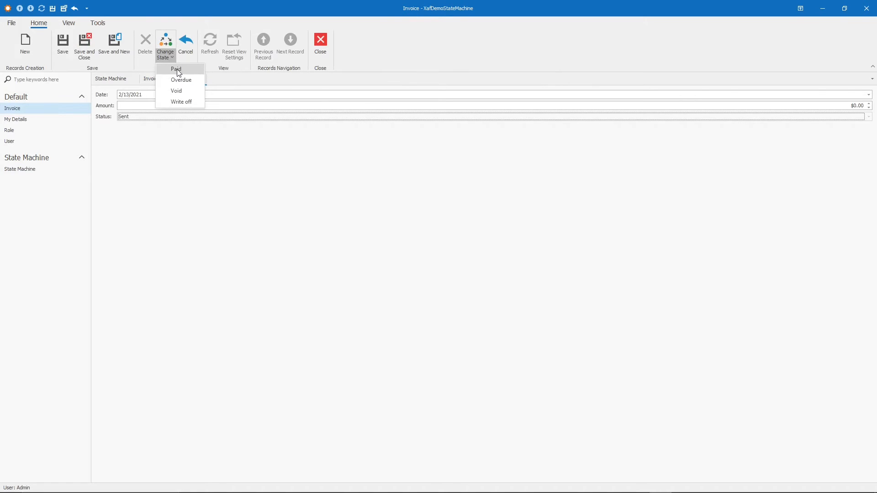
mouse_move(181, 101)
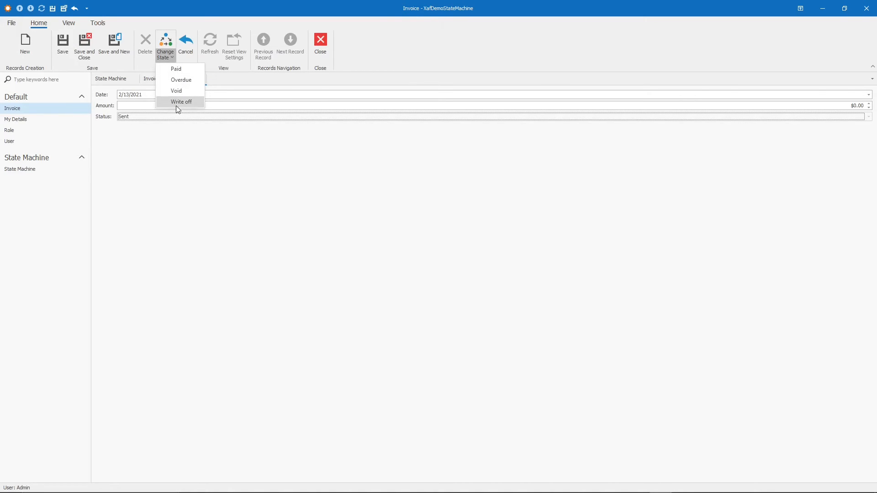
mouse_move(182, 106)
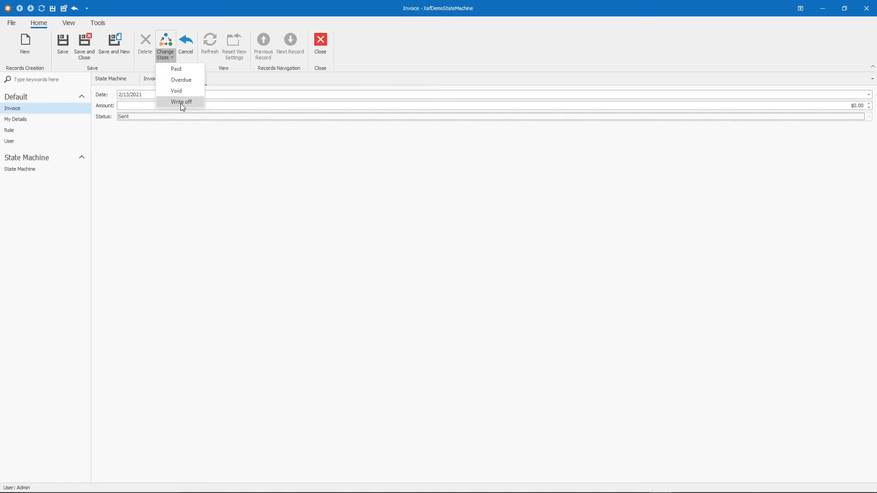
mouse_move(178, 88)
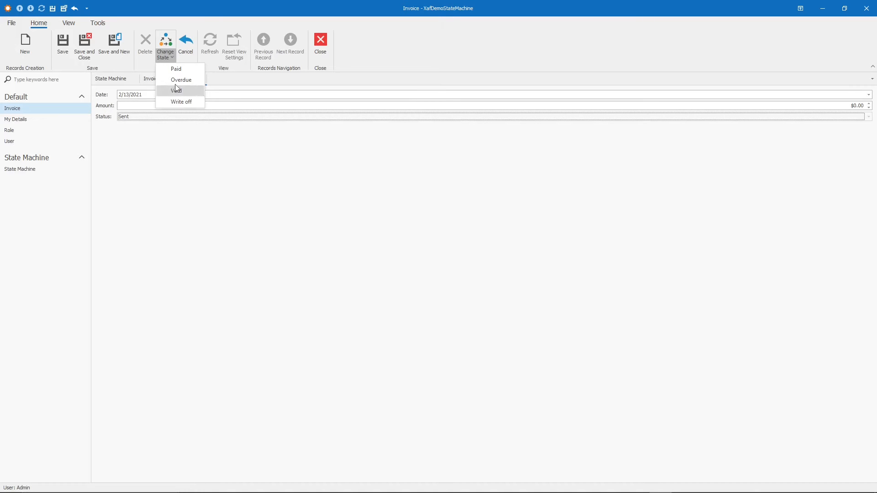
left_click(175, 69)
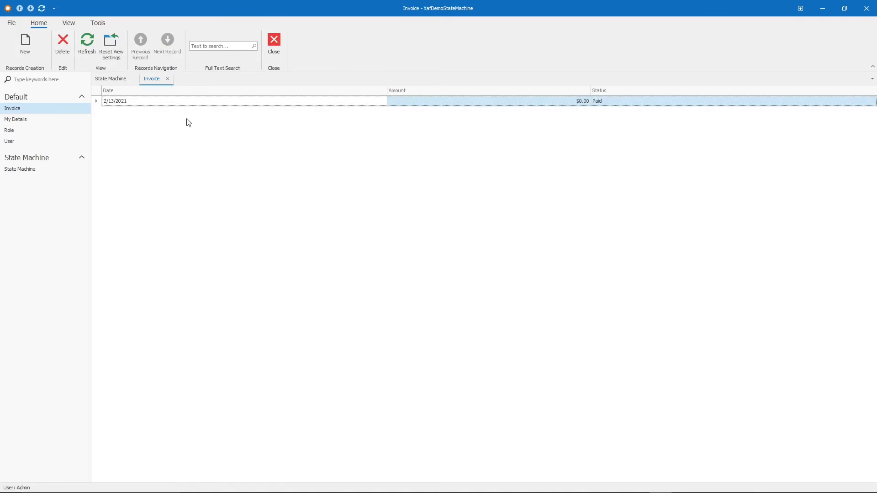
mouse_move(322, 127)
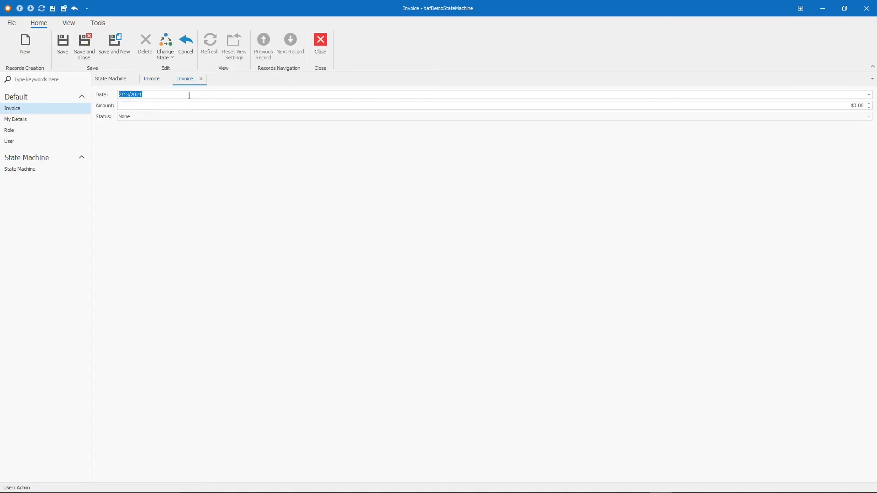
Step: Set a second new invoice straight to Sent, then Overdue, and confirm saving it
left_click(165, 46)
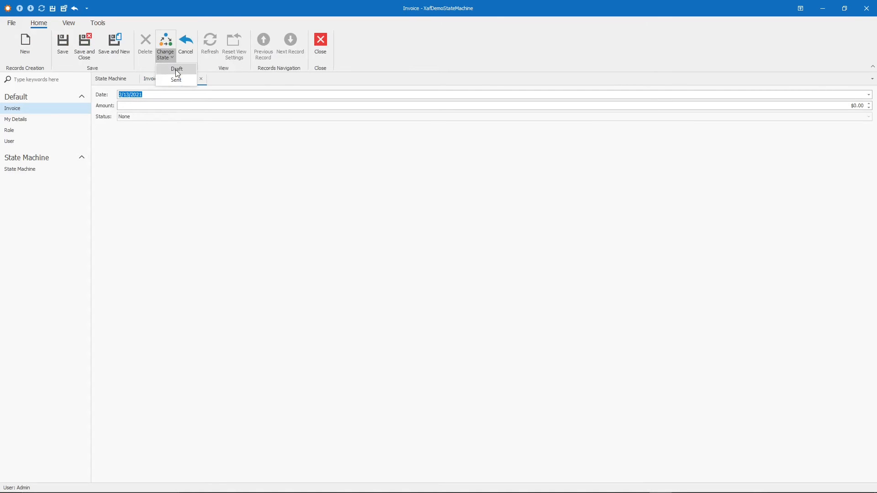
left_click(175, 79)
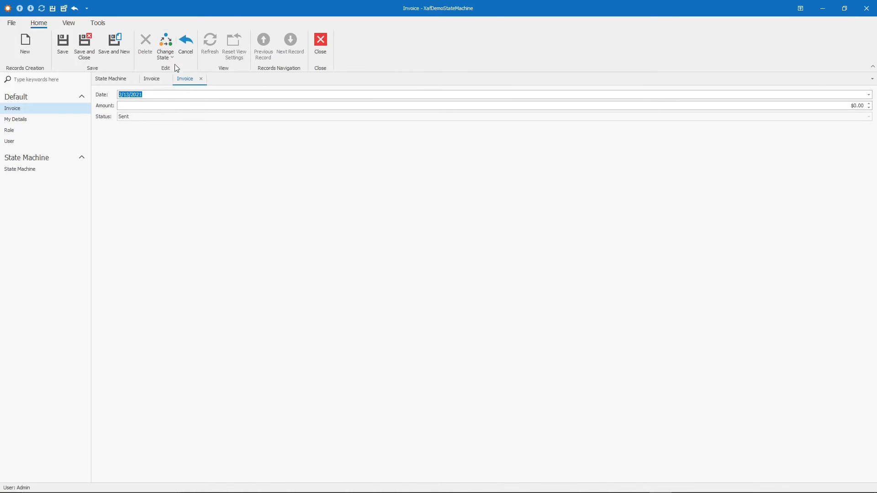
left_click(165, 46)
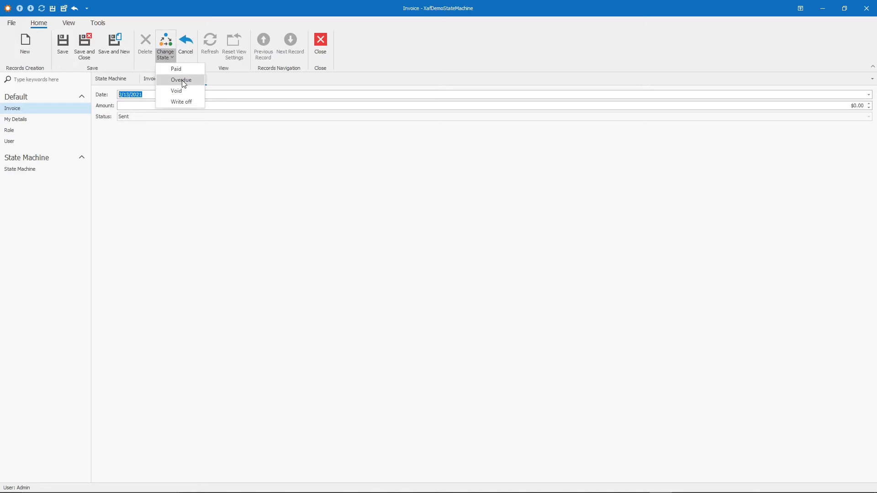
left_click(181, 79)
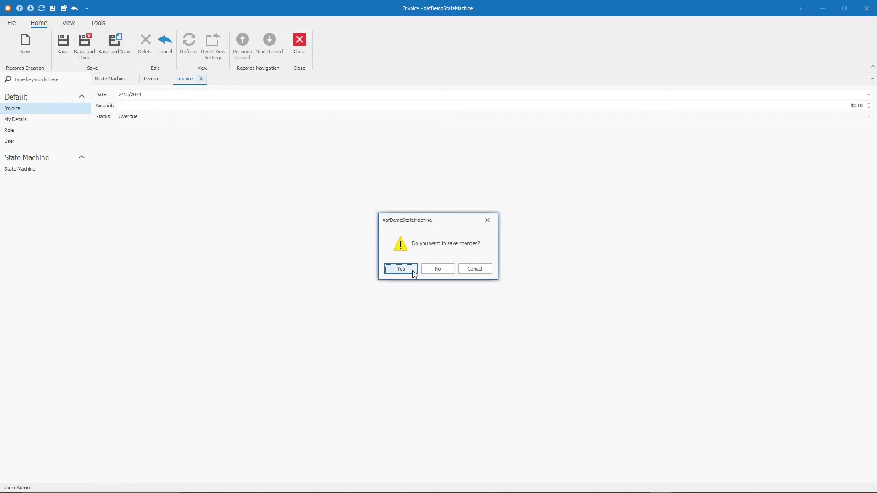
left_click(400, 269)
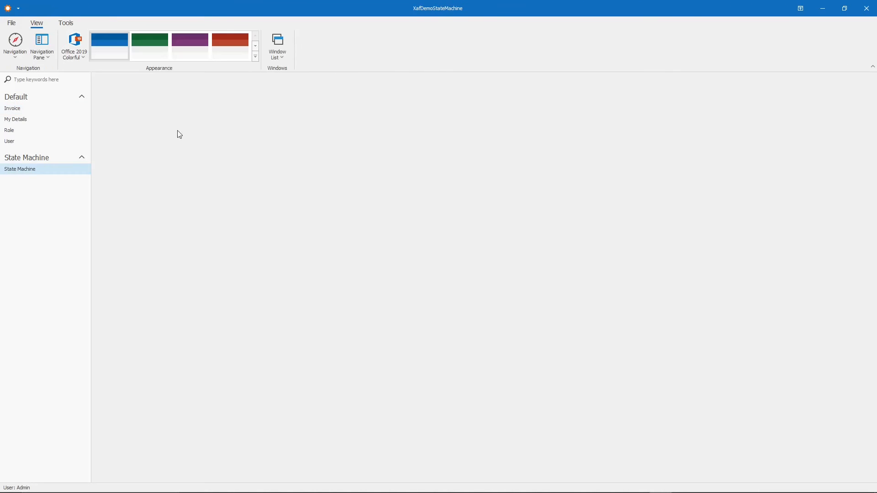
Step: Enable Expand Actions In Detail View on Invoice Flow and save and close it
left_click(20, 169)
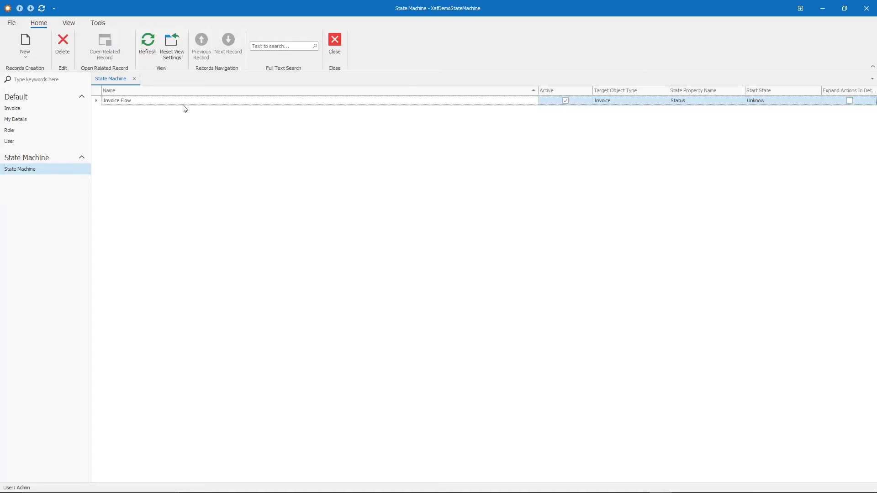
mouse_move(267, 108)
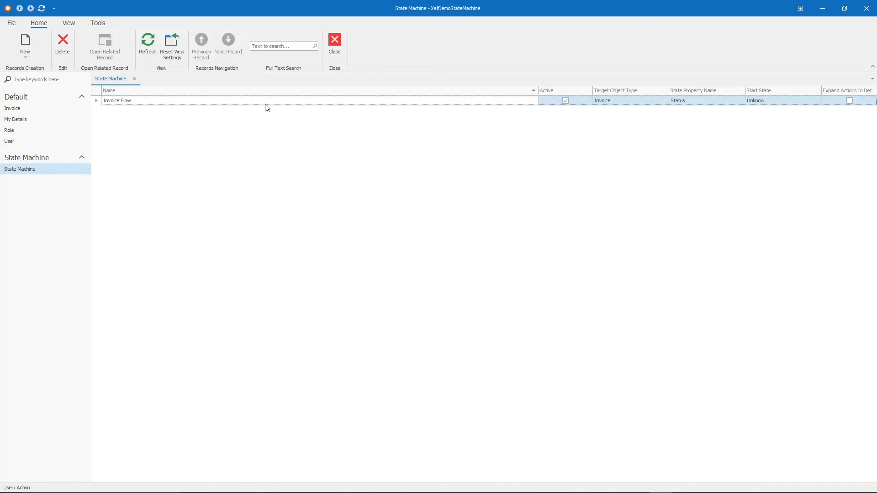
double_click(117, 100)
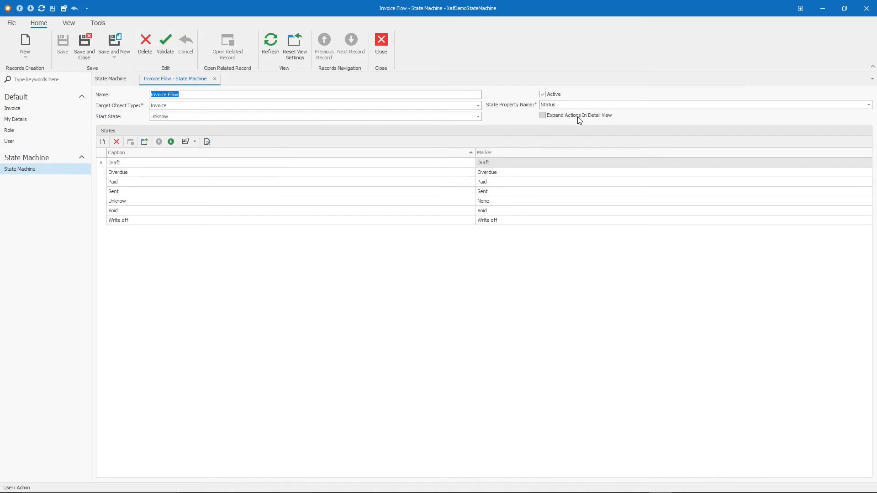
left_click(543, 116)
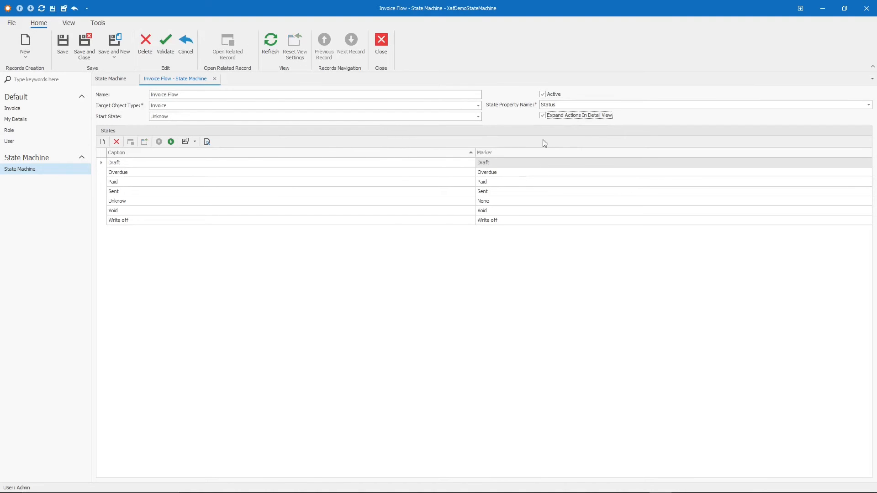
mouse_move(415, 148)
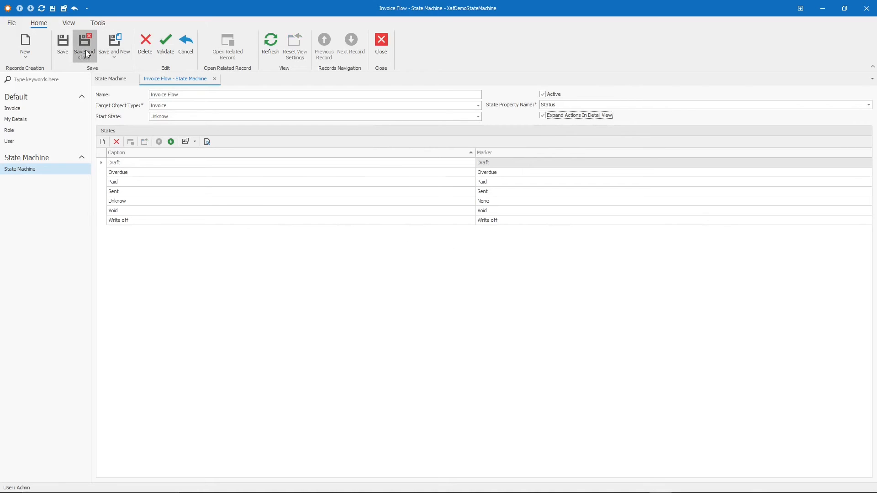
left_click(84, 43)
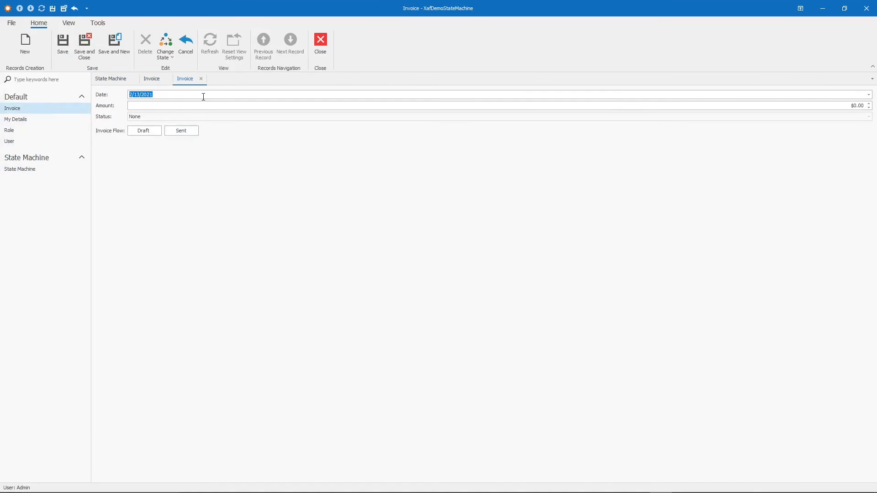
mouse_move(241, 183)
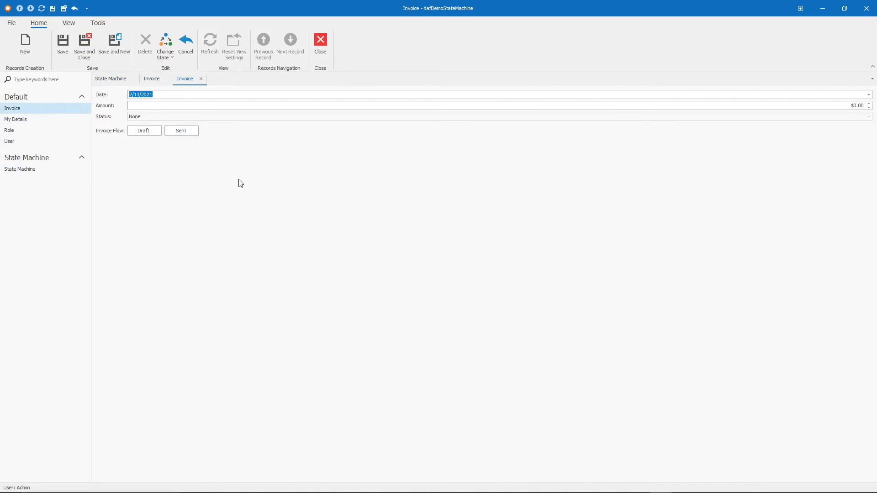
mouse_move(167, 78)
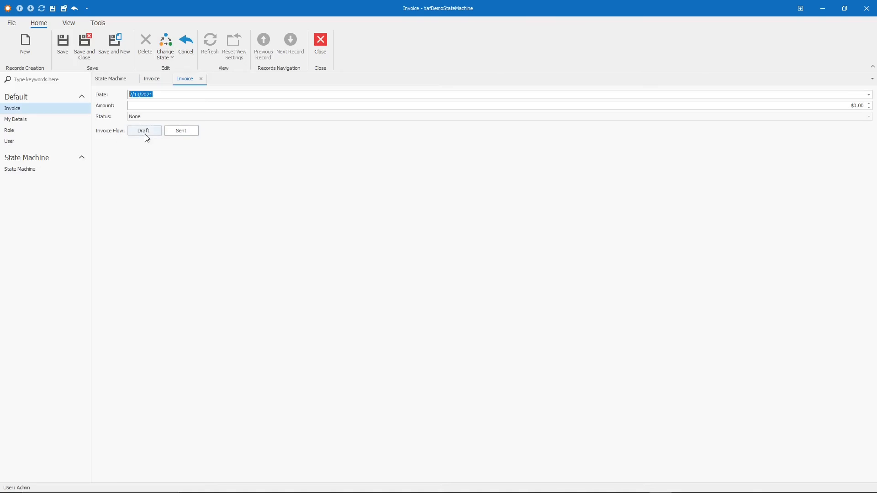
Step: Step a third invoice through Draft and Sent to Write off using the expanded action buttons
left_click(144, 130)
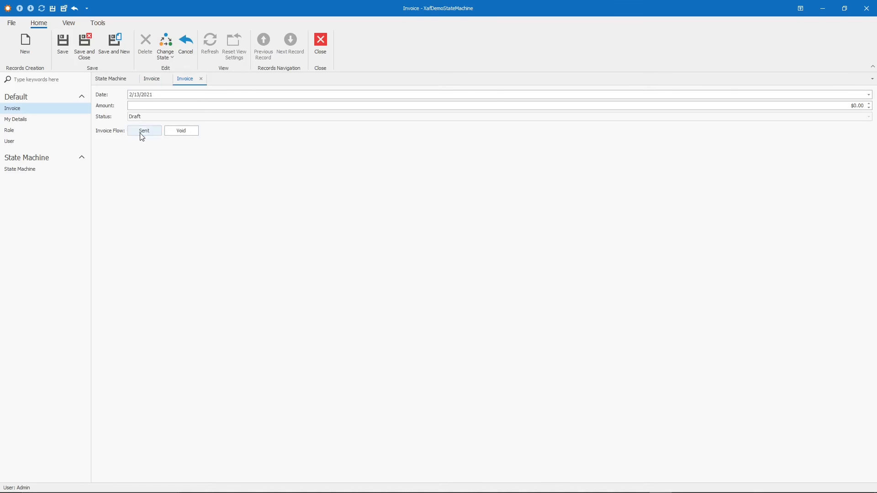
left_click(145, 130)
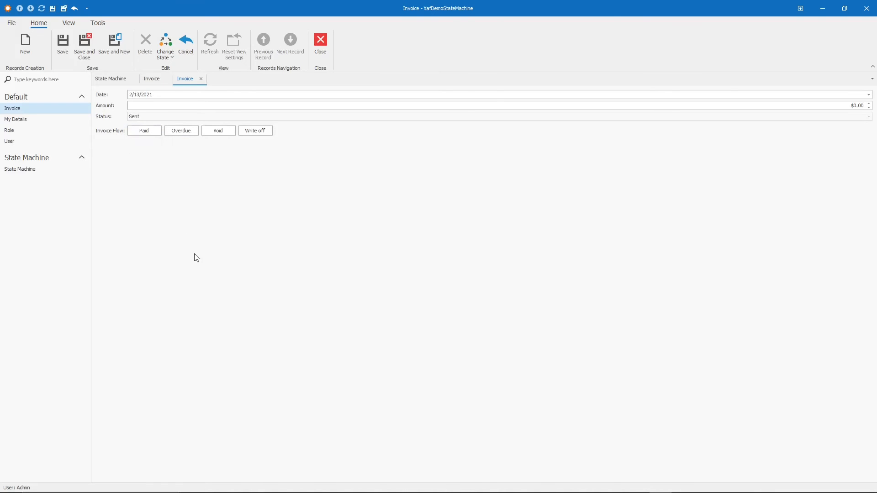
mouse_move(141, 159)
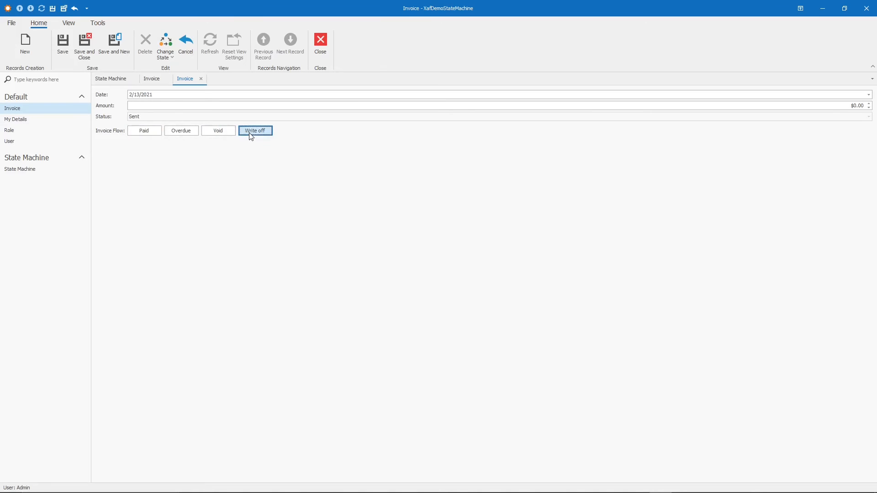
left_click(256, 130)
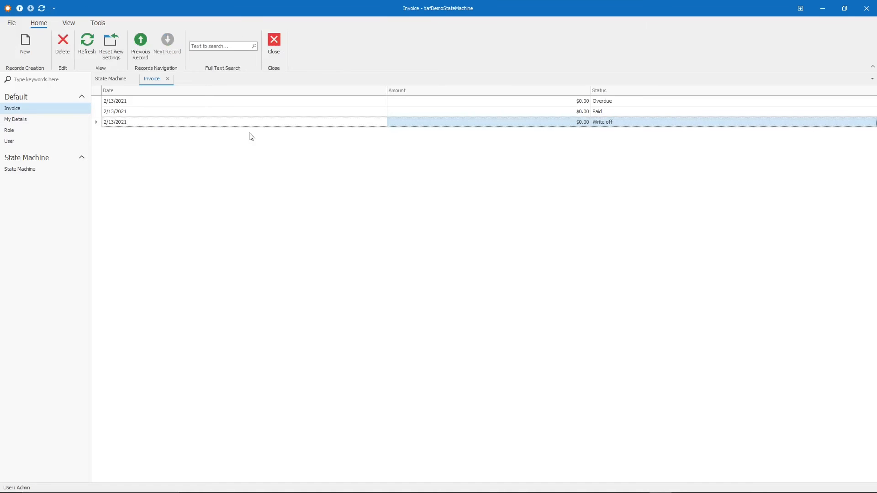
mouse_move(386, 269)
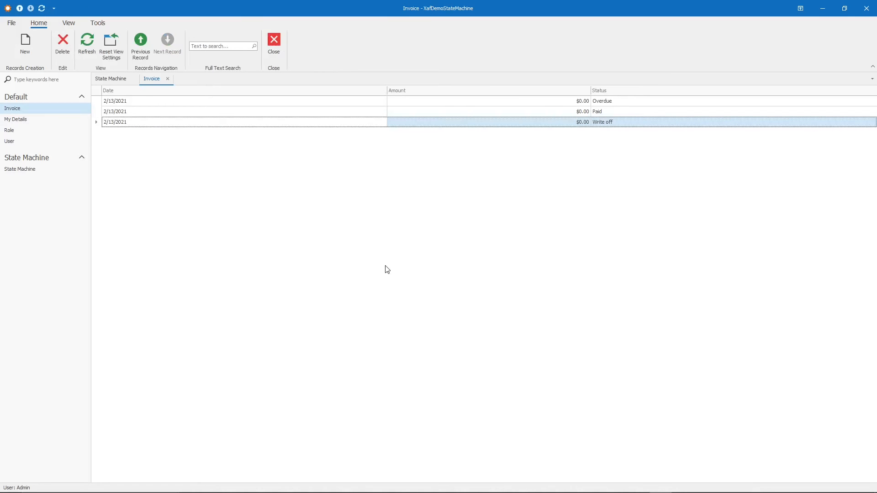
mouse_move(264, 163)
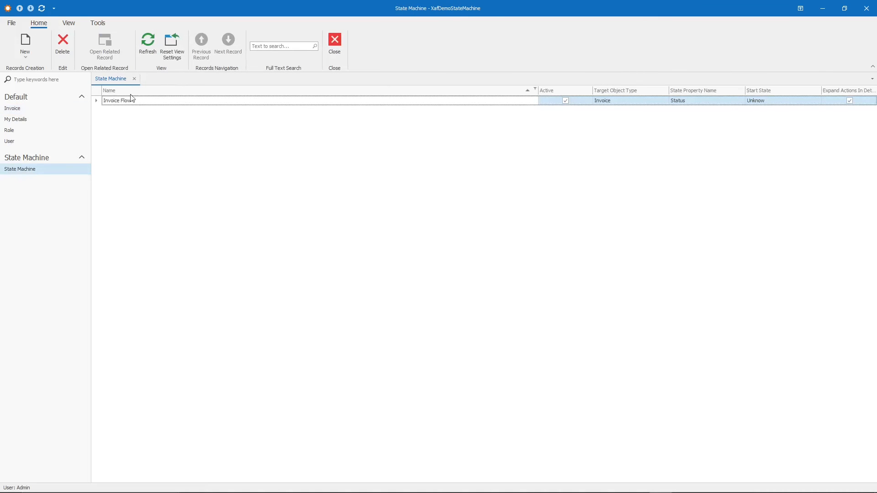
Step: Review the Unknow start state in Invoice Flow unchanged, then reach the Draft state editor
double_click(118, 100)
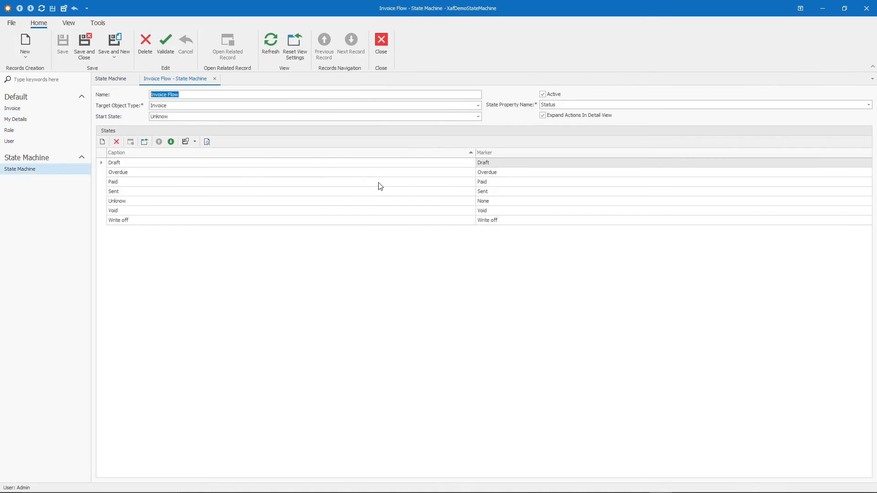
mouse_move(354, 185)
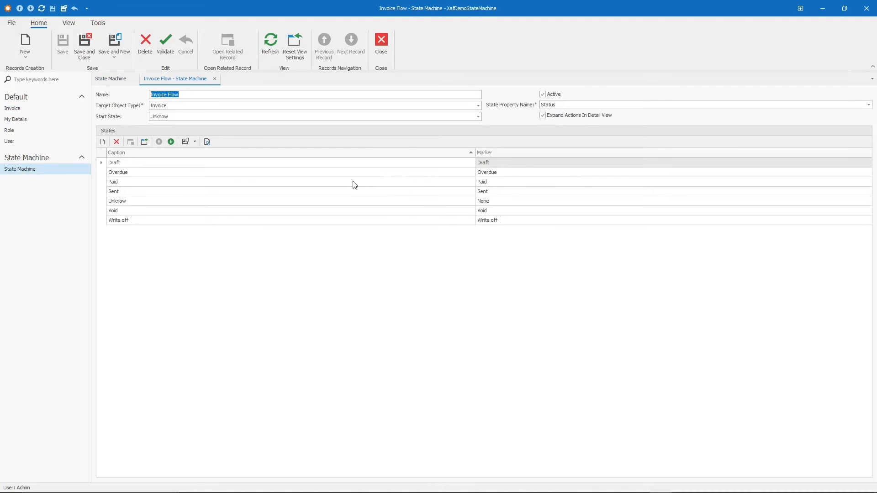
mouse_move(157, 199)
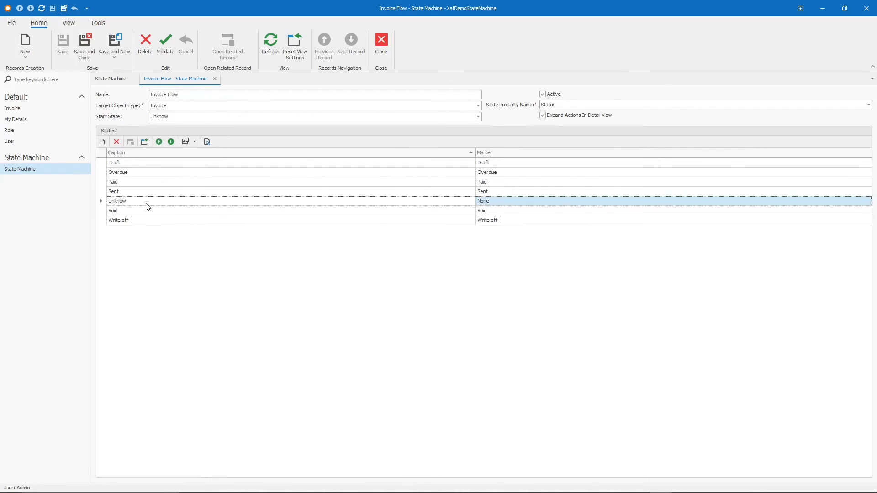
double_click(117, 201)
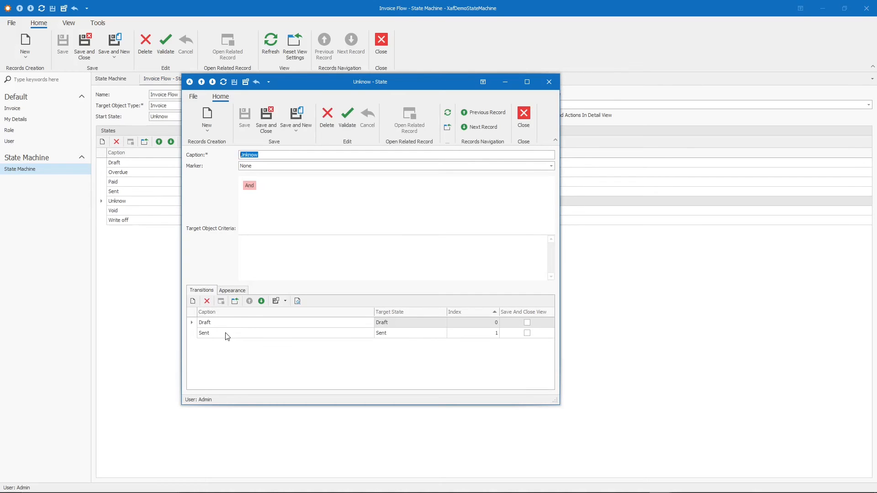
mouse_move(246, 340)
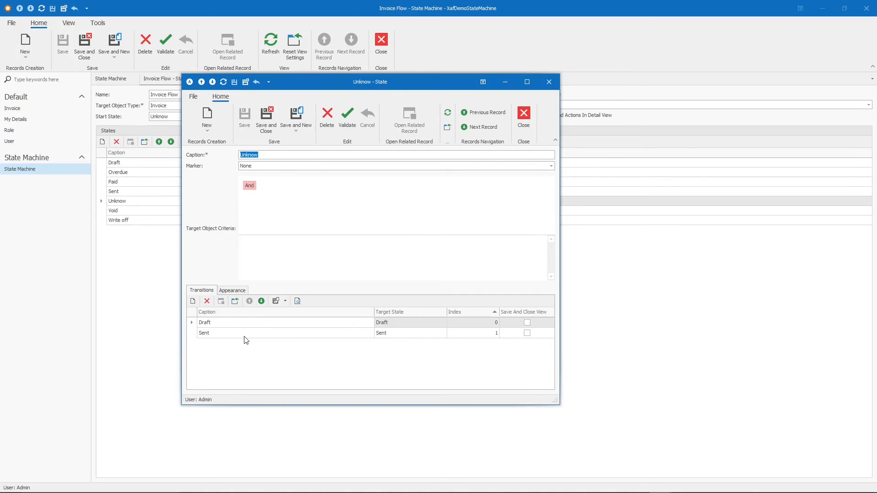
mouse_move(241, 334)
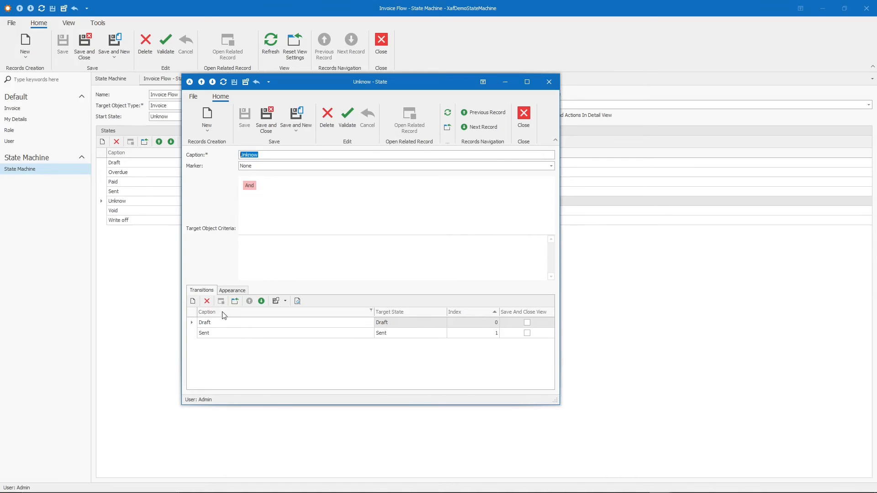
mouse_move(239, 274)
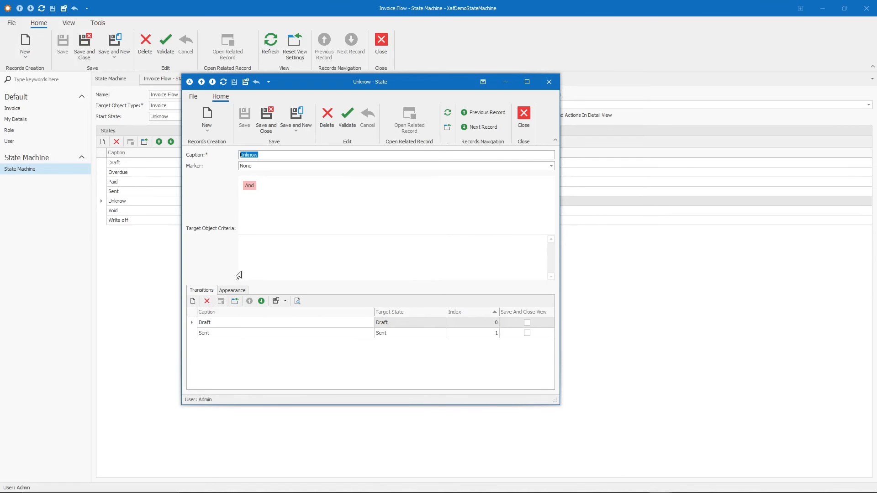
mouse_move(548, 82)
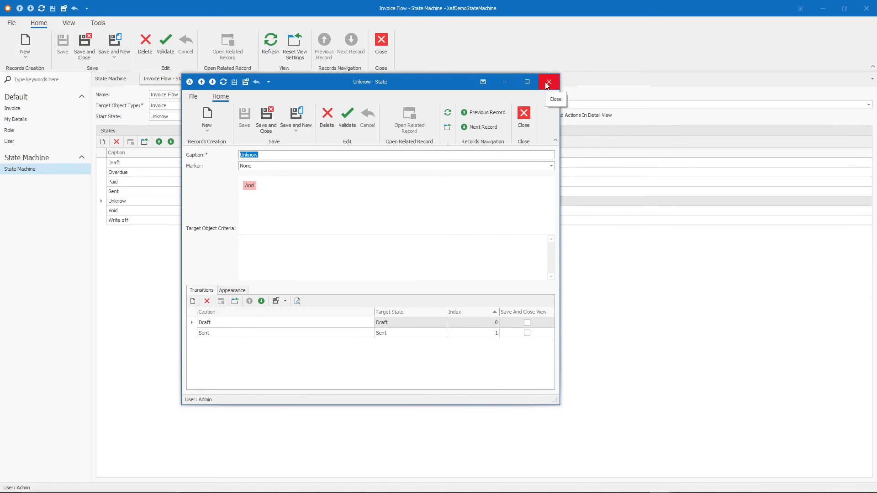
left_click(549, 82)
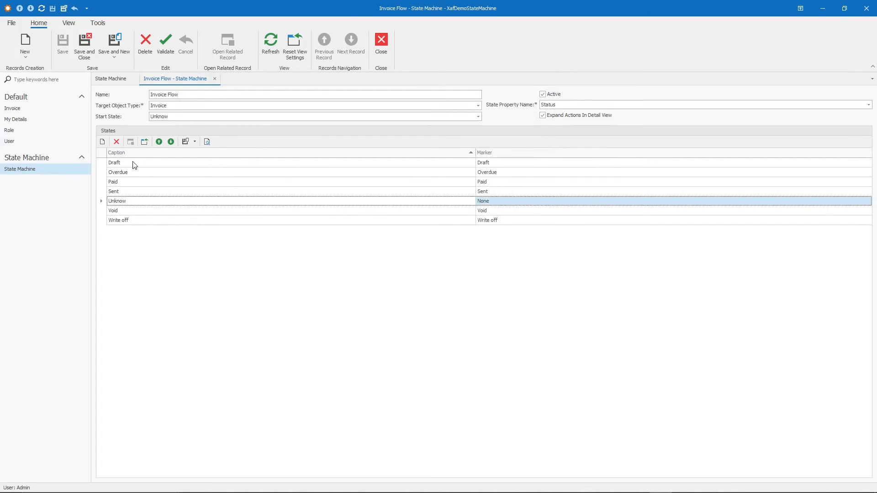
double_click(114, 162)
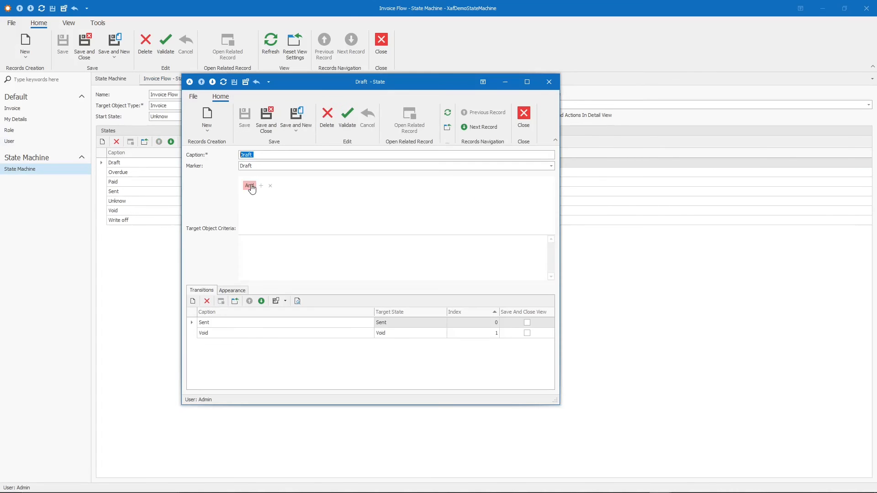
Step: Add a Draft criterion requiring Amount greater than 0 and save the Draft state
left_click(260, 186)
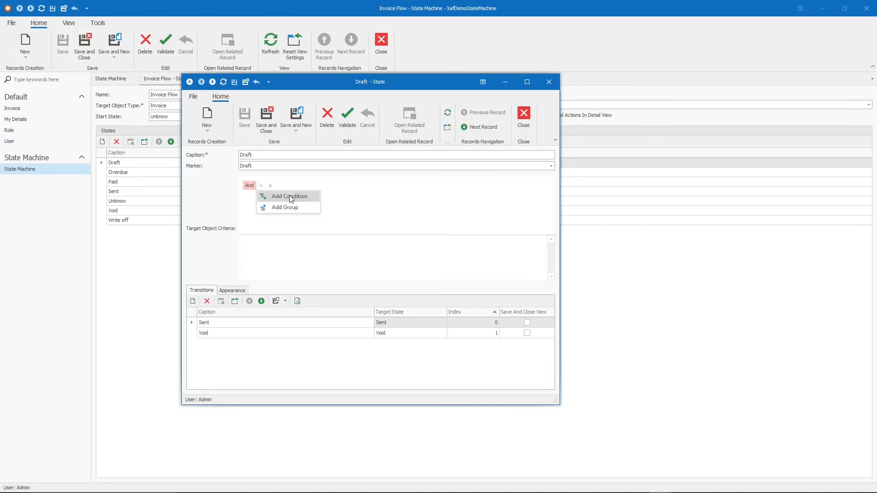
left_click(289, 196)
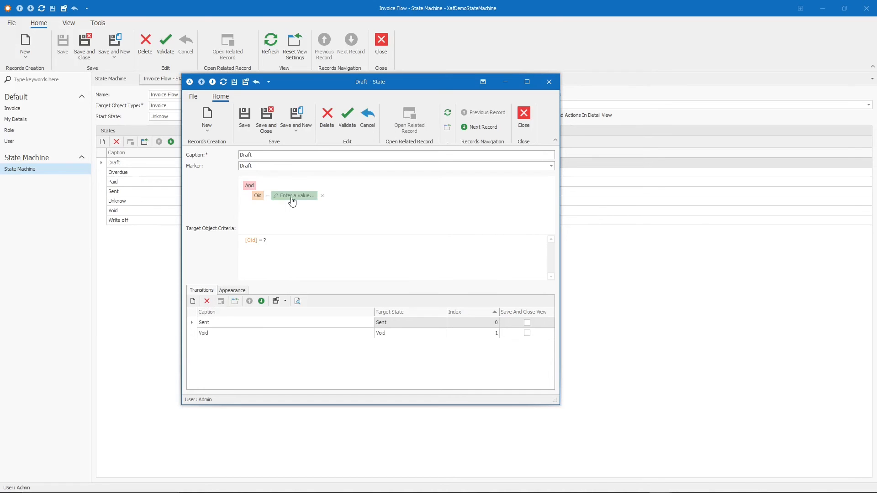
mouse_move(273, 213)
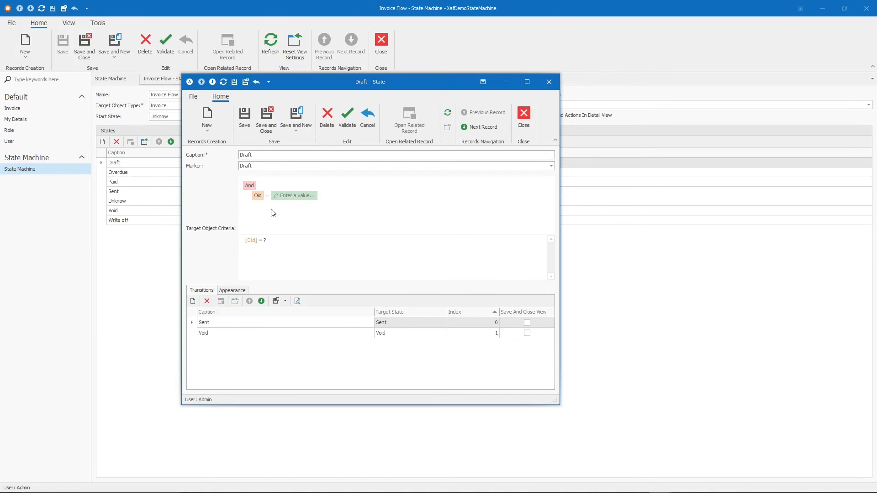
left_click(258, 195)
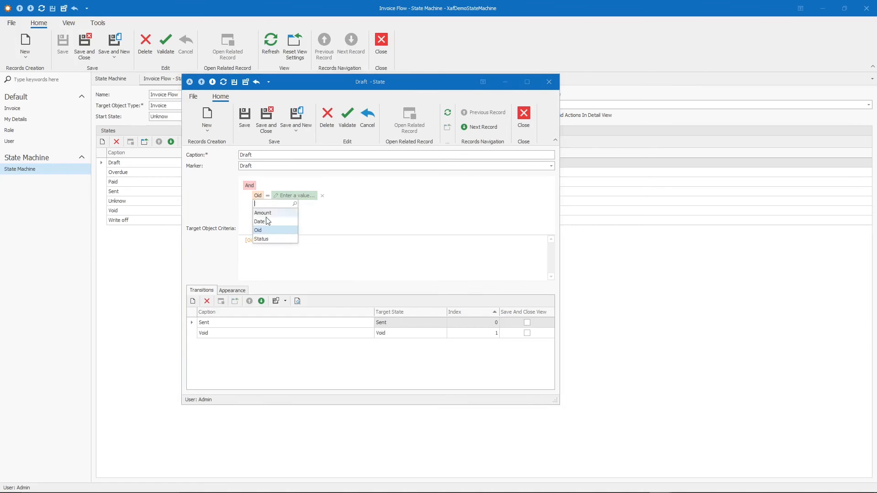
left_click(263, 213)
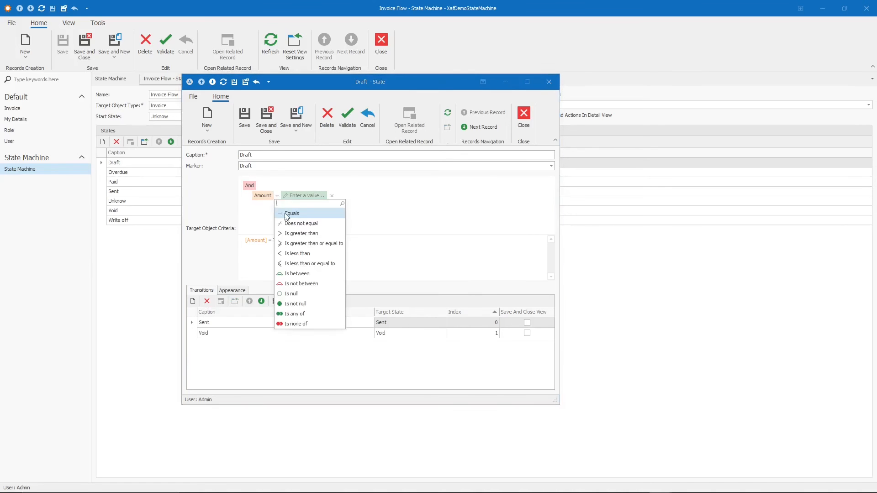
mouse_move(302, 234)
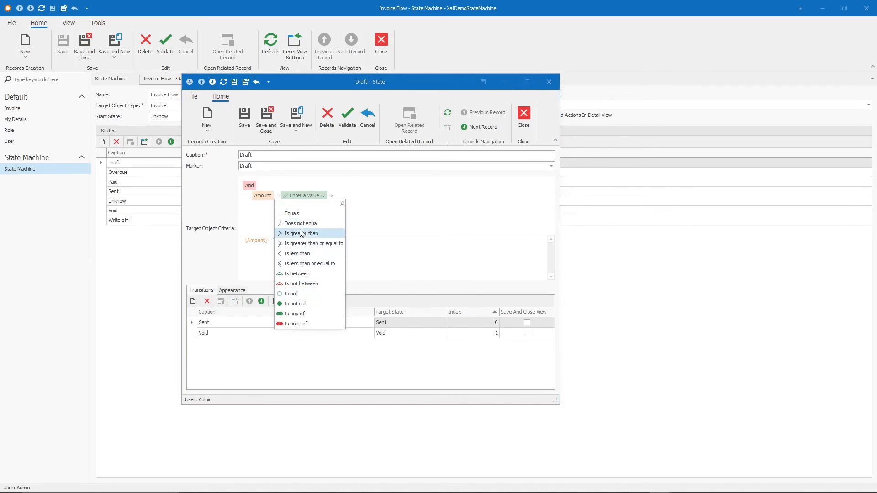
left_click(299, 234)
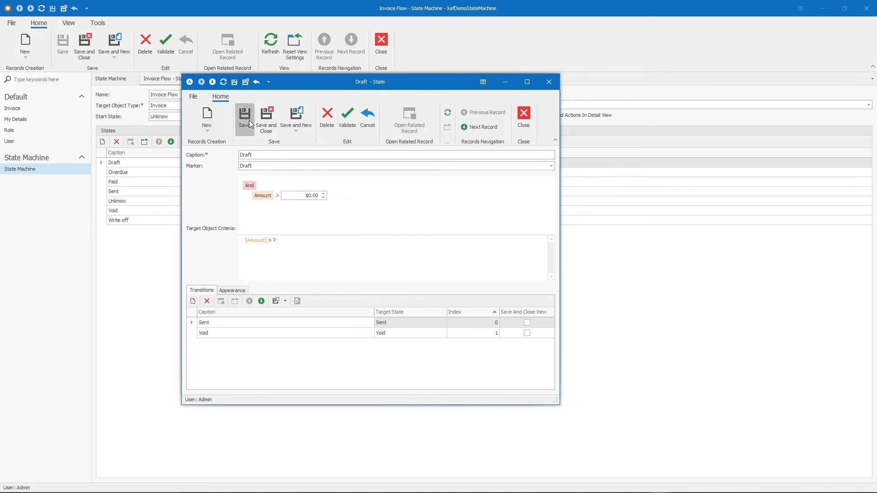
left_click(245, 118)
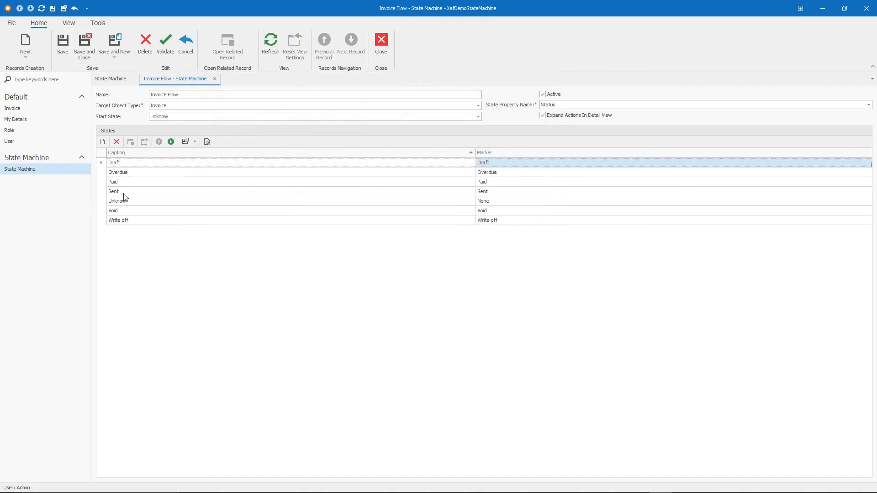
Step: Glance at the Sent state, then close Invoice Flow back to the state machine list
left_click(124, 192)
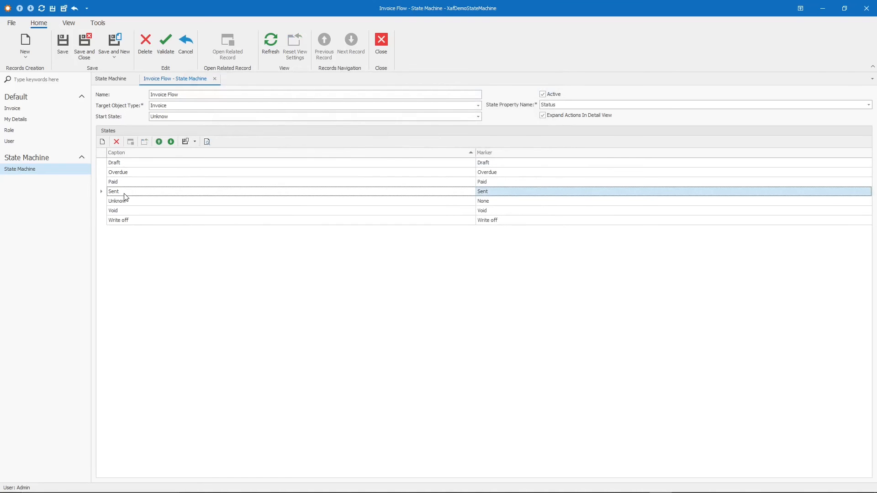
double_click(113, 192)
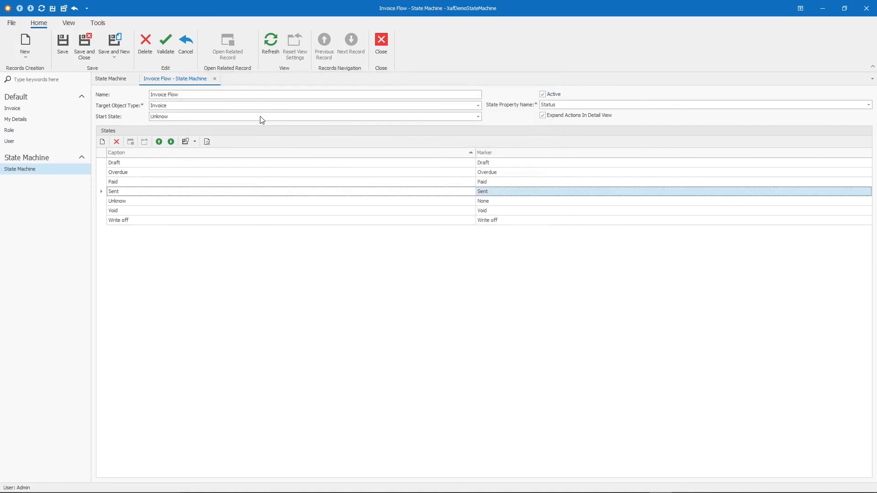
left_click(381, 38)
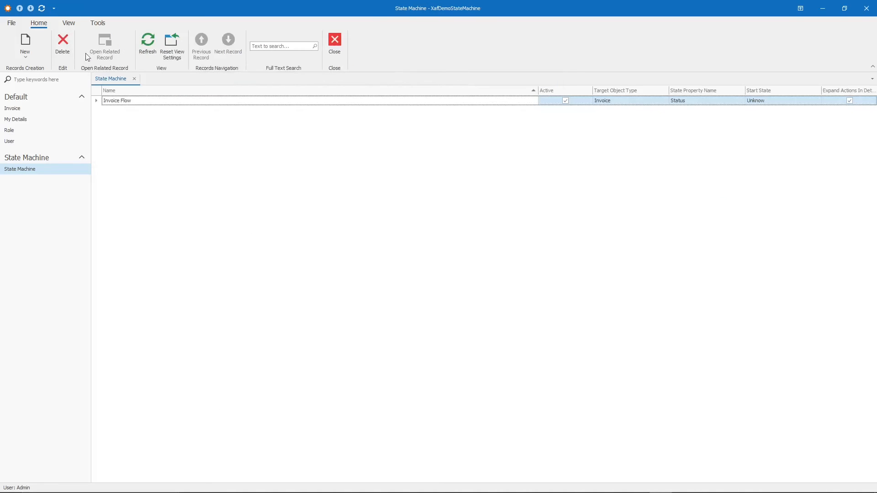
Step: See a $0.00 invoice refused Draft and Sent, then reach Draft once Amount is $1.00
left_click(13, 108)
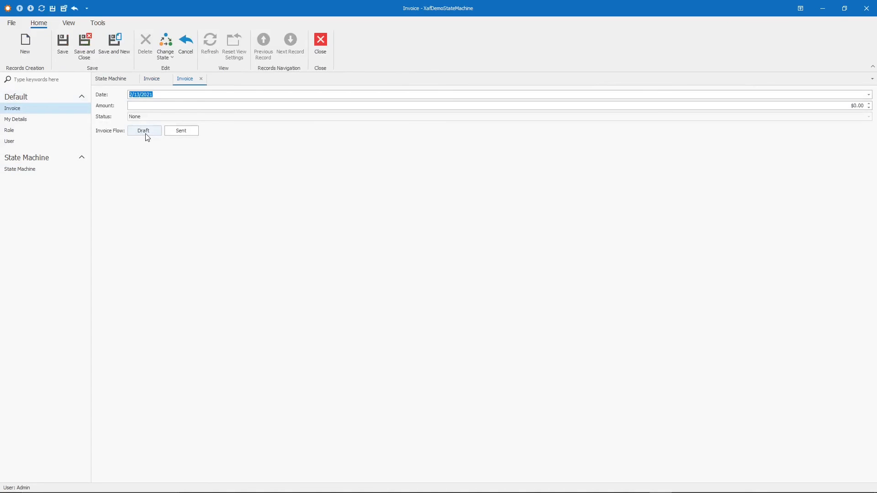
left_click(145, 130)
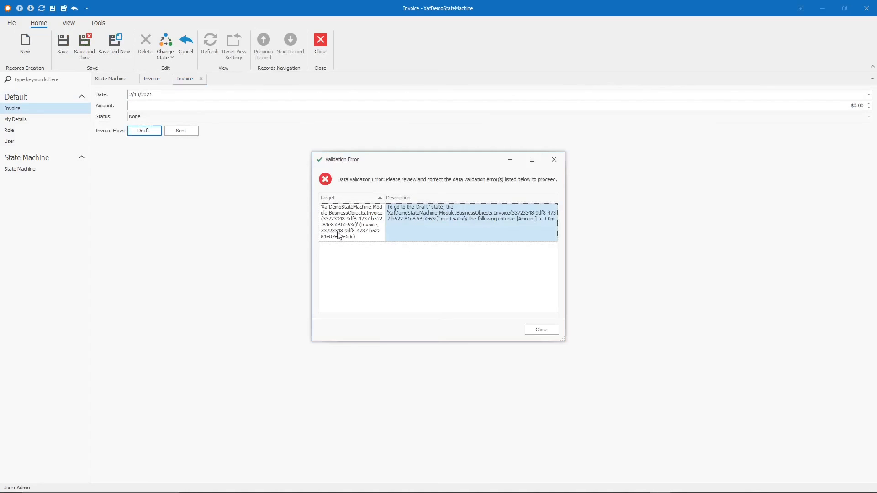
mouse_move(393, 219)
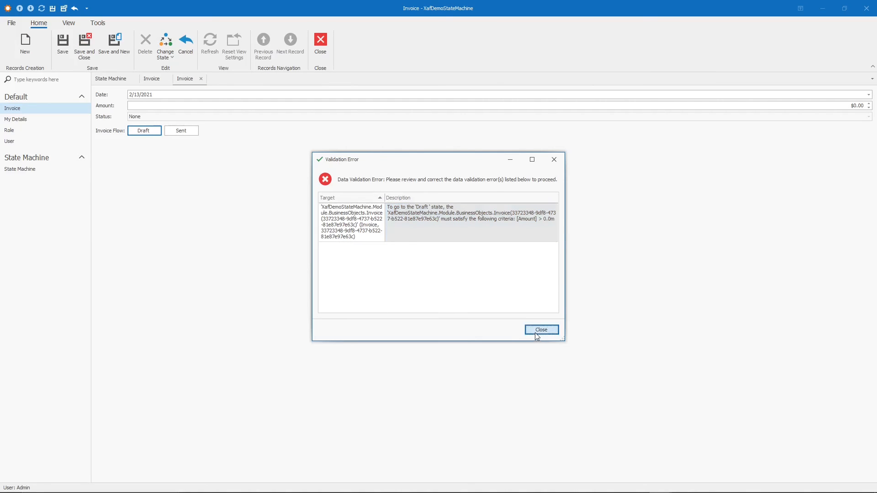
mouse_move(589, 316)
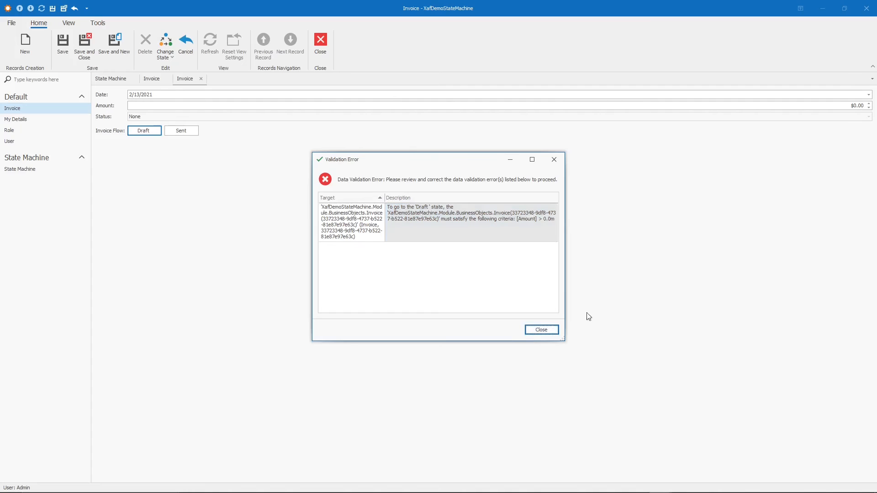
left_click(181, 131)
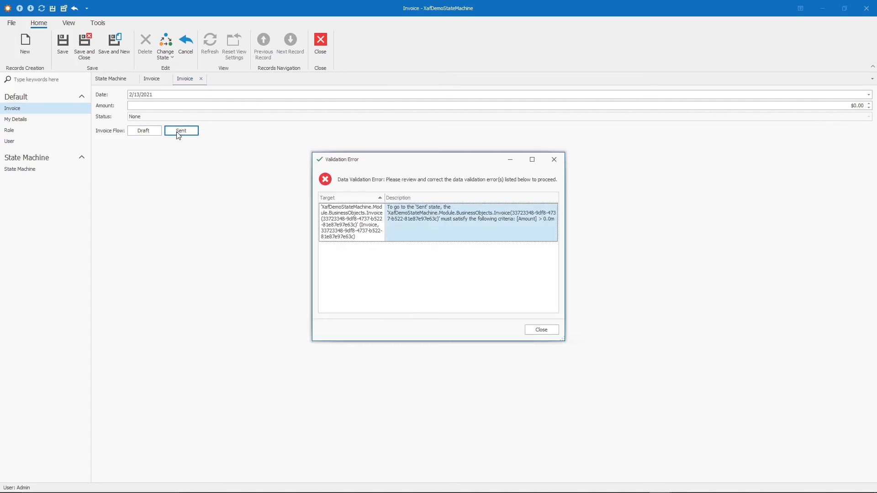
left_click(541, 329)
type("1")
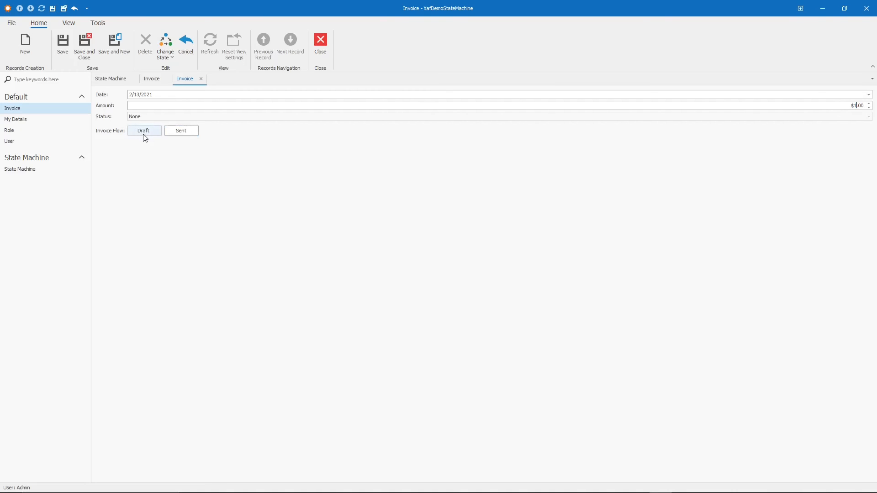
left_click(143, 130)
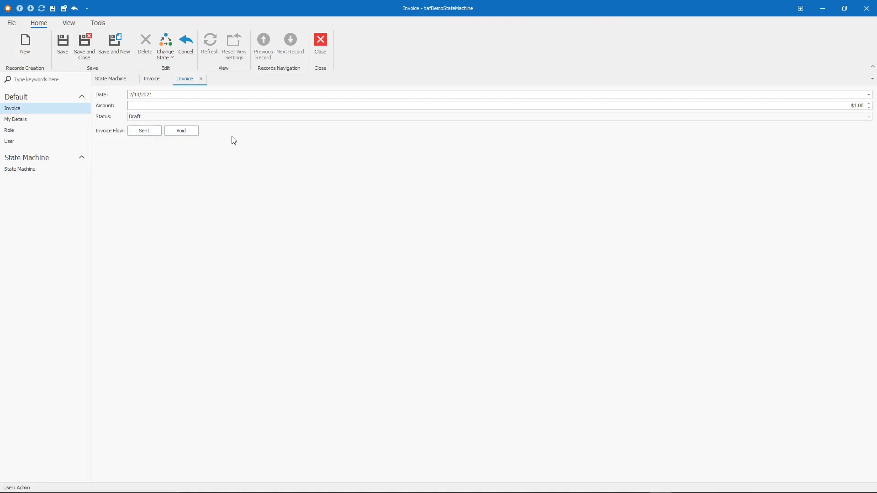
mouse_move(181, 133)
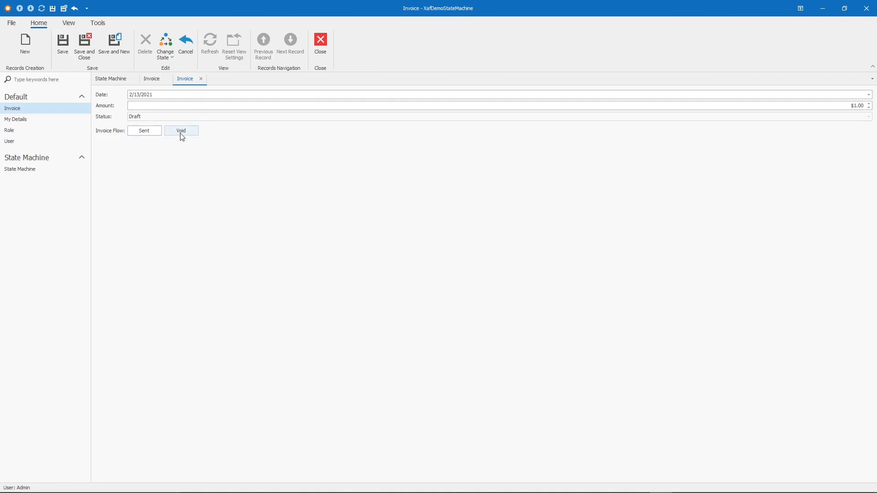
mouse_move(179, 143)
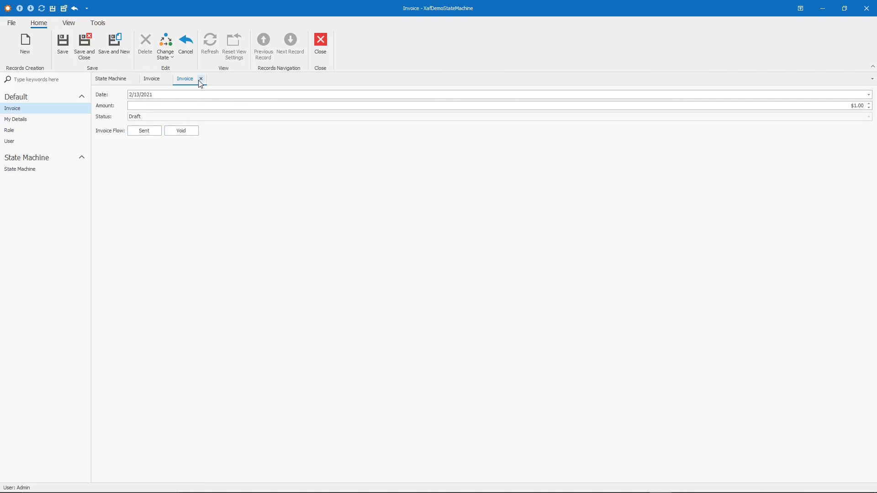
mouse_move(201, 85)
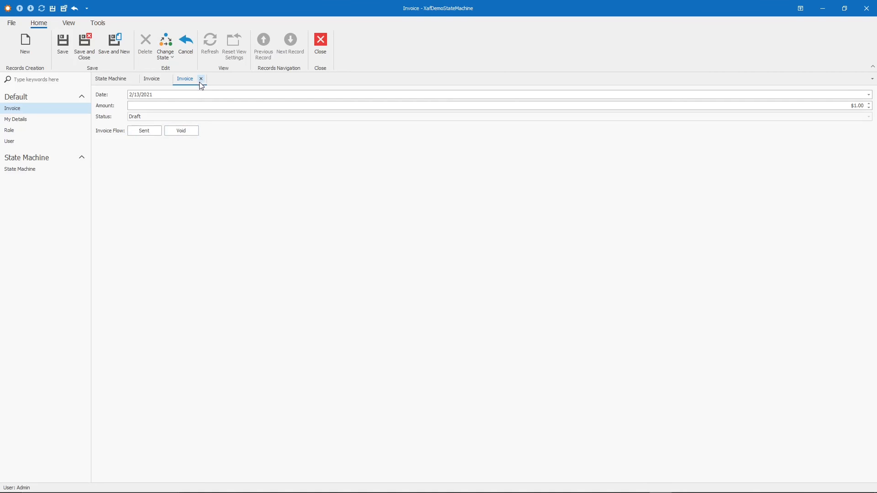
mouse_move(218, 172)
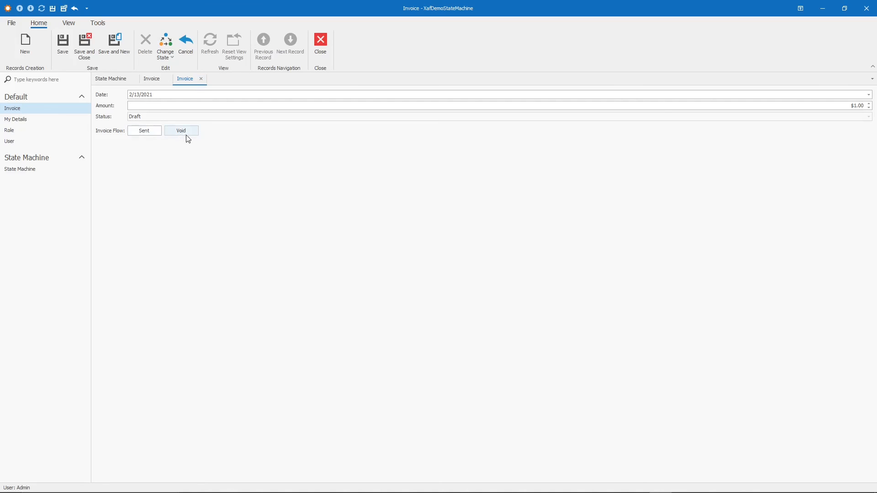
mouse_move(208, 85)
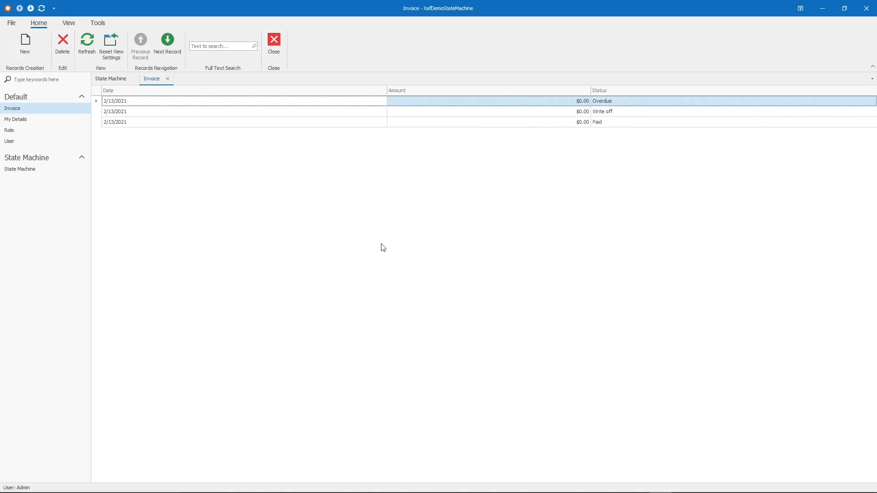
Step: Add an Amount condition to the Write off state's criteria and save and close Invoice Flow
left_click(110, 79)
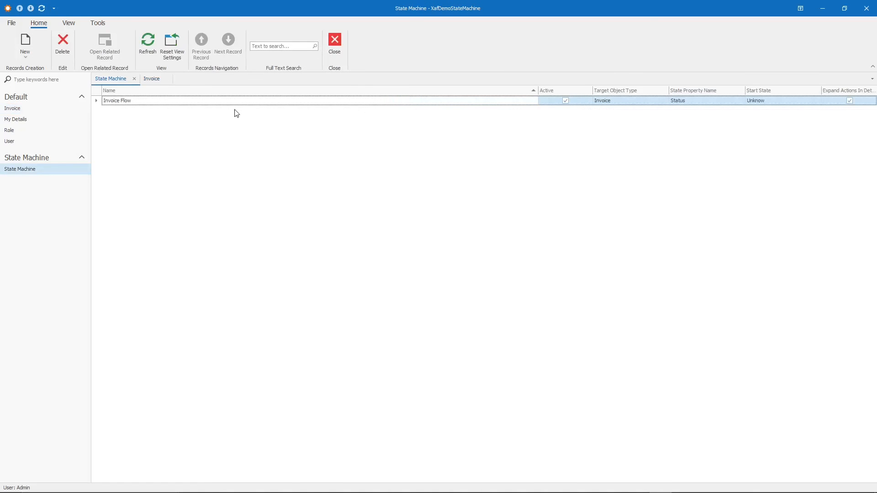
double_click(117, 101)
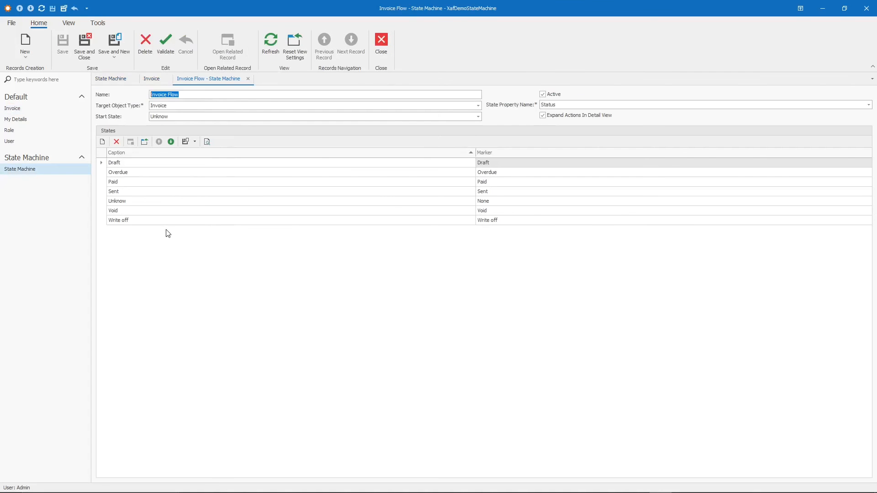
mouse_move(109, 208)
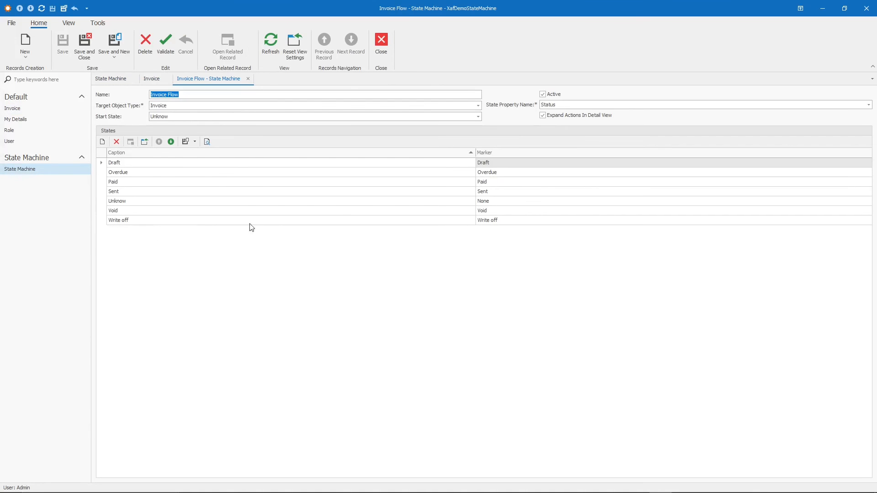
double_click(119, 220)
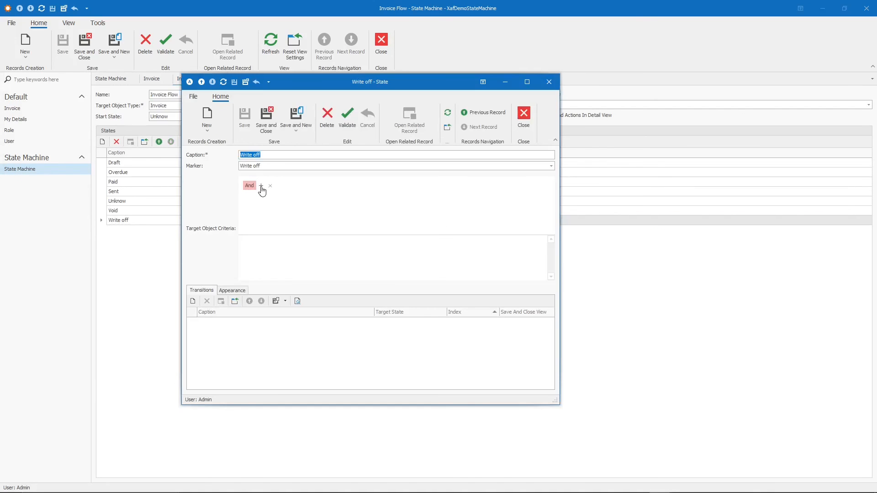
left_click(261, 186)
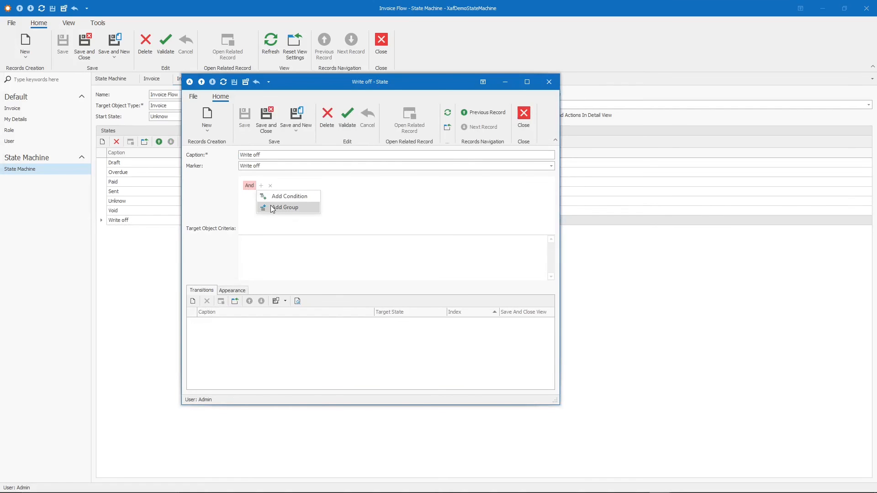
left_click(289, 197)
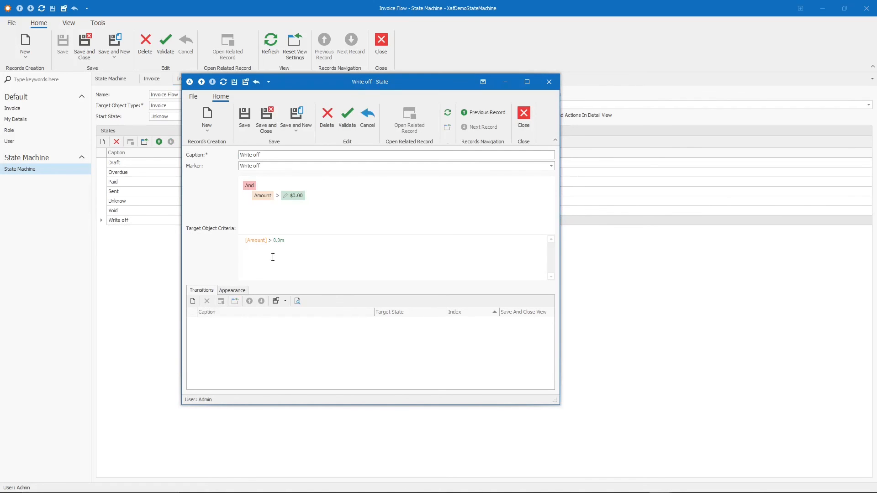
mouse_move(568, 269)
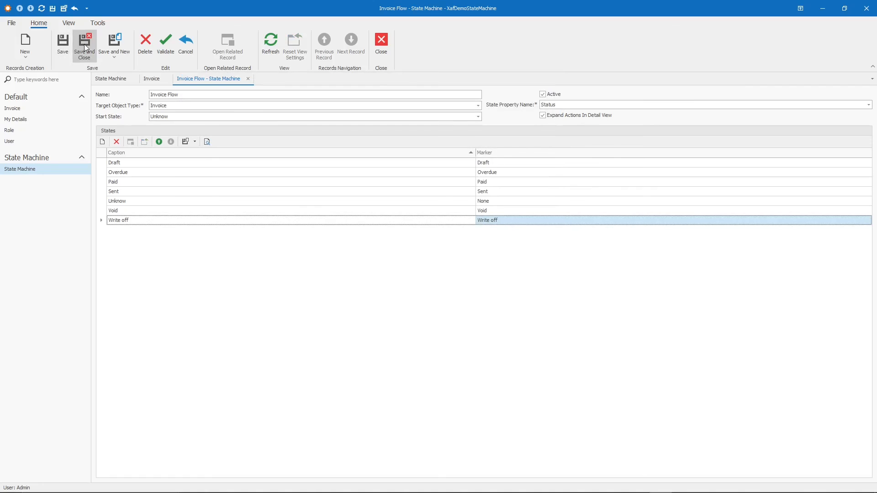
left_click(84, 42)
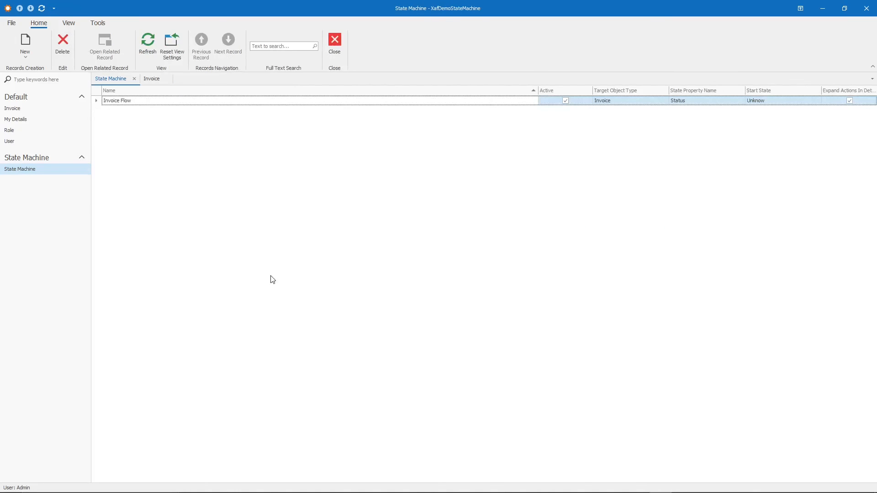
Step: Move the $100.00 invoice to Sent and then write it off
left_click(152, 78)
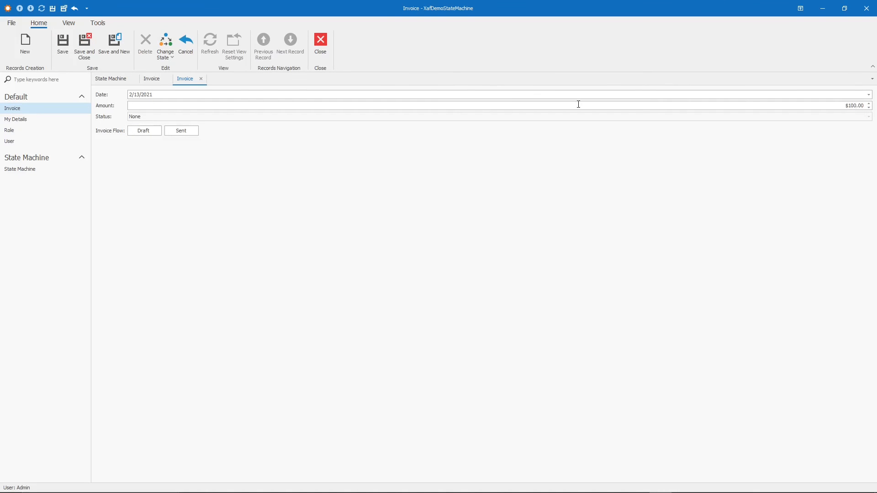
left_click(181, 130)
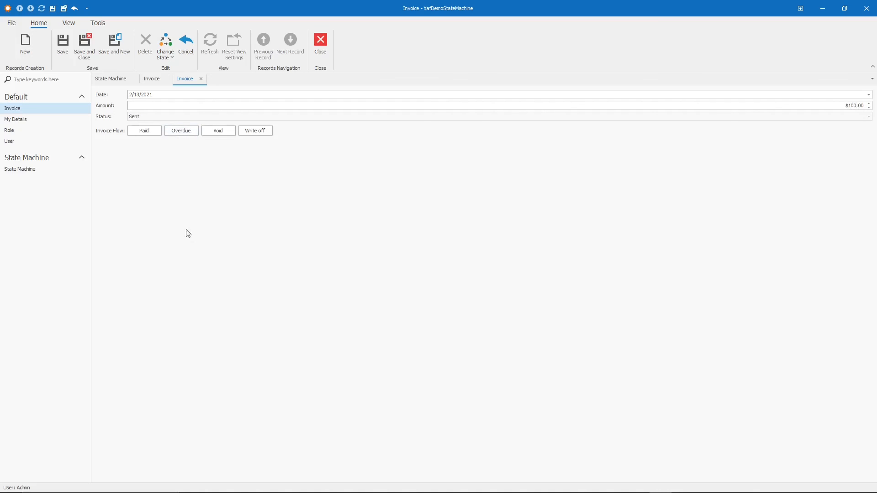
mouse_move(254, 137)
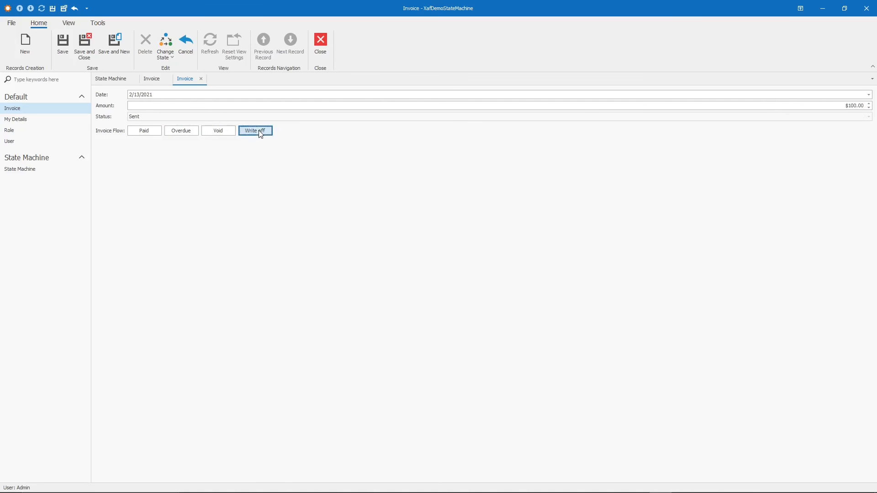
left_click(256, 130)
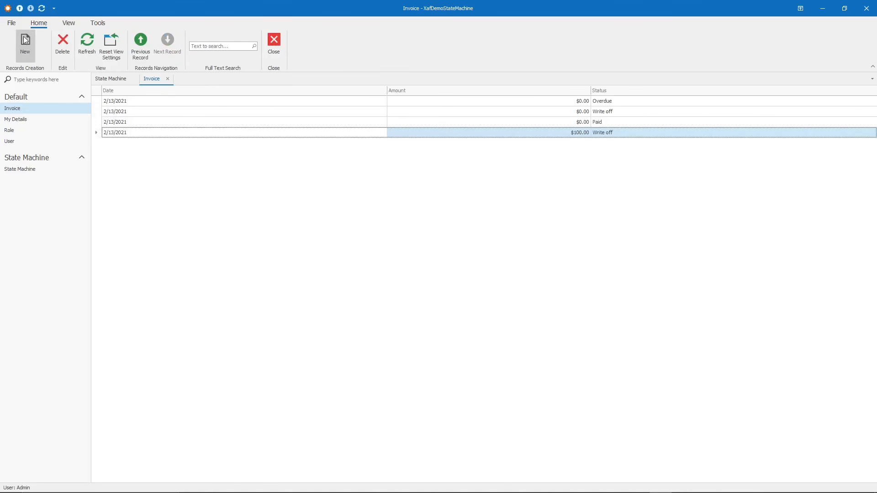
Step: Create a $300.00 invoice, set it Sent, see Write off refused by the Amount rule, and discard it
left_click(25, 41)
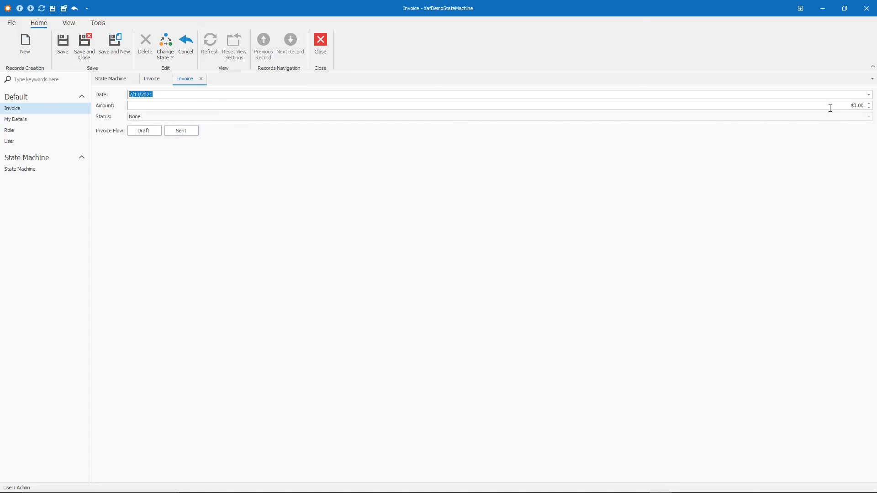
type("300")
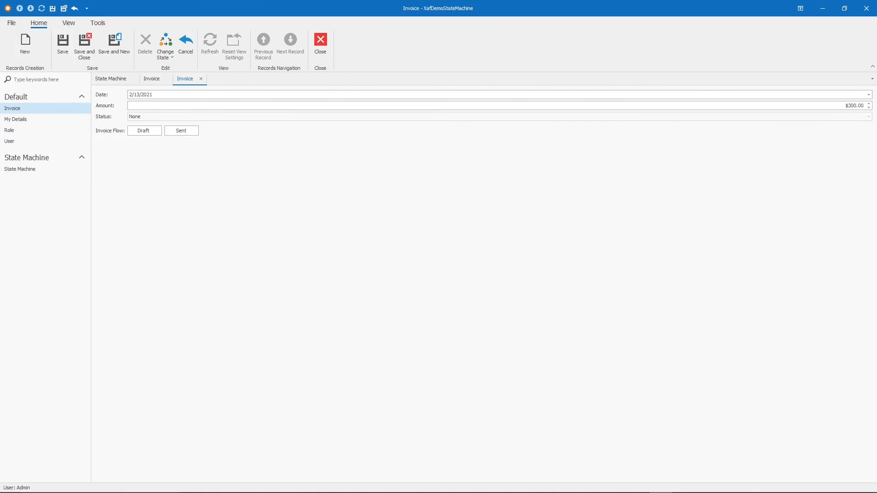
left_click(181, 130)
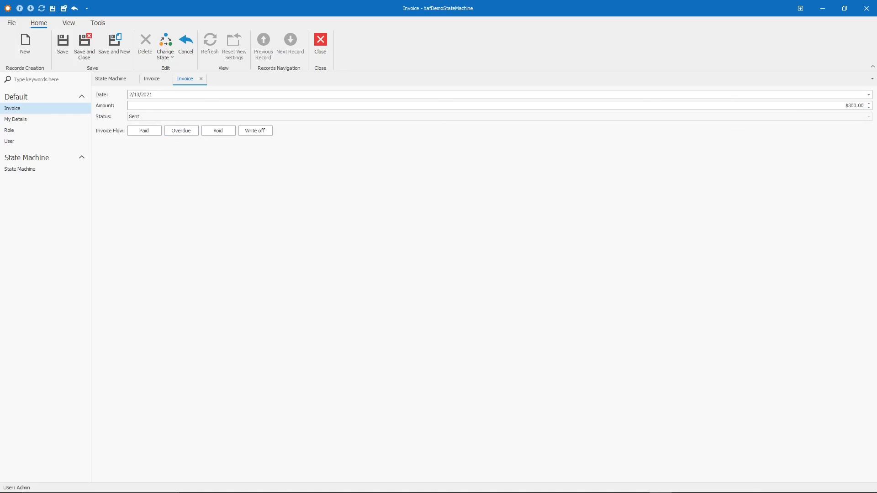
left_click(854, 106)
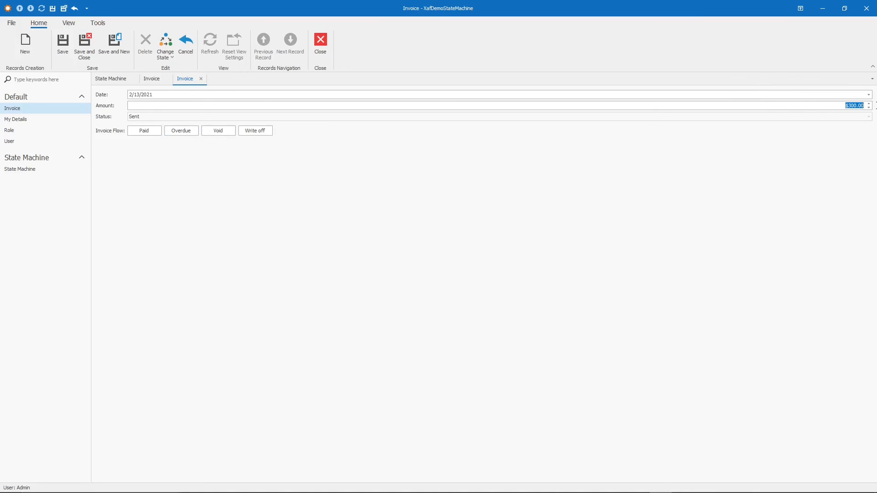
left_click(255, 131)
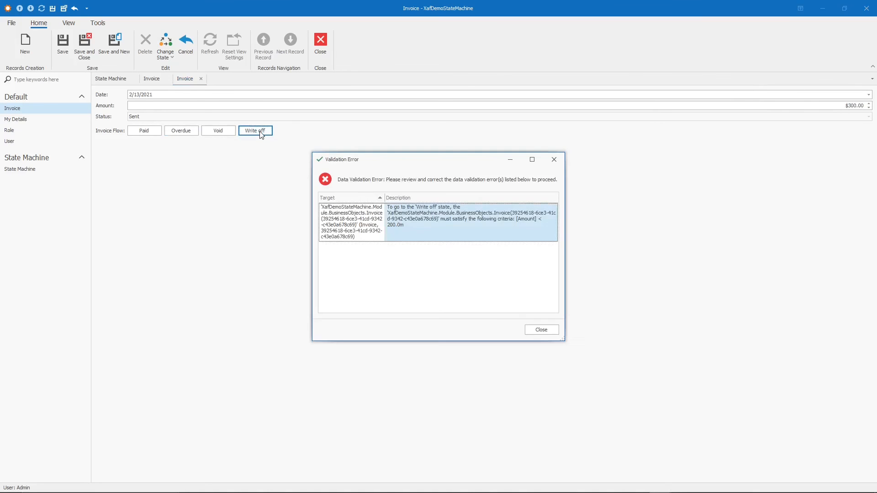
left_click(541, 330)
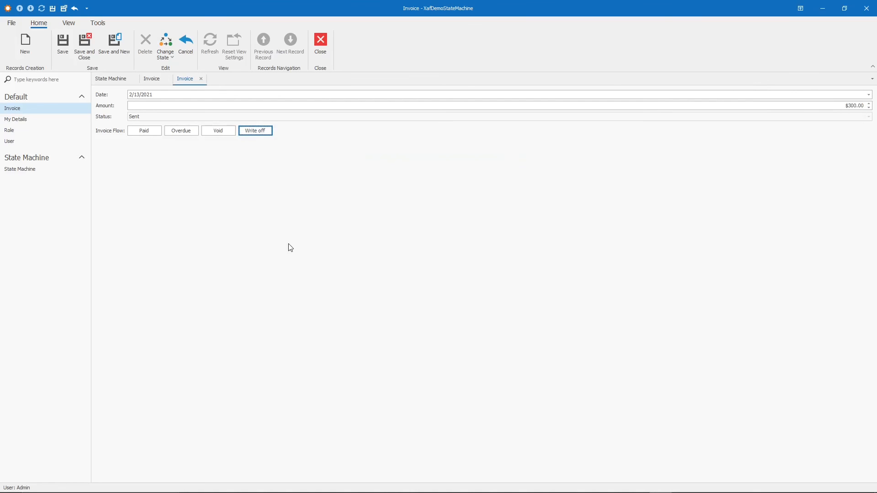
mouse_move(201, 82)
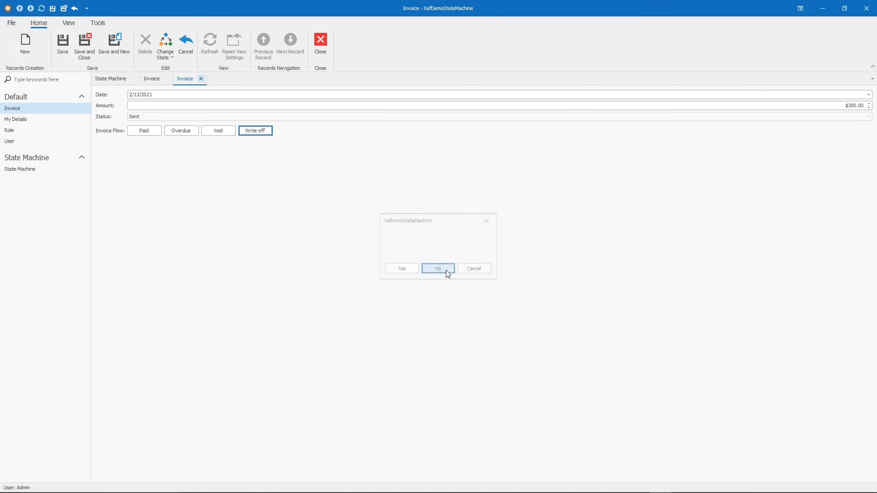
left_click(438, 269)
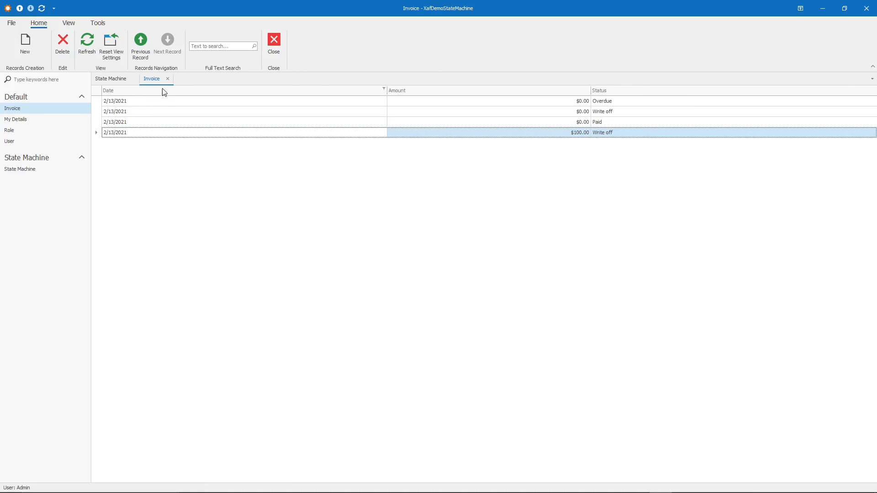
Step: Reach the Draft state inside the Invoice Flow state machine for review
left_click(111, 79)
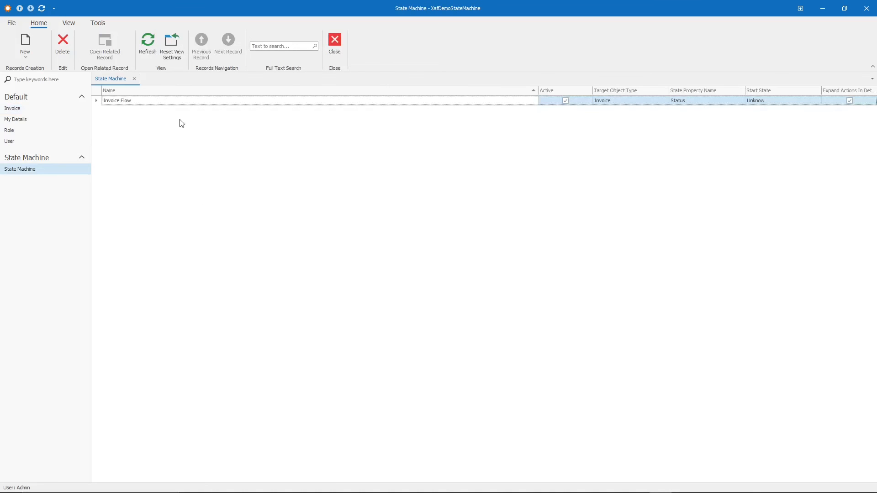
double_click(117, 101)
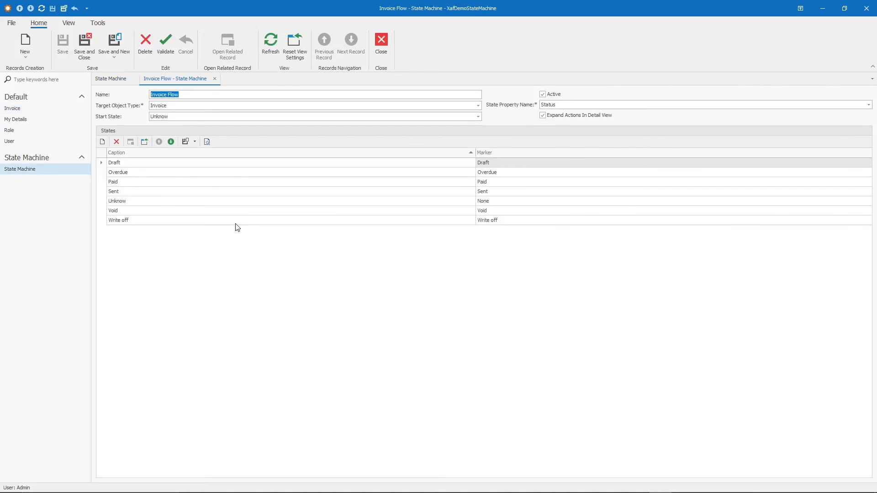
mouse_move(323, 203)
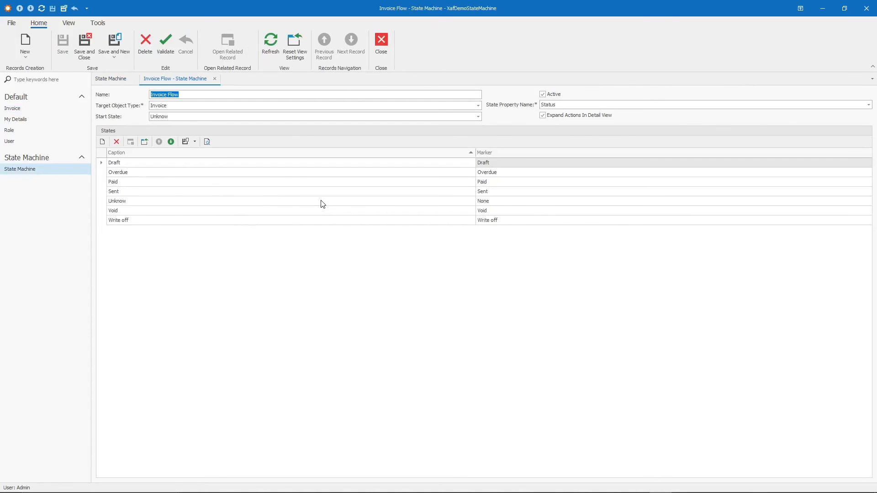
mouse_move(296, 130)
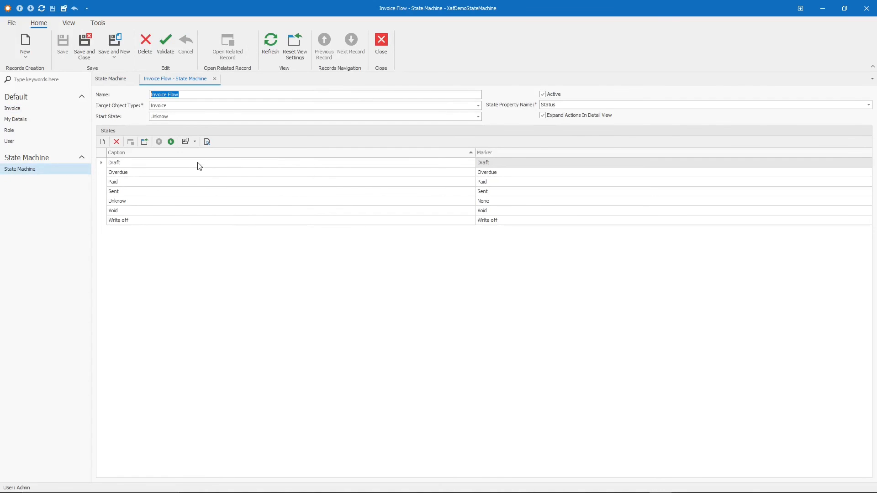
double_click(114, 162)
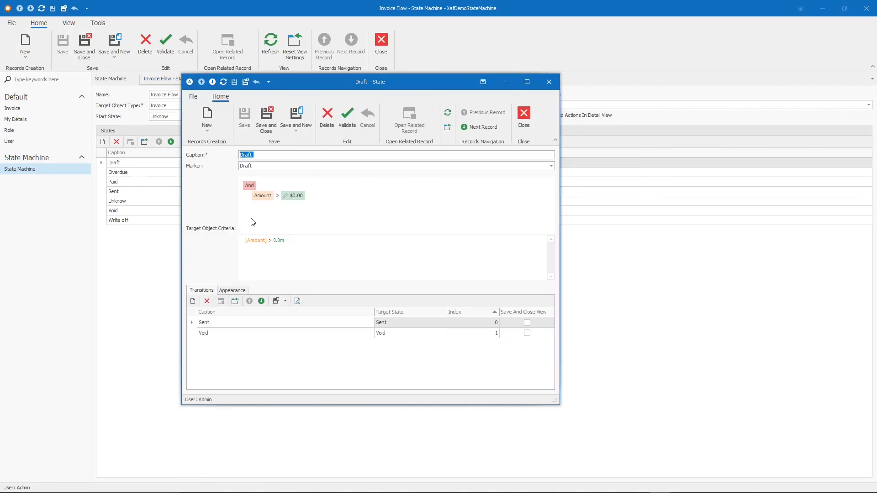
Step: Review the Draft state's Appearance and Transitions settings and close it unchanged
left_click(232, 291)
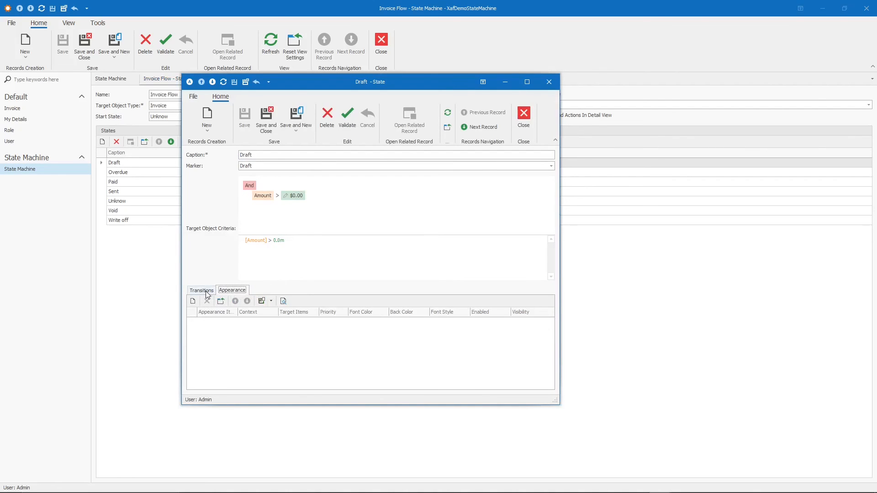
left_click(201, 290)
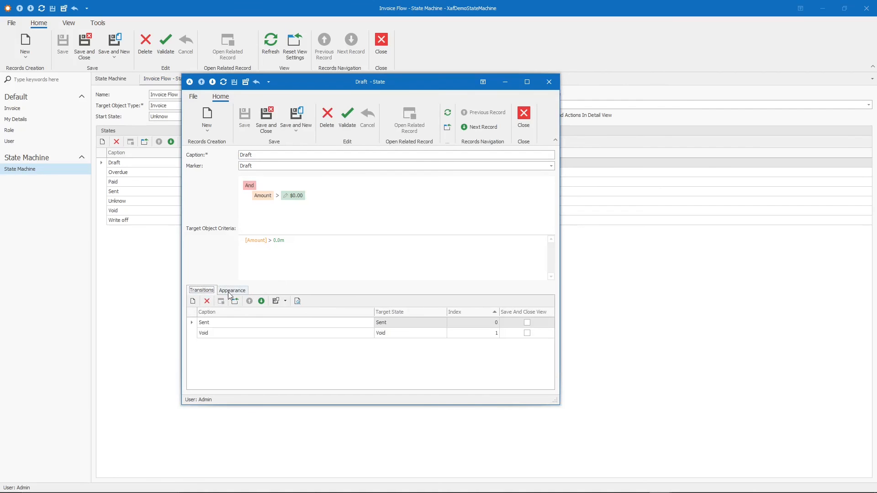
left_click(232, 290)
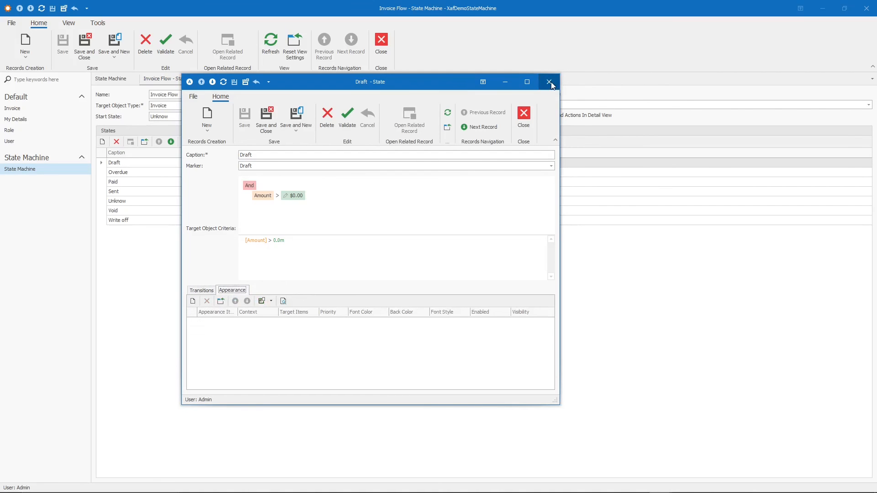
left_click(549, 83)
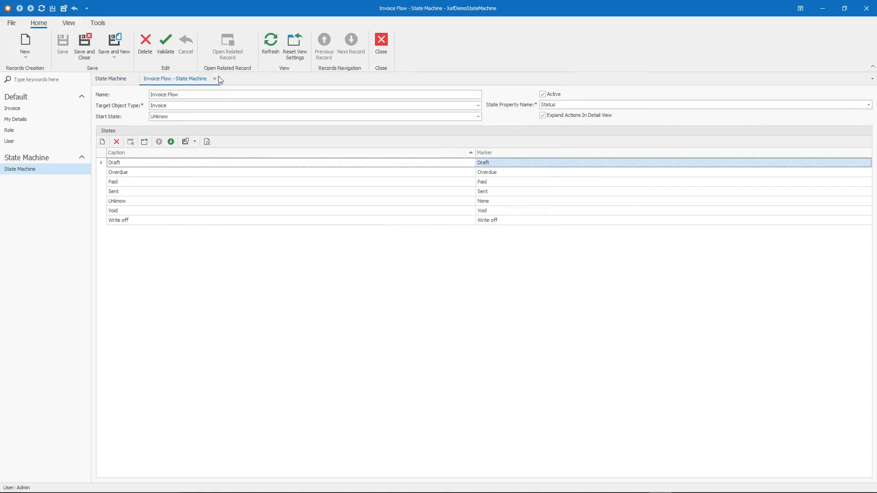
mouse_move(291, 285)
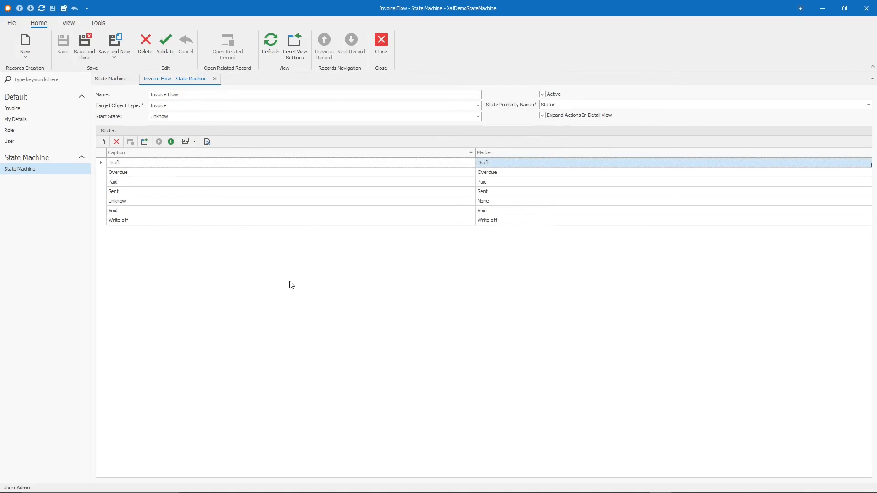